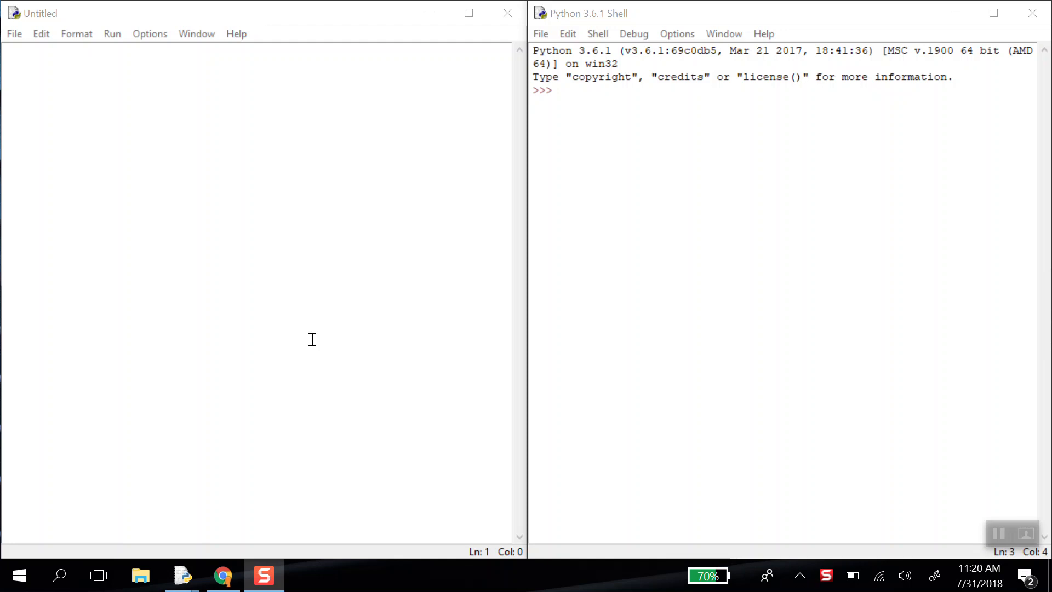
mouse_move(146, 103)
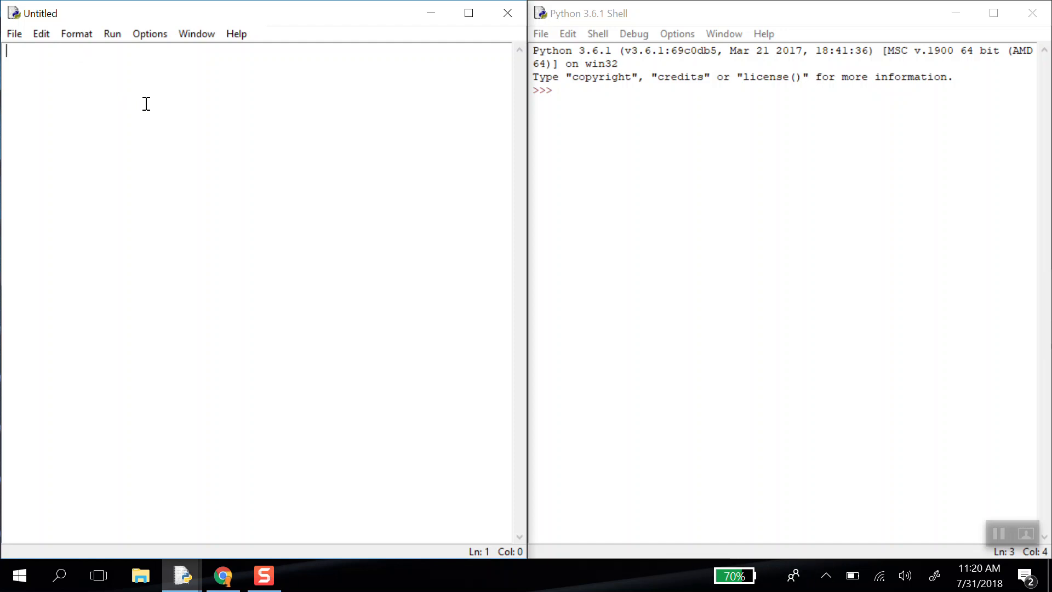
mouse_move(76, 63)
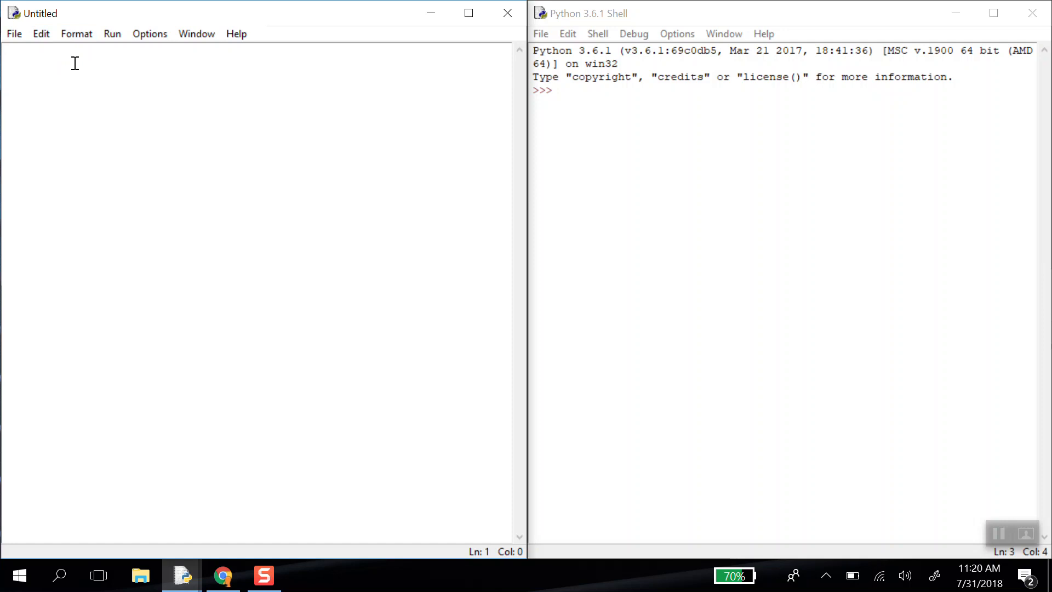
mouse_move(360, 114)
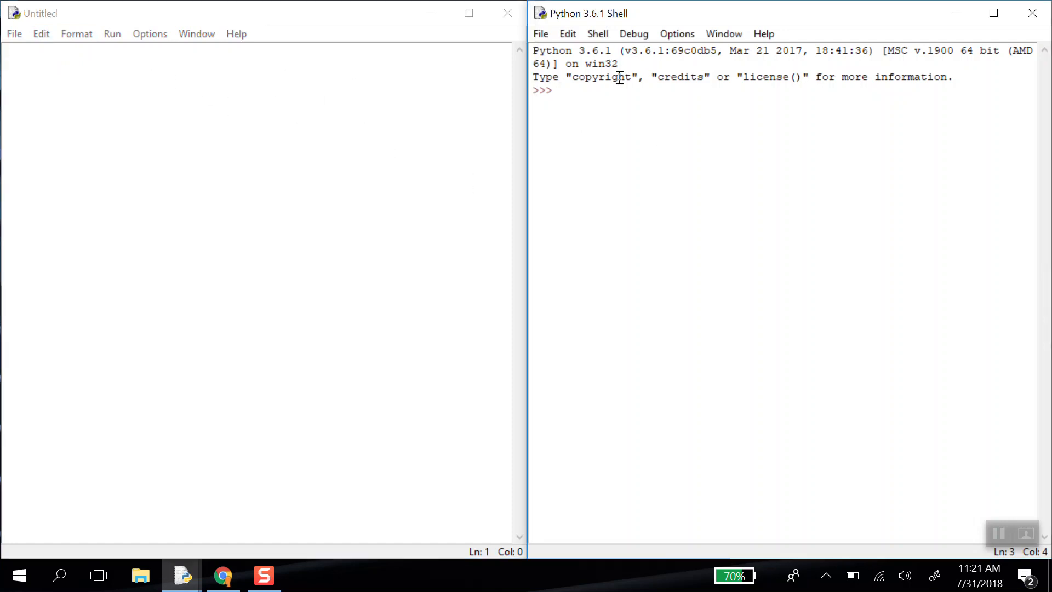
mouse_move(588, 97)
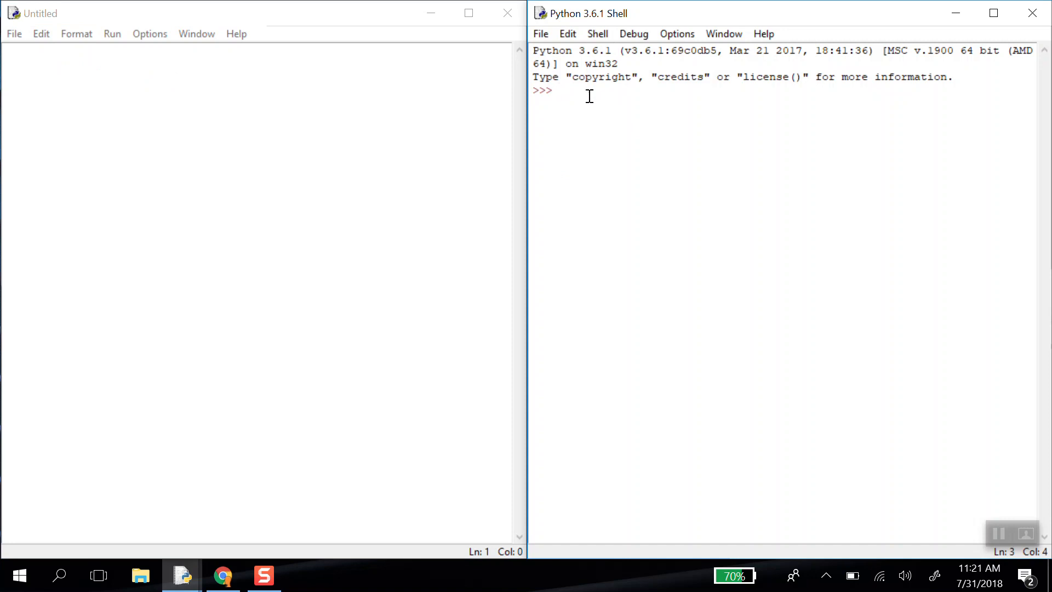
- Run print("What's your favorite TV show?") at the shell prompt
click(558, 90)
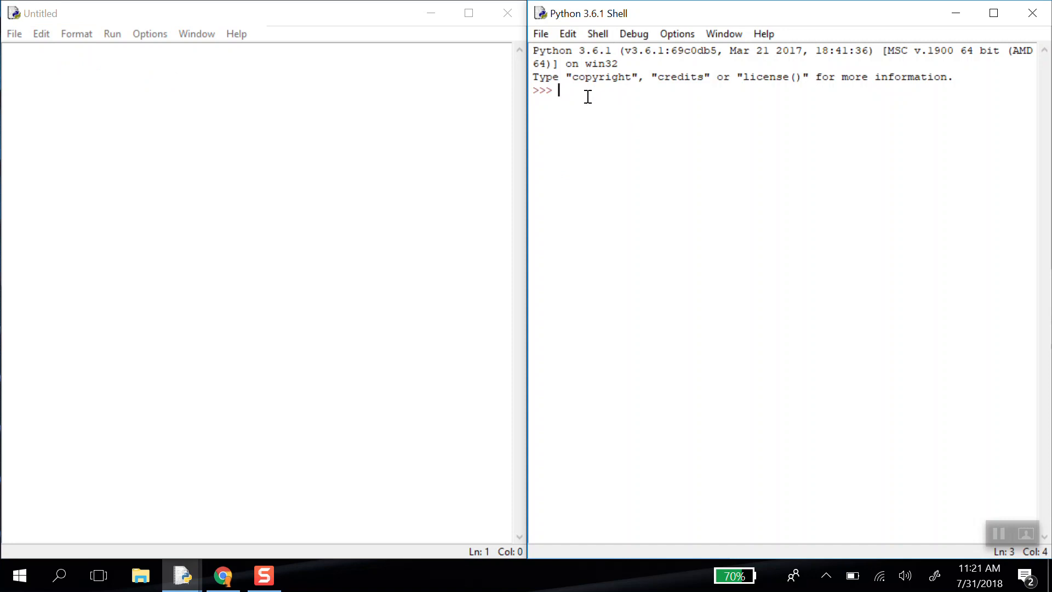
text(prin)
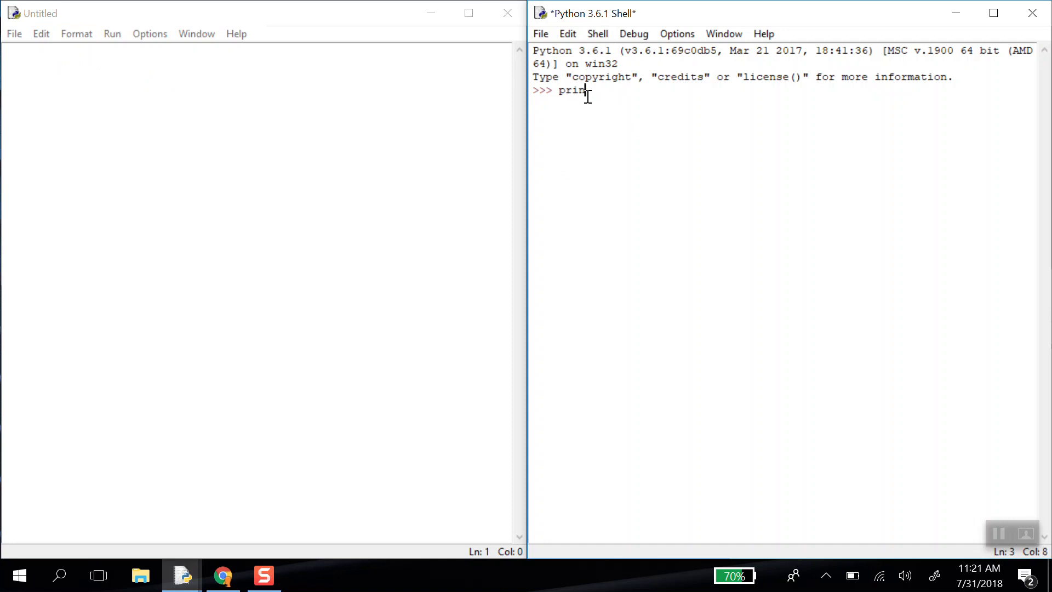
text(("What's)
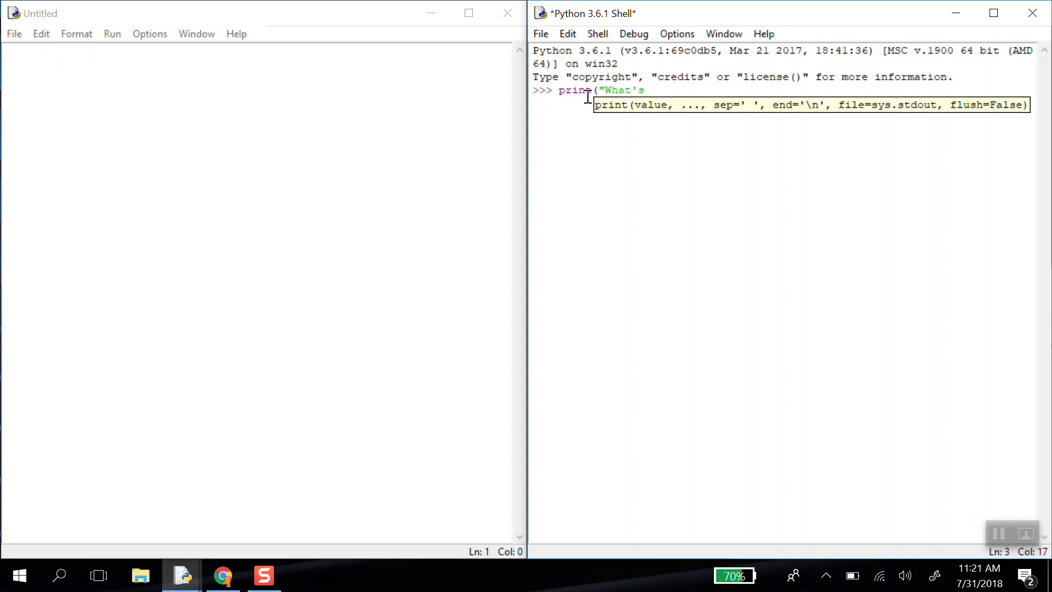
text(your favorite T)
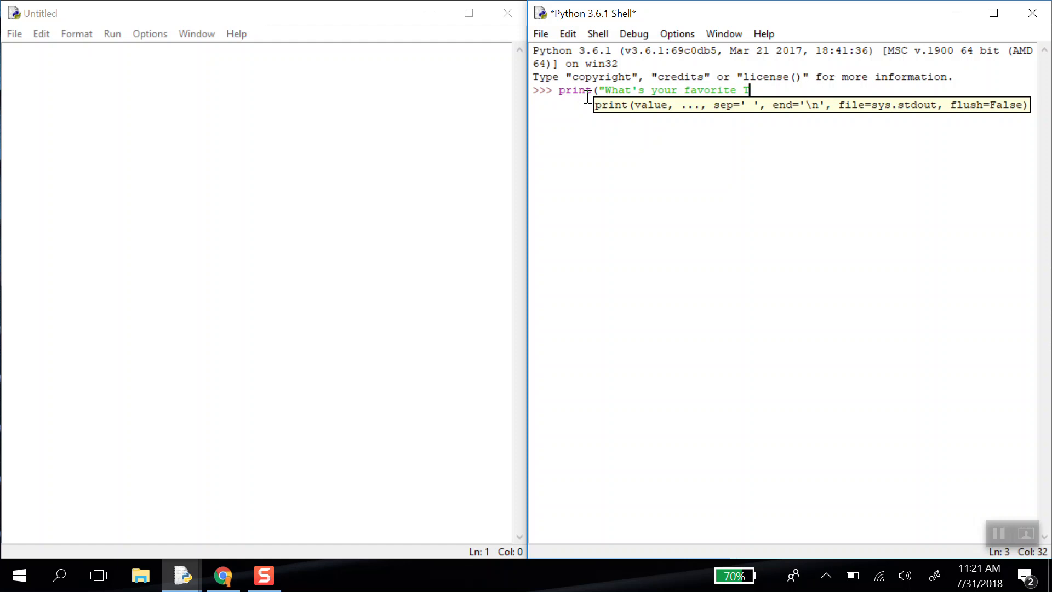
key(Return)
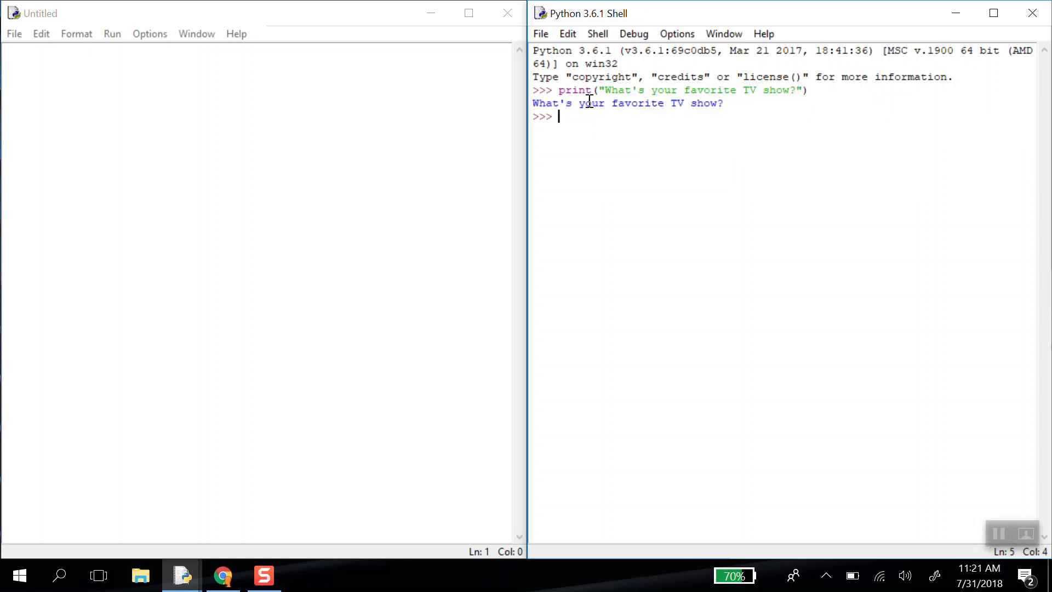
mouse_move(633, 121)
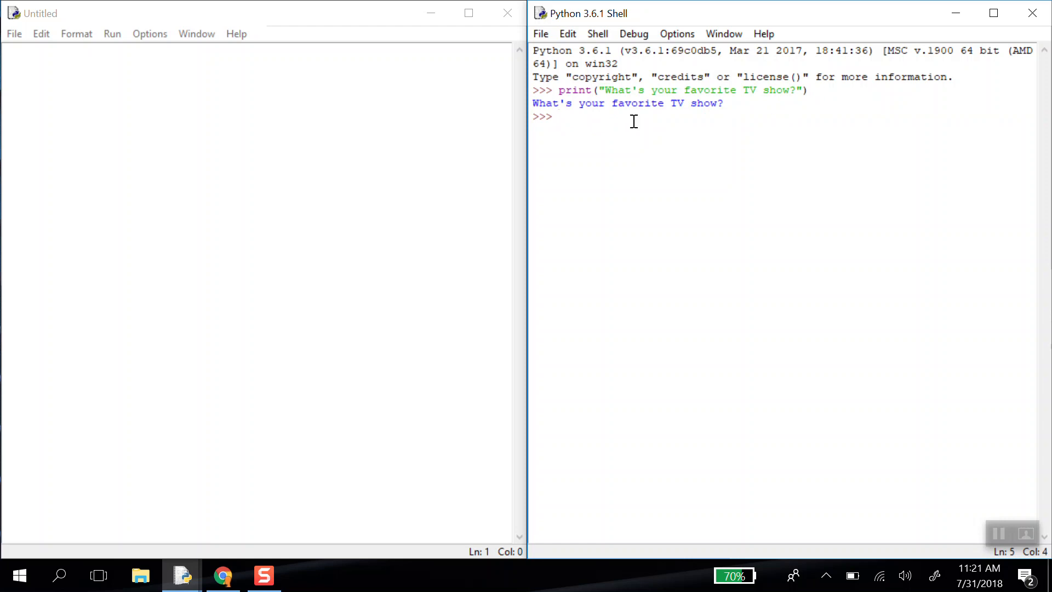
mouse_move(821, 89)
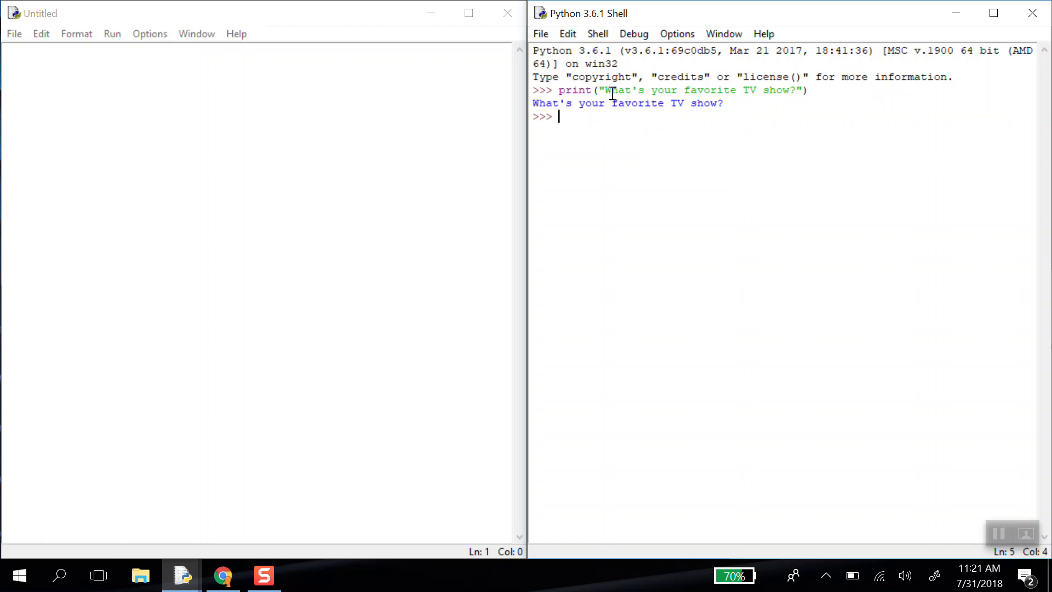
double_click(620, 90)
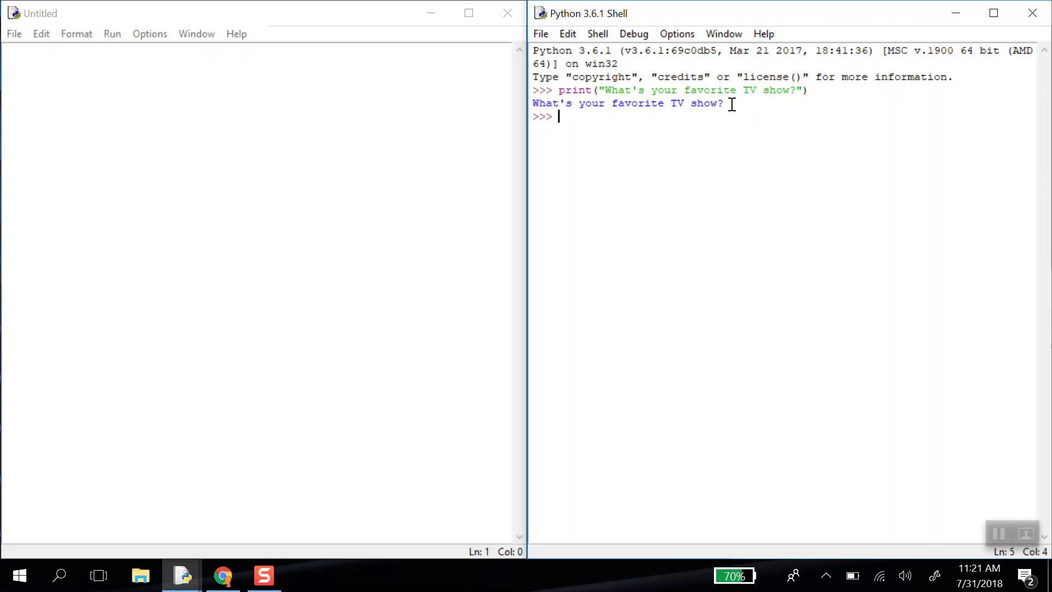
mouse_move(570, 118)
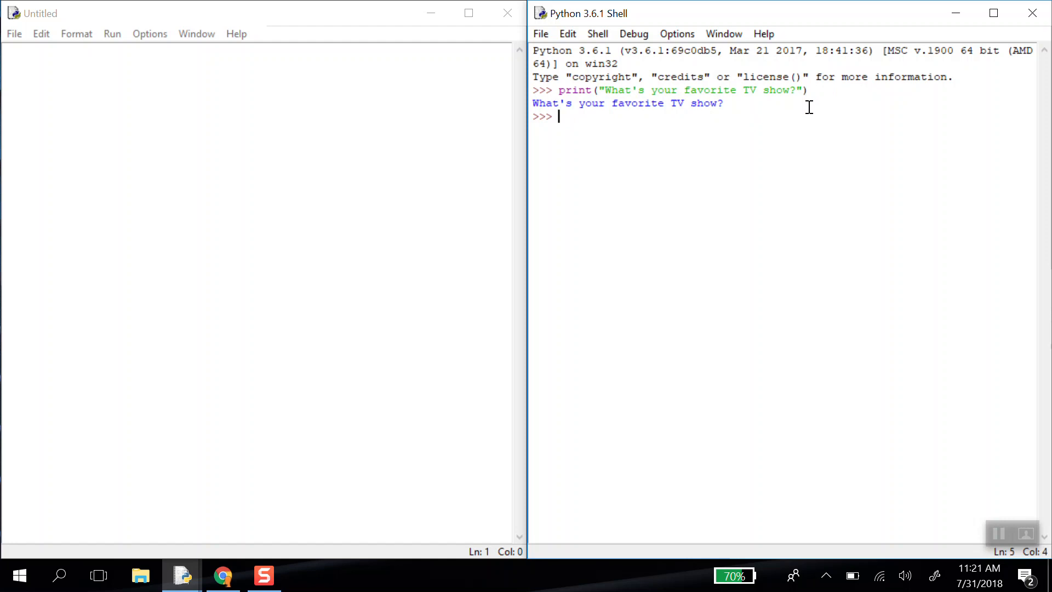
- Run input() with the TV show question in the shell and answer The Office
text(input)
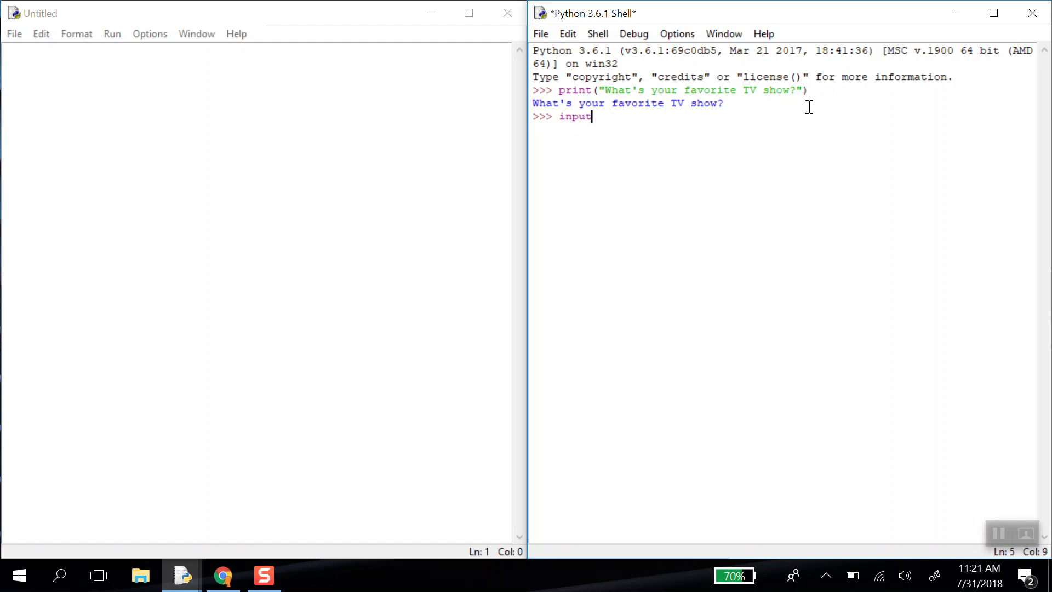
text(())
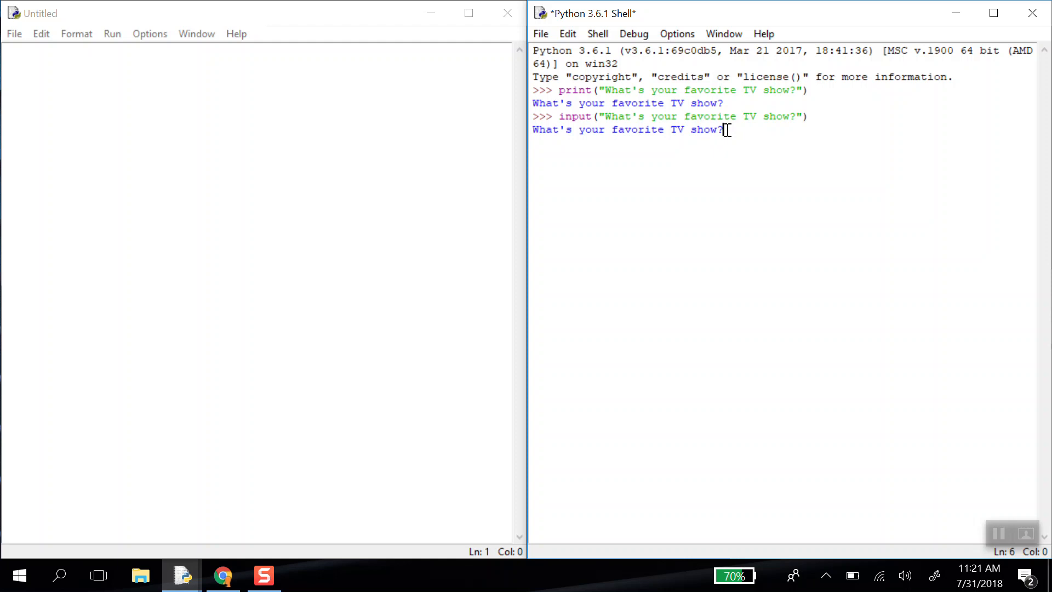
mouse_move(797, 177)
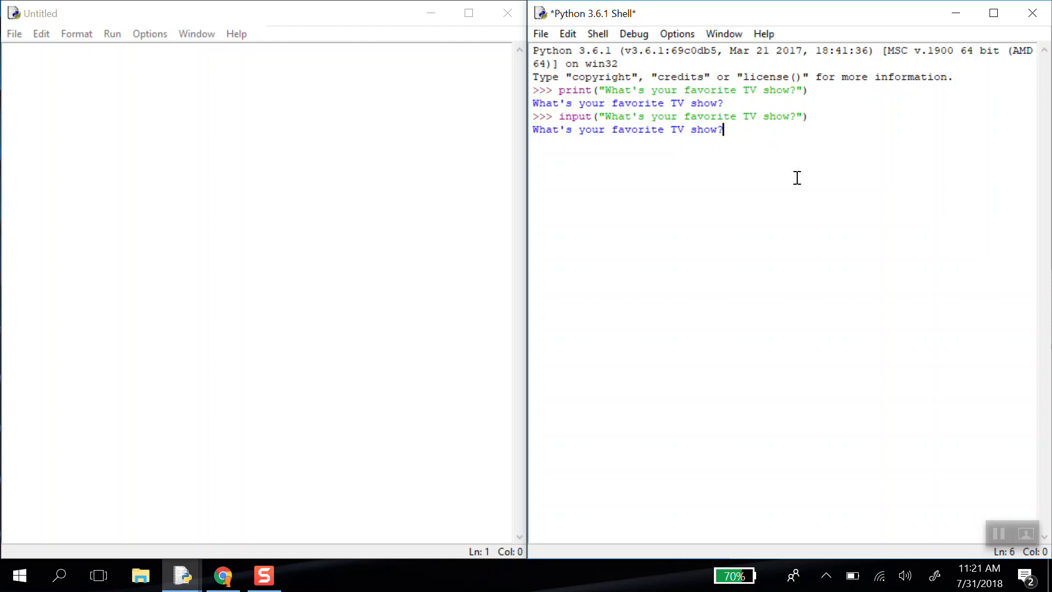
text(The Office)
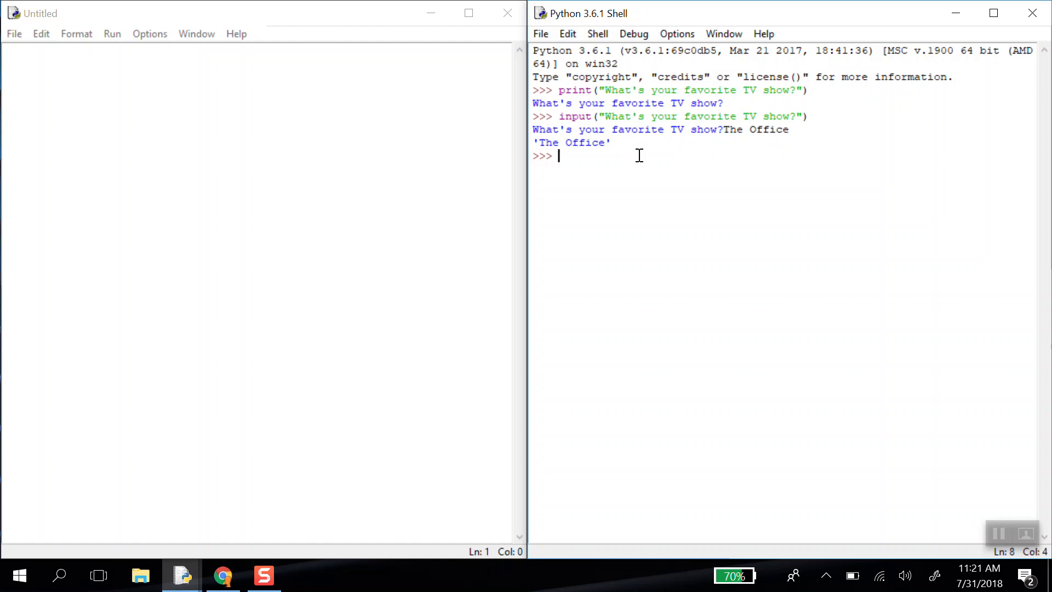
mouse_move(640, 165)
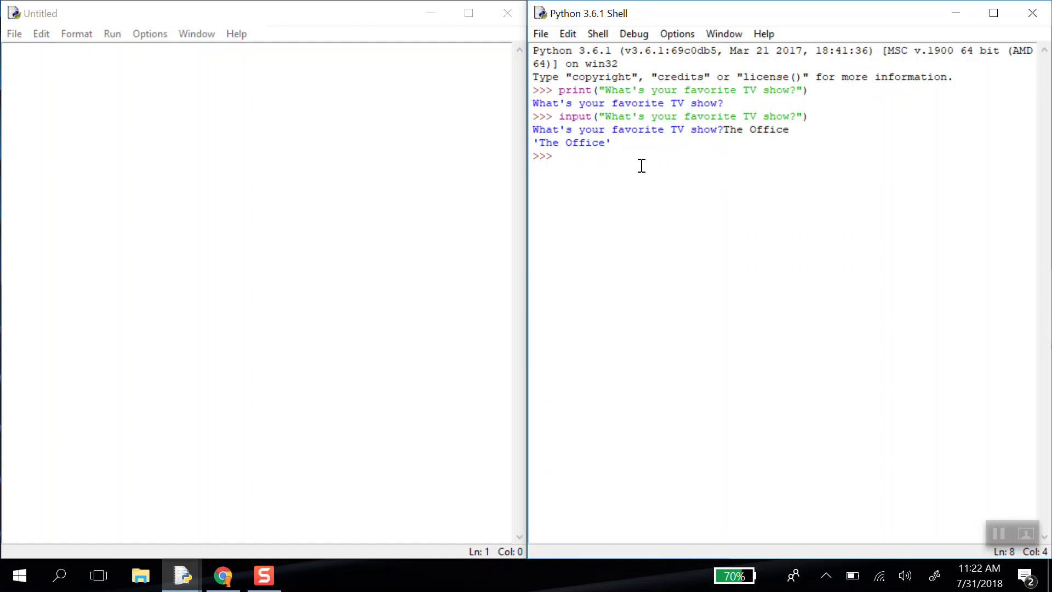
click(559, 156)
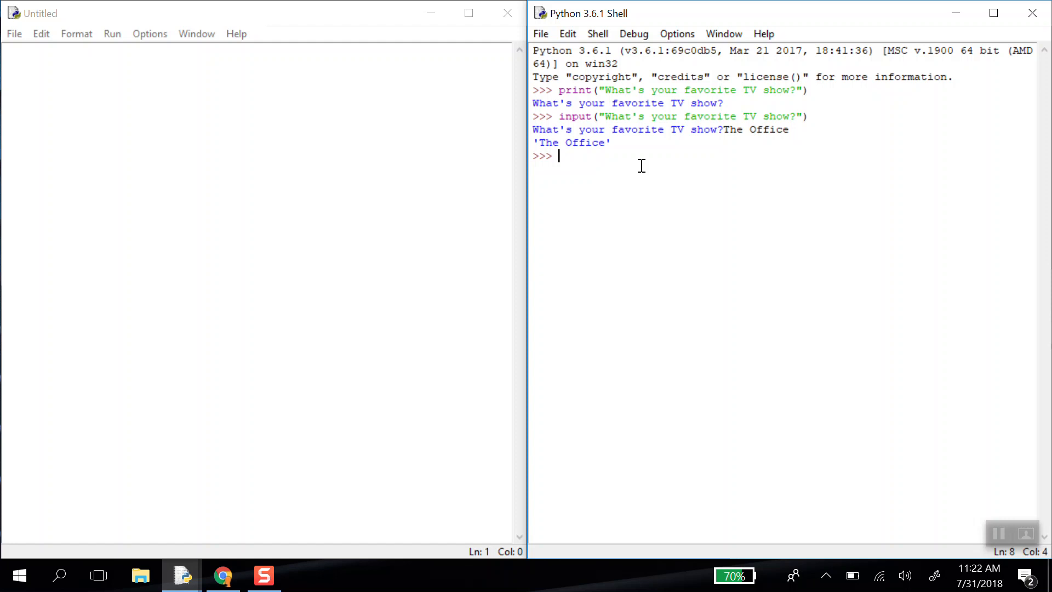
mouse_move(419, 154)
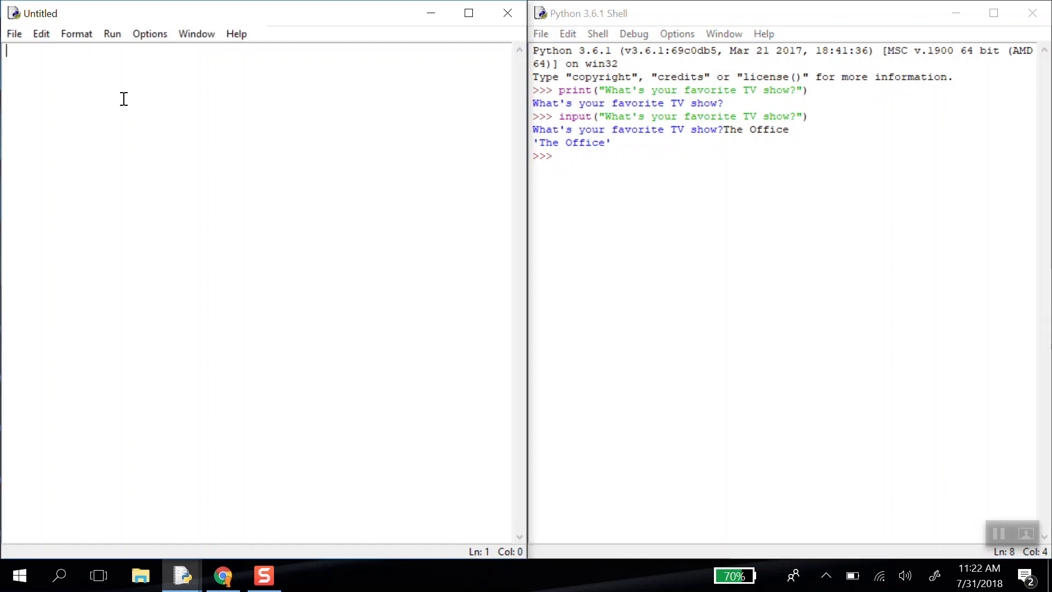
- Store the answer to input("What's your favorite TV show?") in the variable show
text(input())
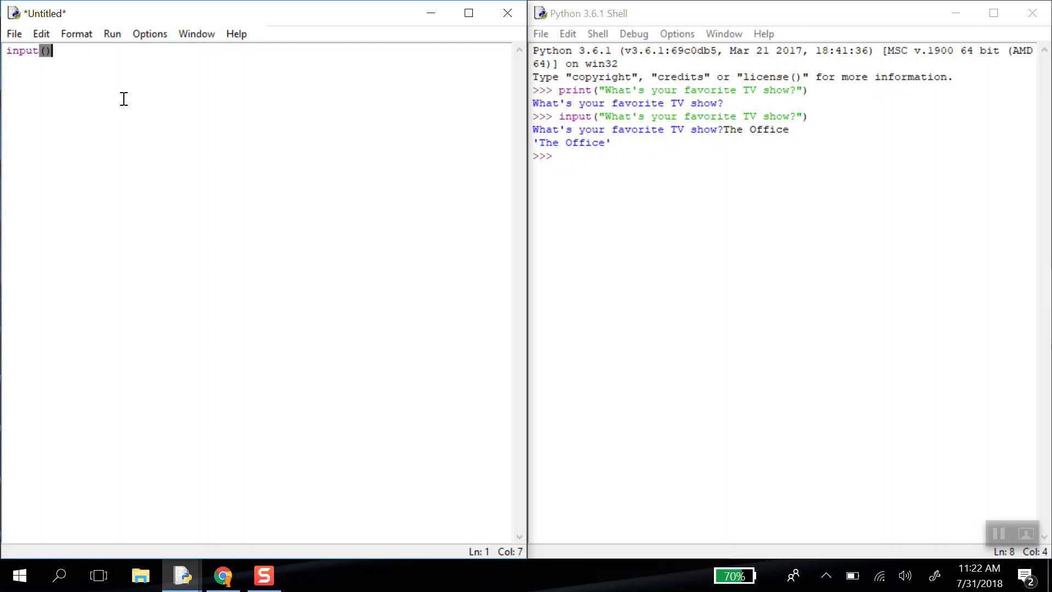
text("What's your favorite TV show?")
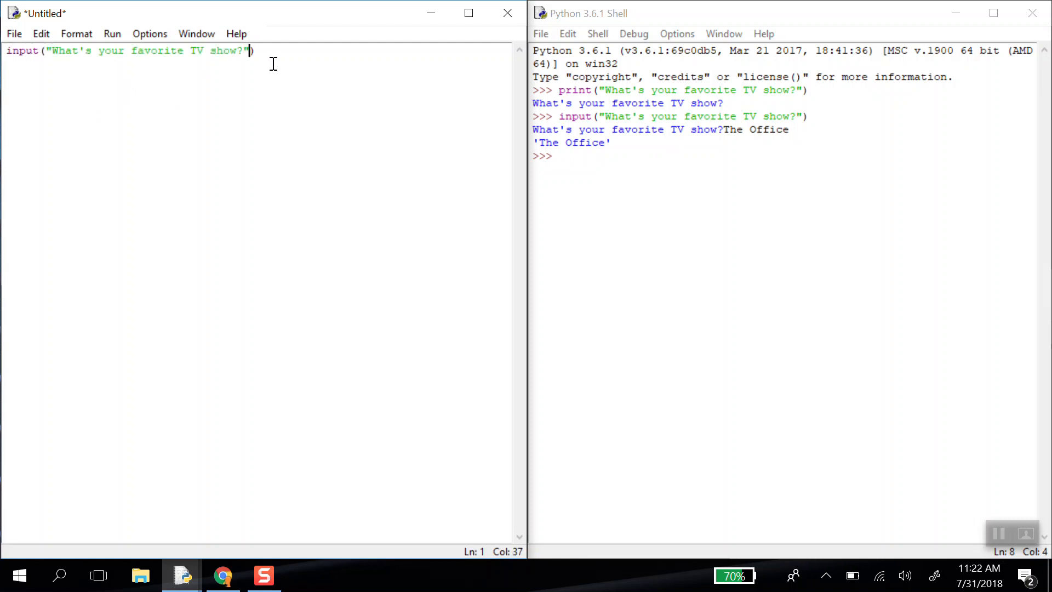
text())
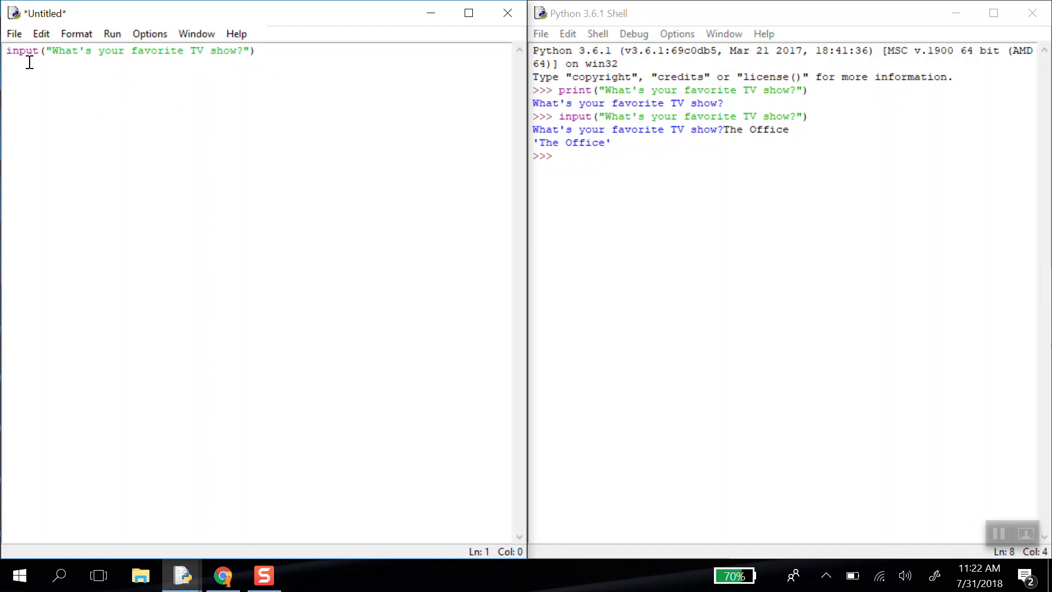
mouse_move(79, 111)
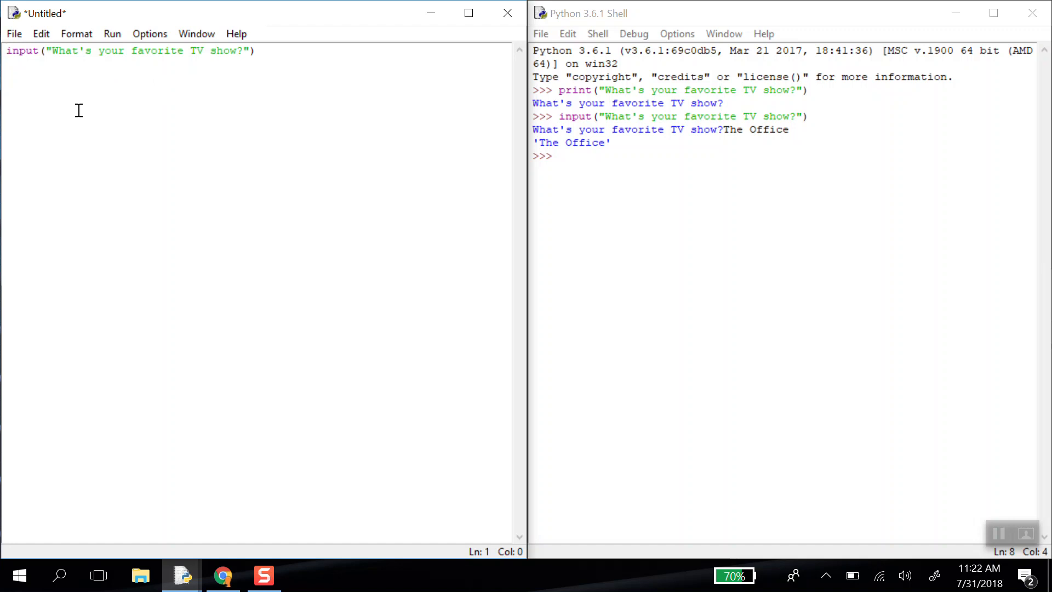
click(6, 50)
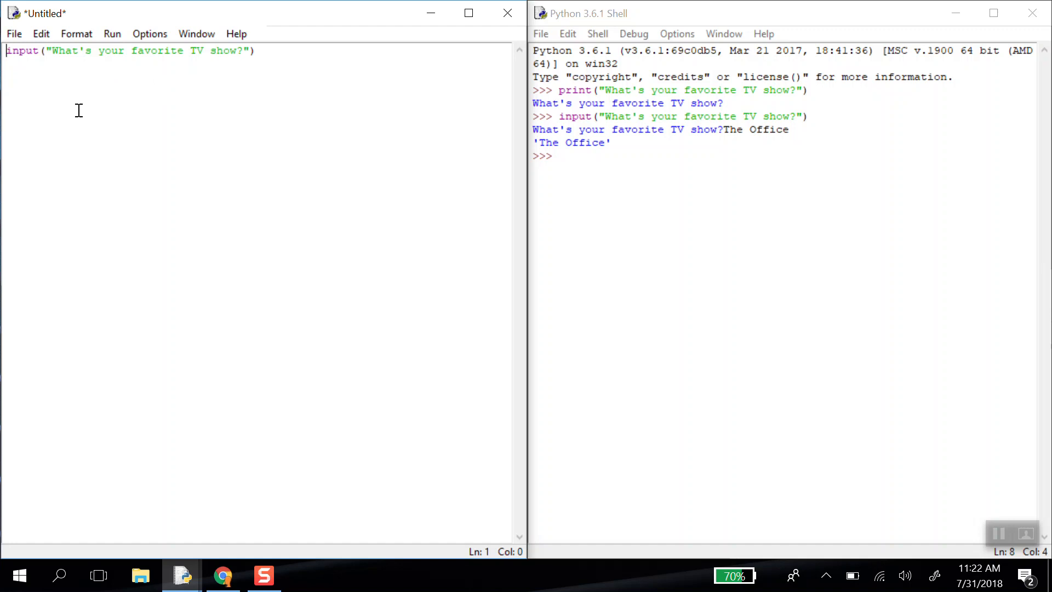
text(show =)
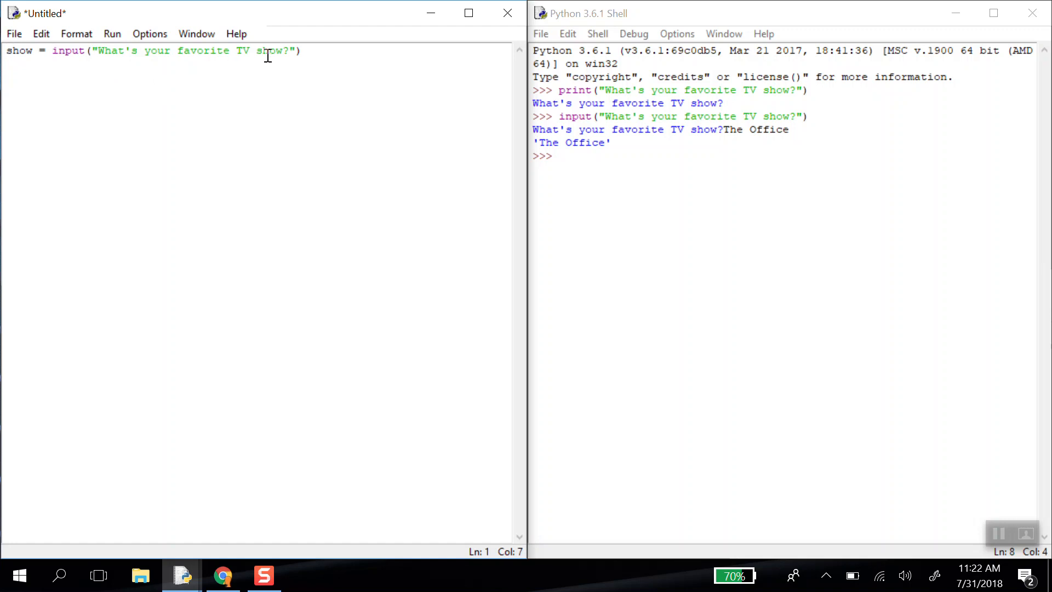
click(302, 50)
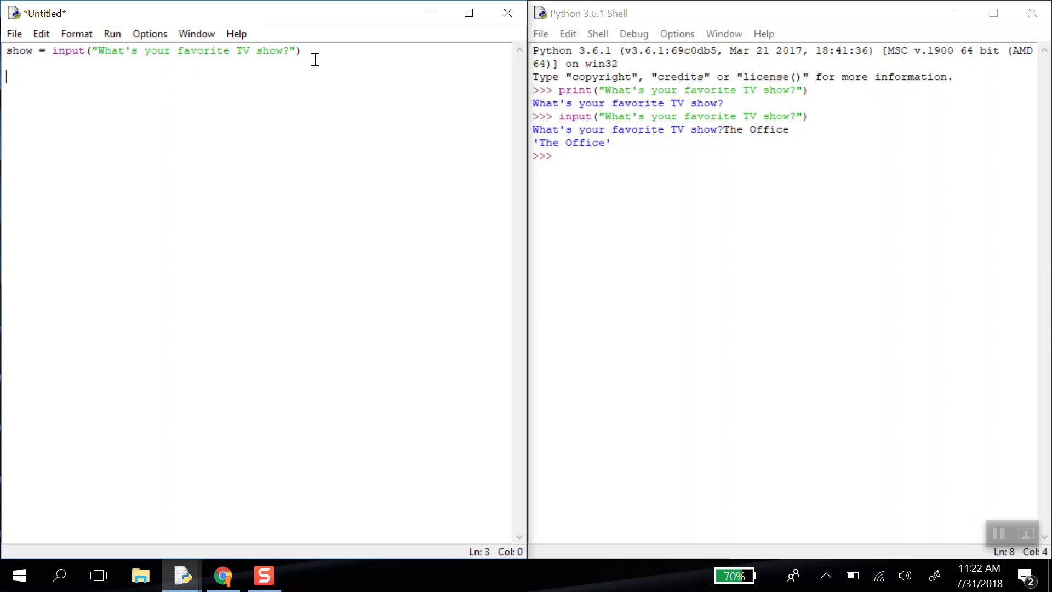
- Add print("Your favorite show is " + show) below the input line
text(print("Your favorite)
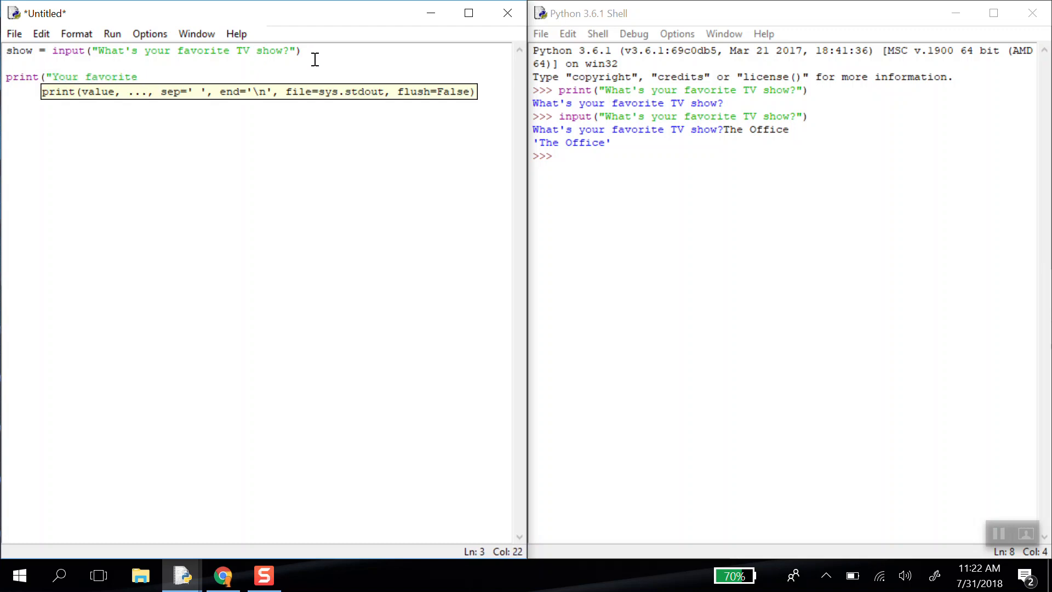
text(show is " + show)
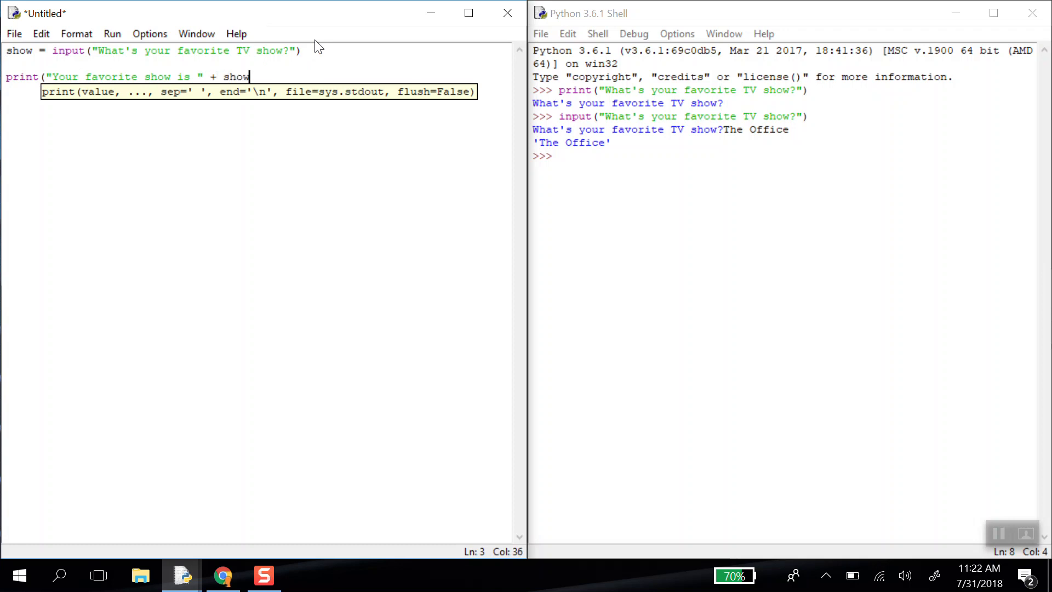
text())
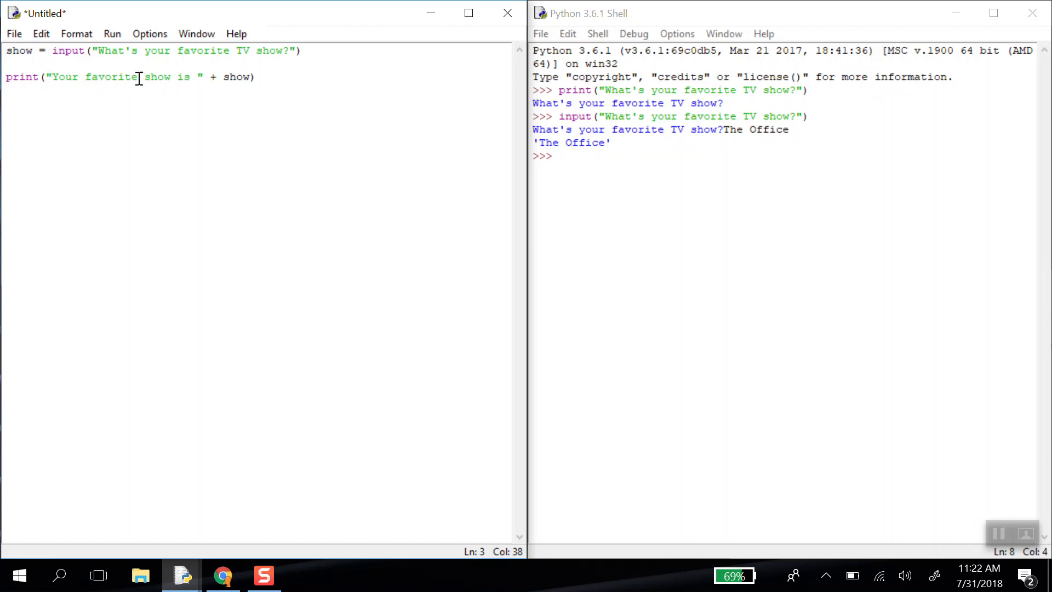
mouse_move(245, 64)
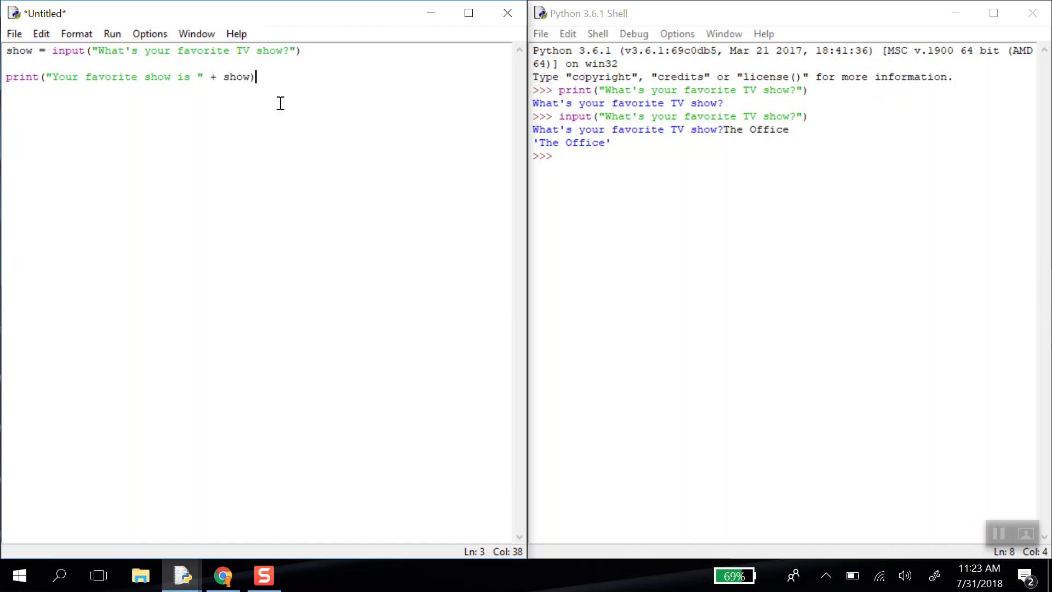
mouse_move(184, 42)
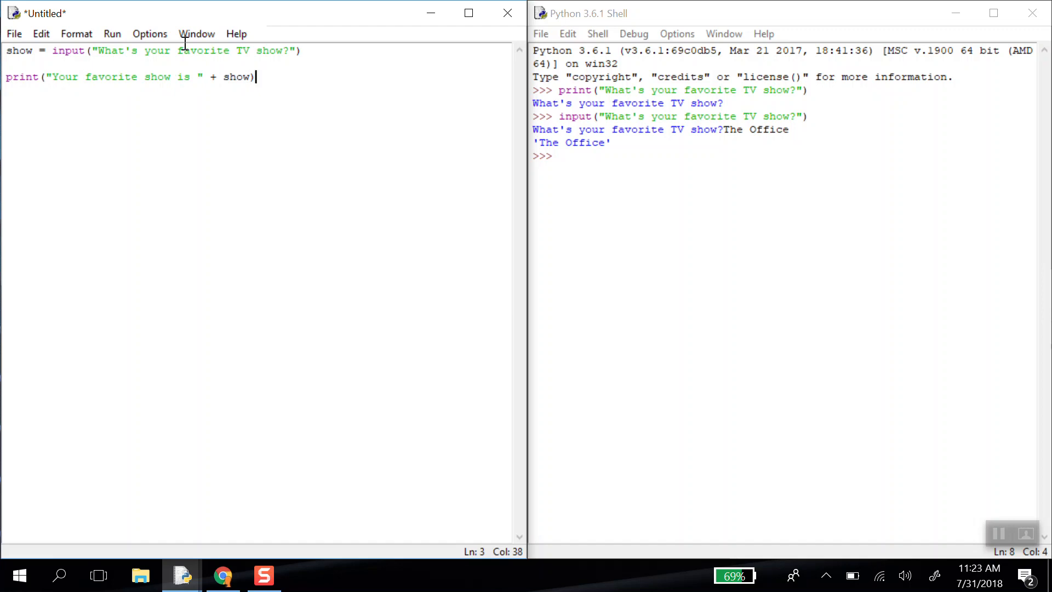
- Run the module, saving it to the Desktop as personalitySR.py when prompted
click(112, 34)
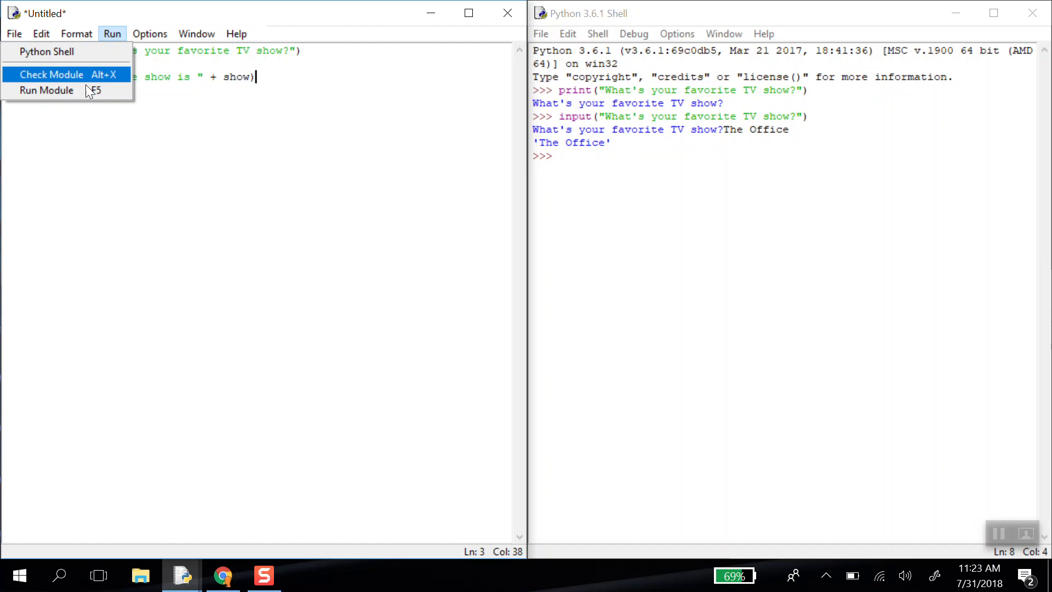
click(46, 90)
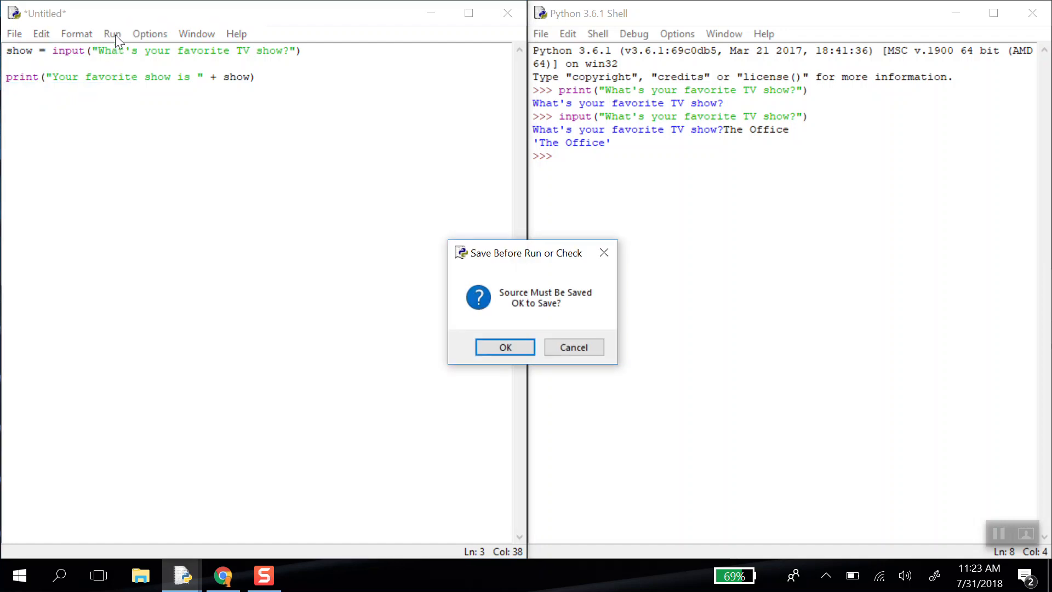
click(573, 347)
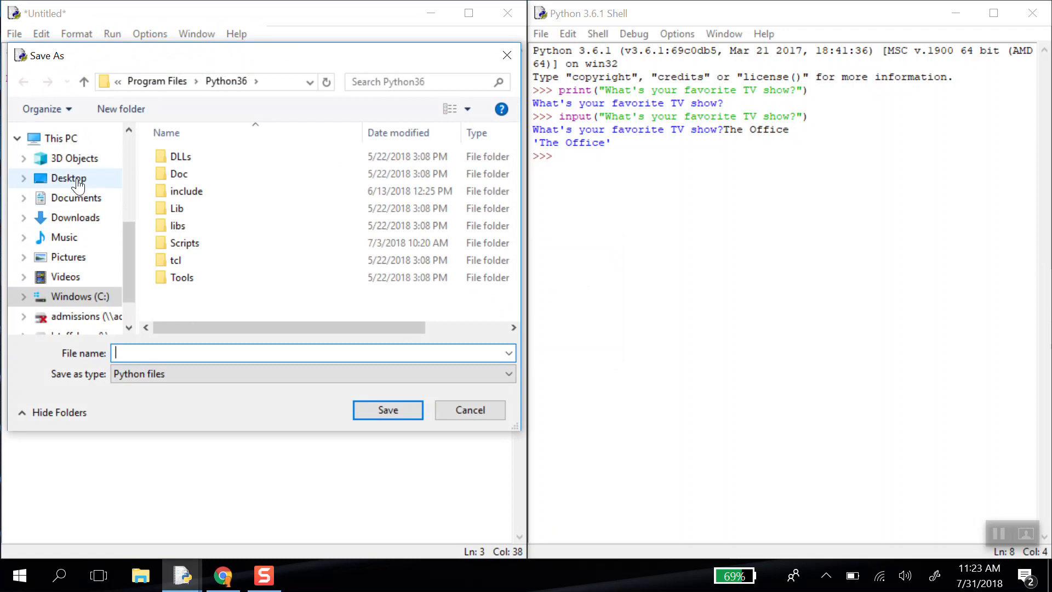
click(68, 178)
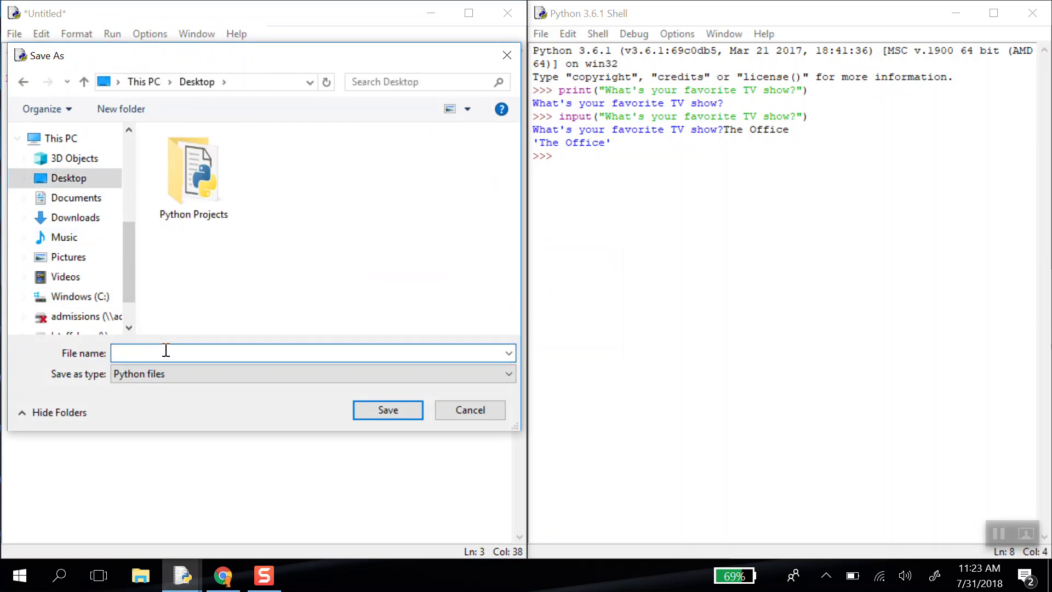
text(personality)
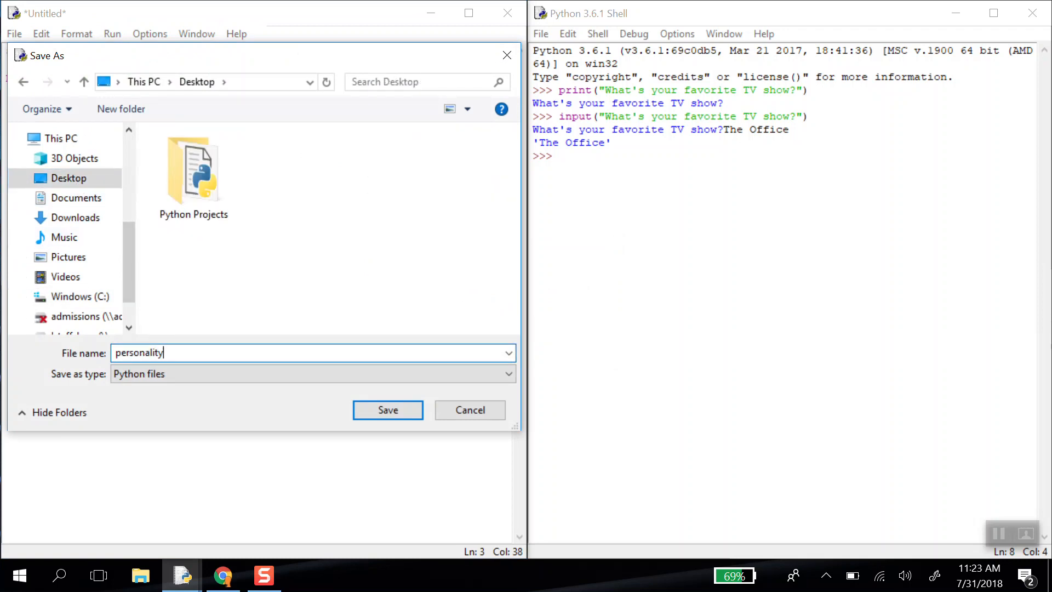
click(387, 410)
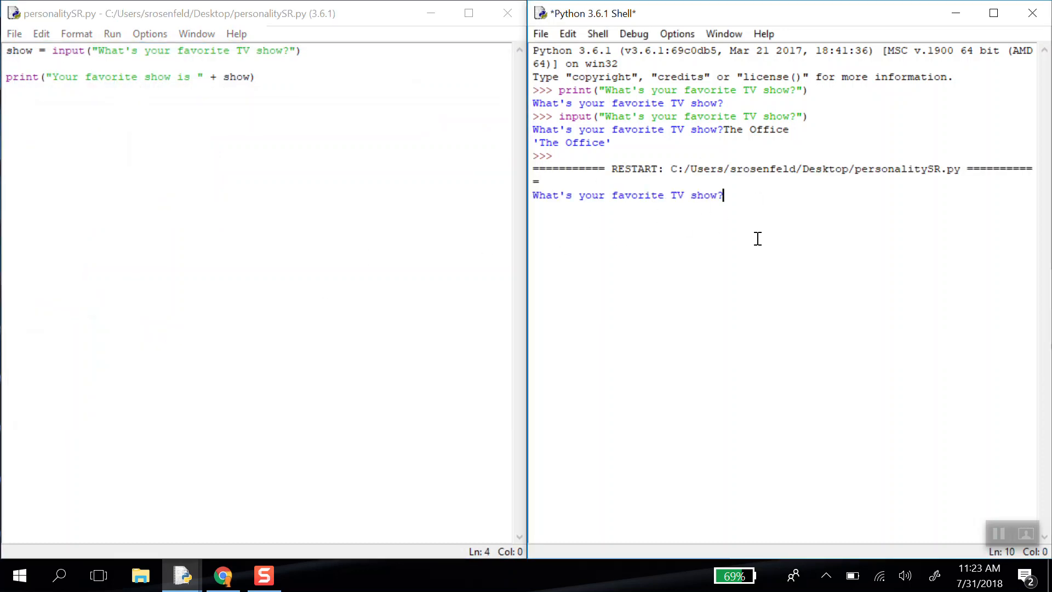
mouse_move(705, 126)
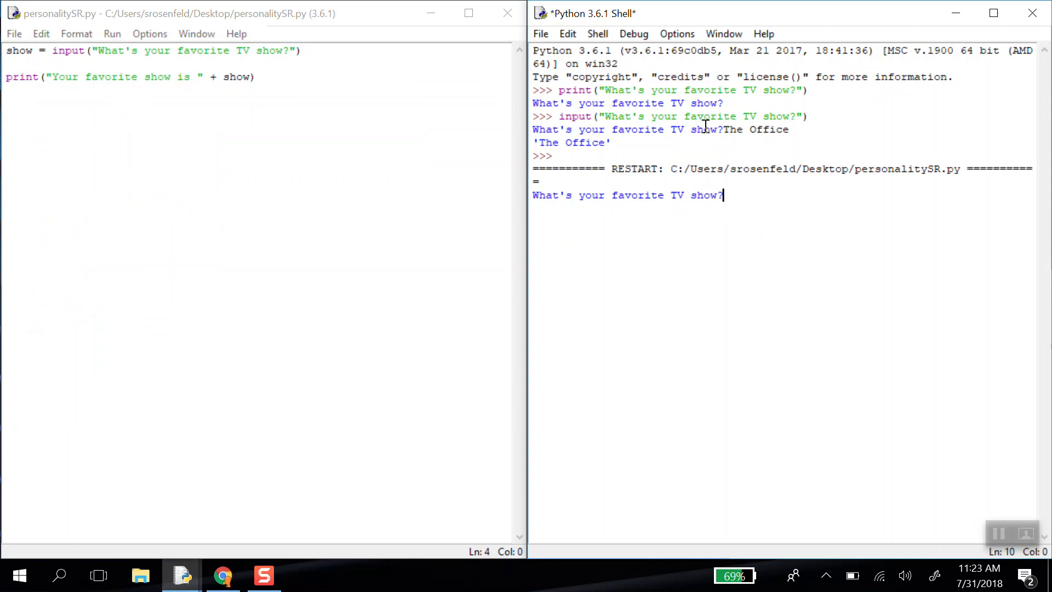
mouse_move(947, 242)
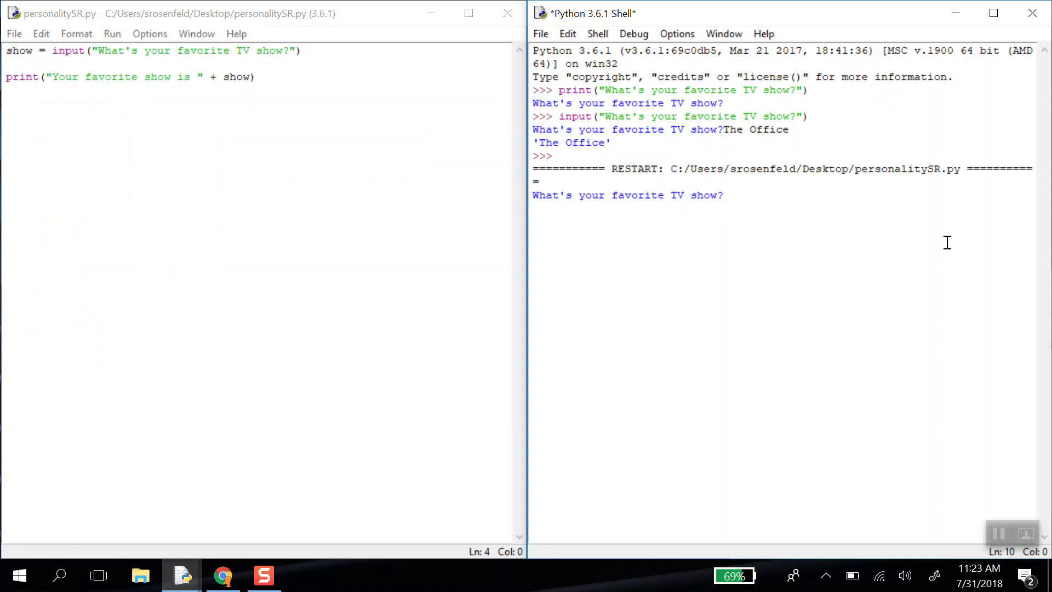
- Answer Friends so the shell prints Your favorite show is Friends, then return to the editor
text(Friends)
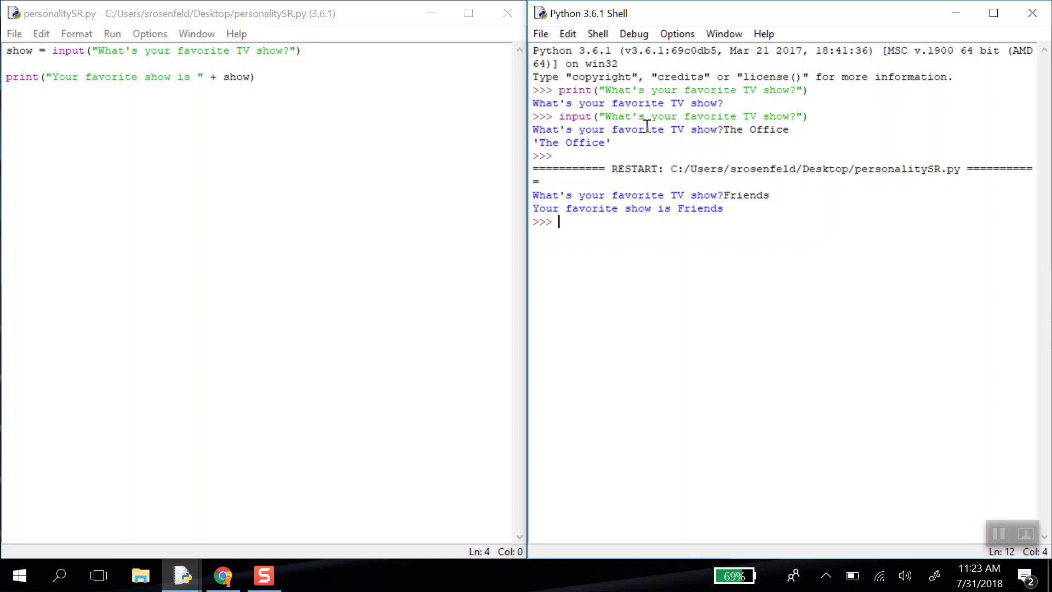
mouse_move(346, 106)
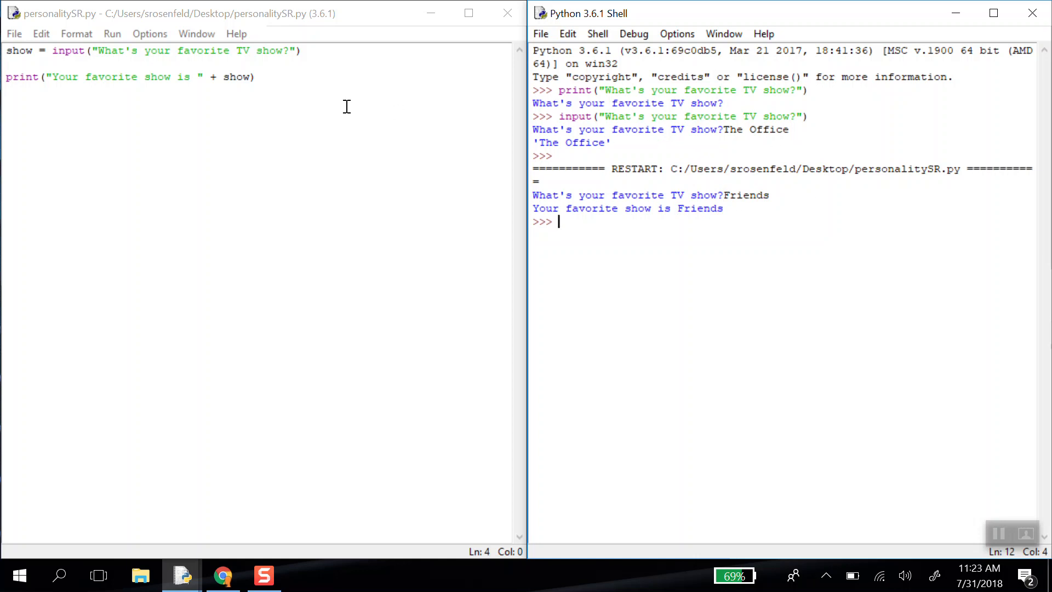
click(255, 77)
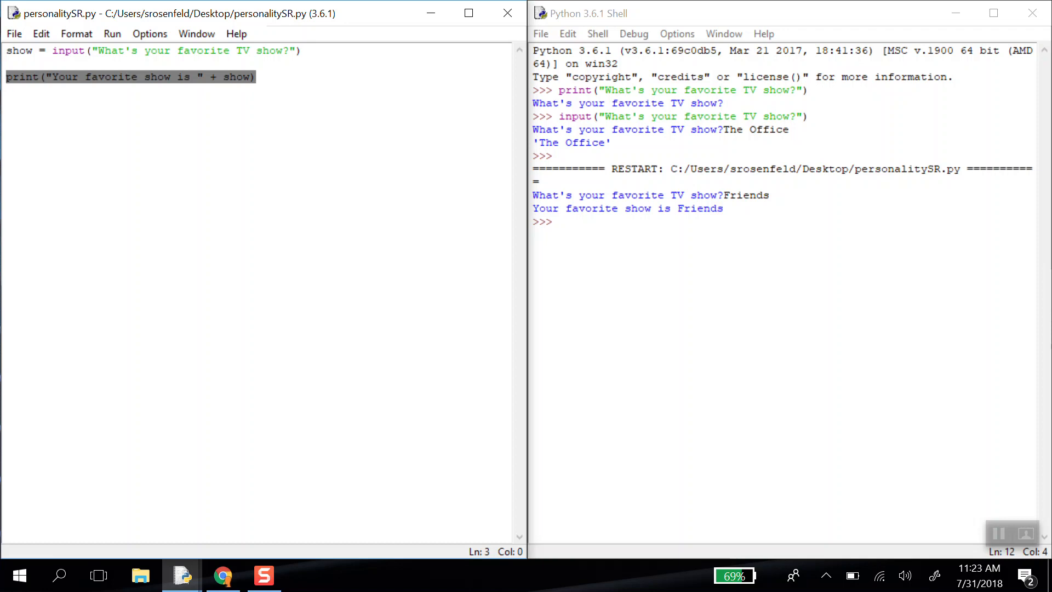
mouse_move(58, 258)
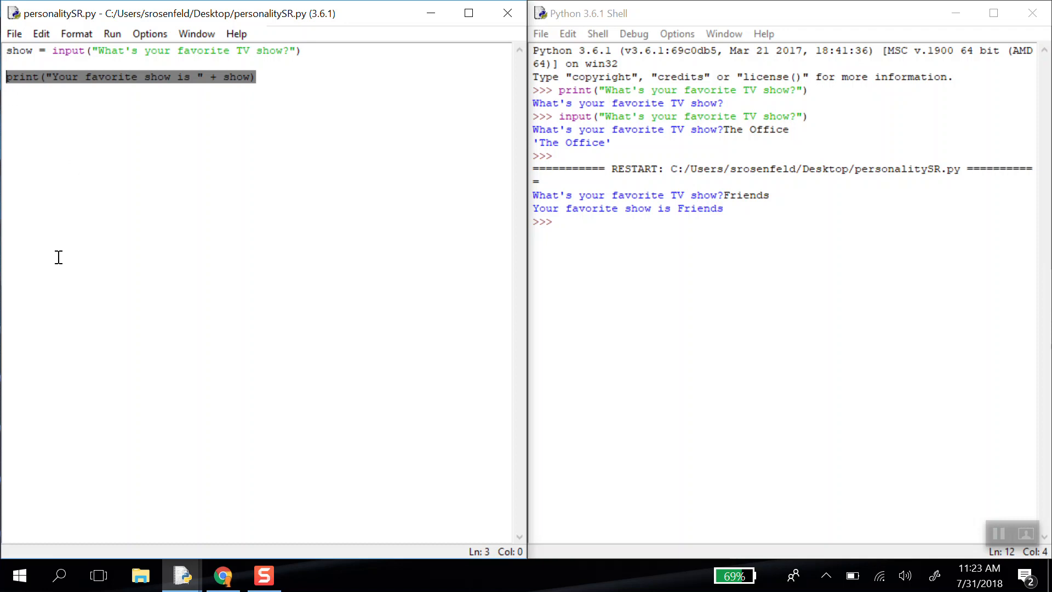
- Replace the print line with if show == "The Office":
key(Delete)
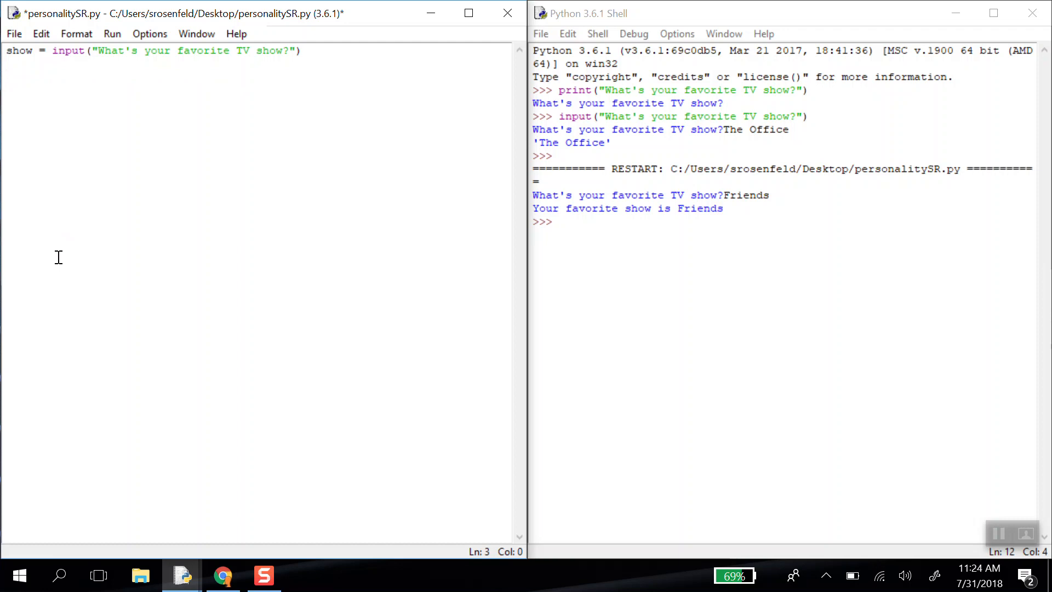
text(if)
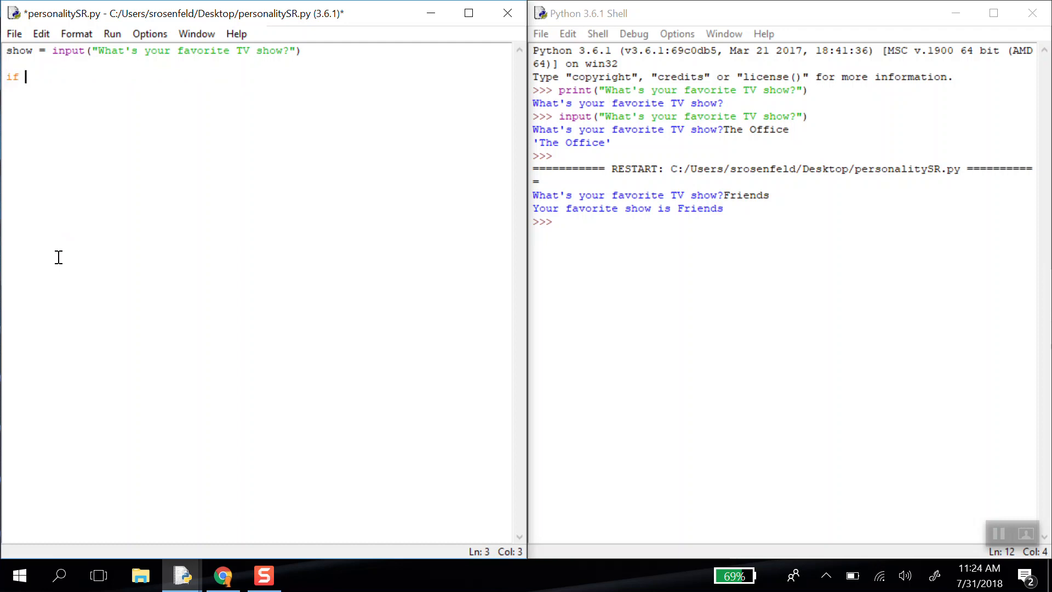
text(show ==)
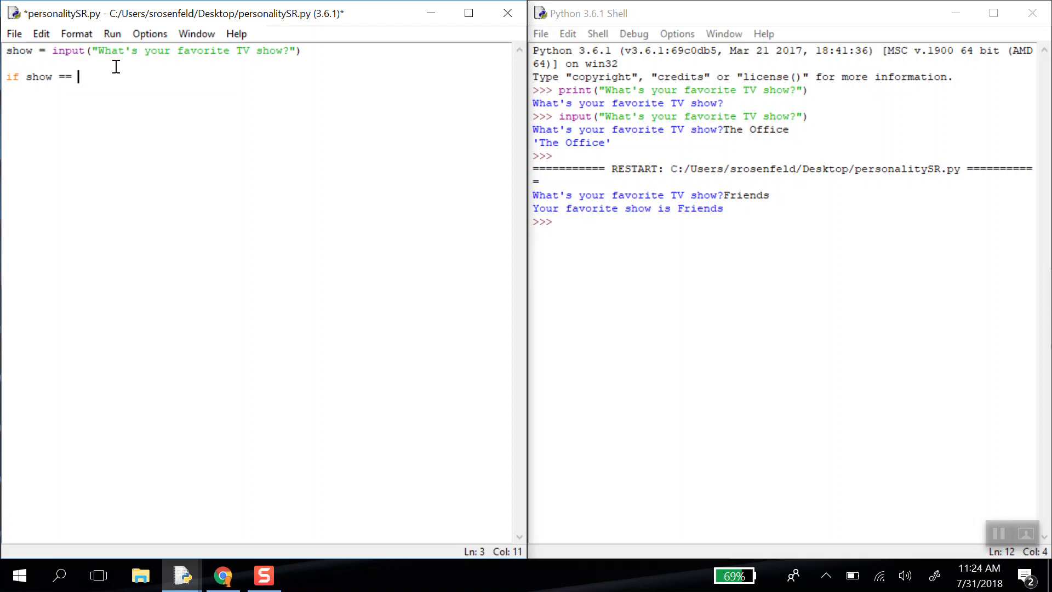
text("")
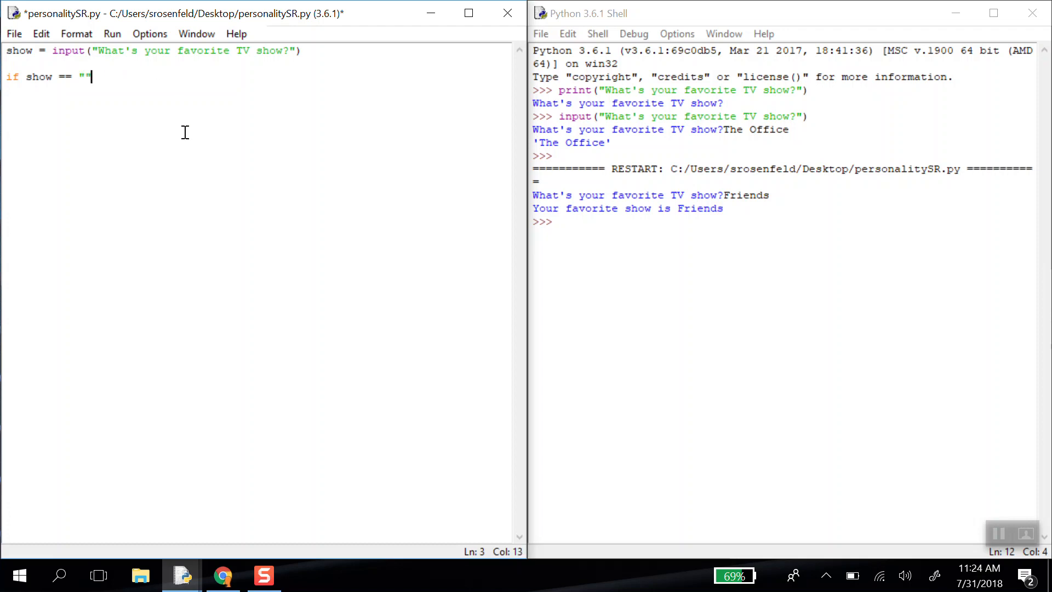
text(The)
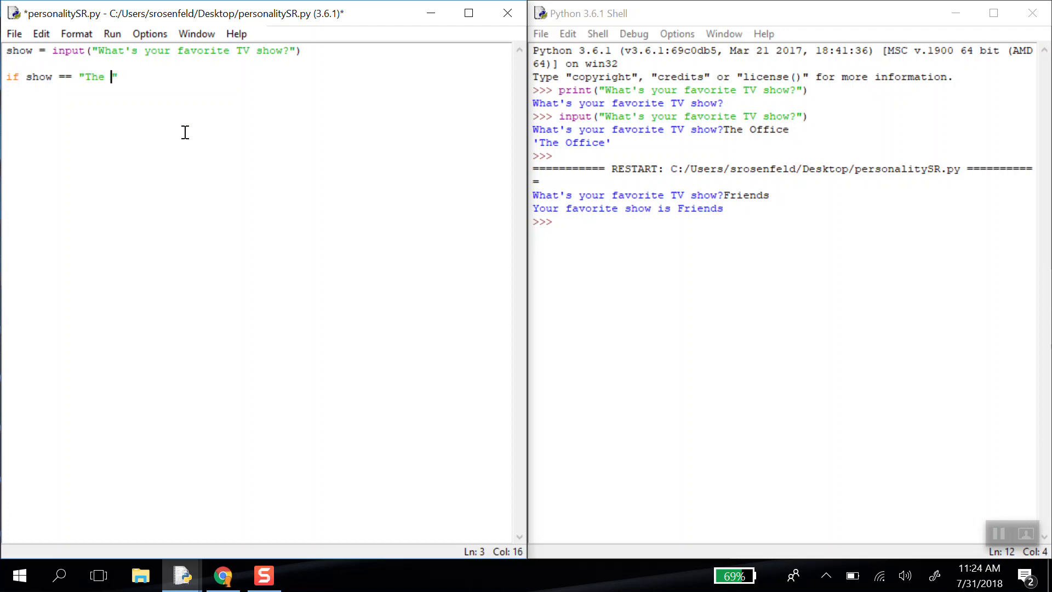
text(Office")
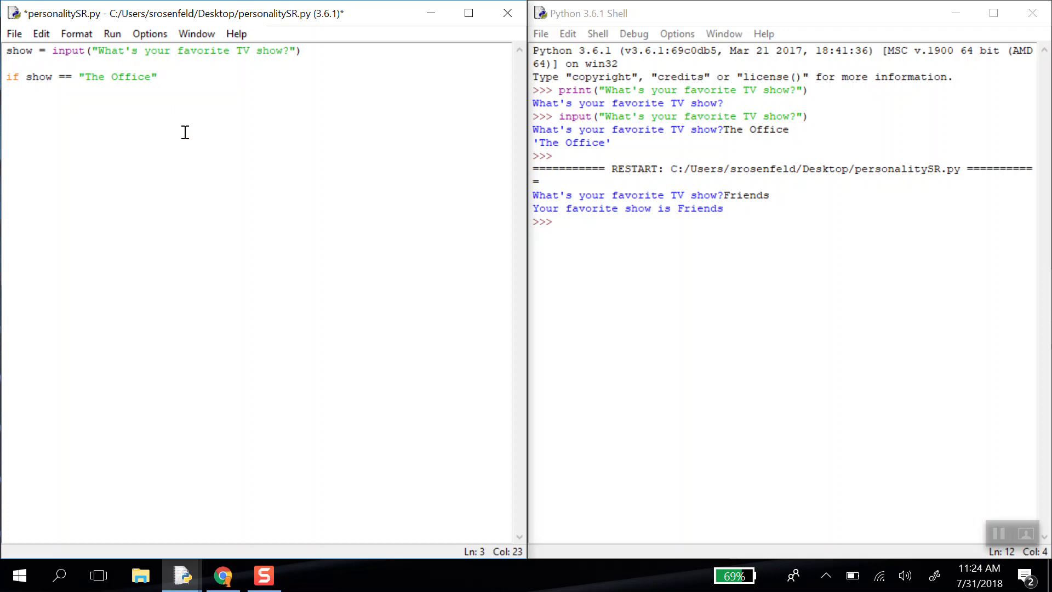
text(:)
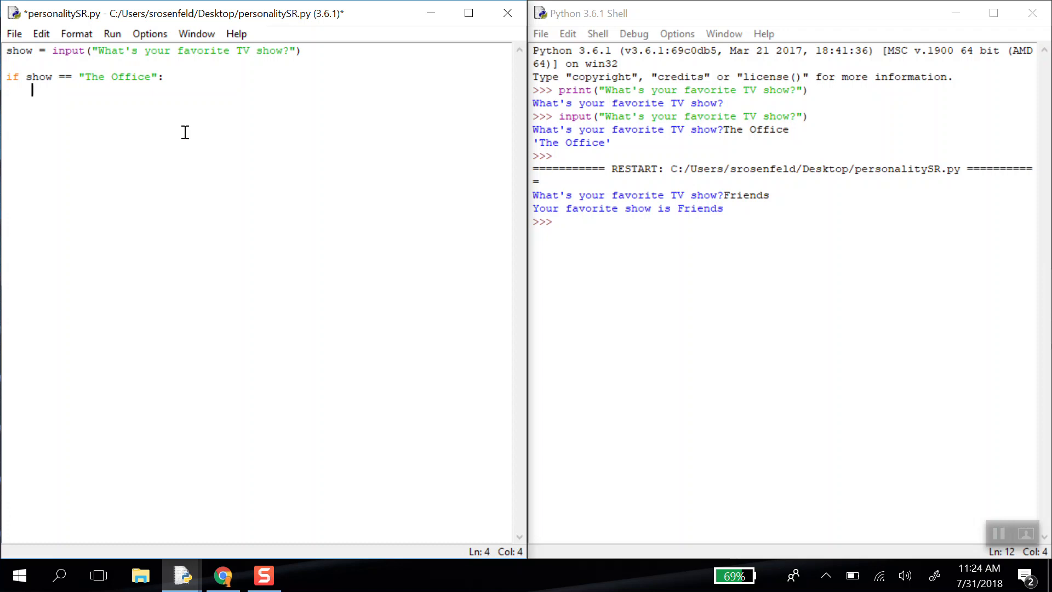
- Inside the if block print "Beets, Bears, Battlestar Galactica."
text(print(")
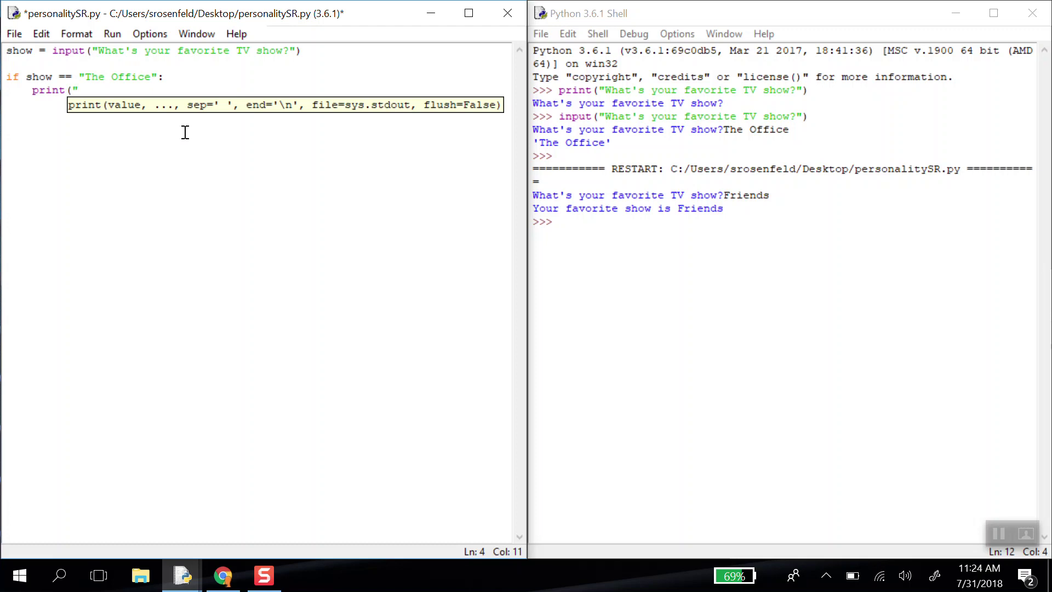
text(Beets, Bears)
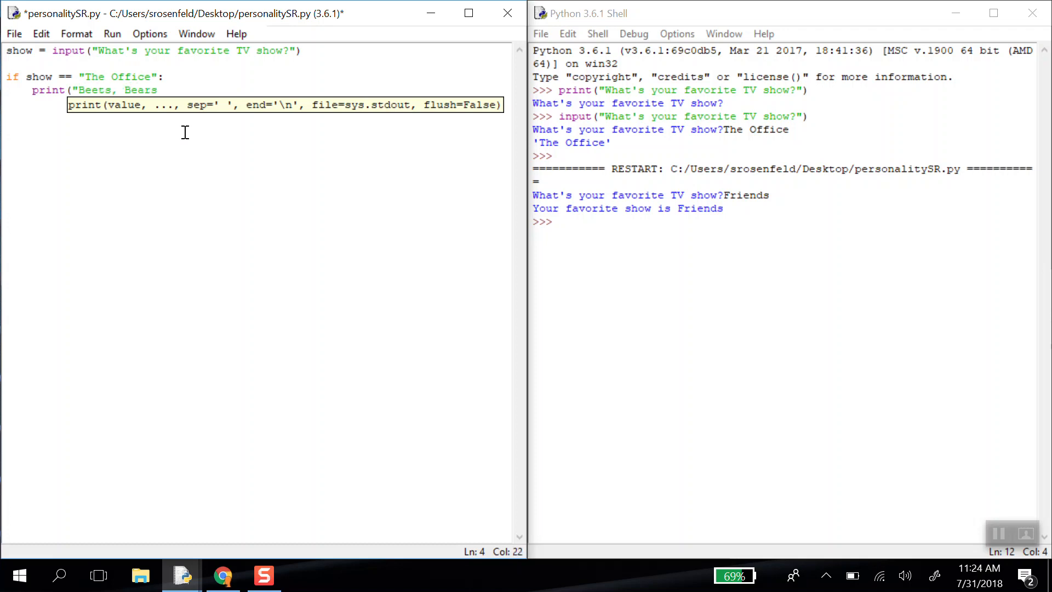
text(, Battlestar)
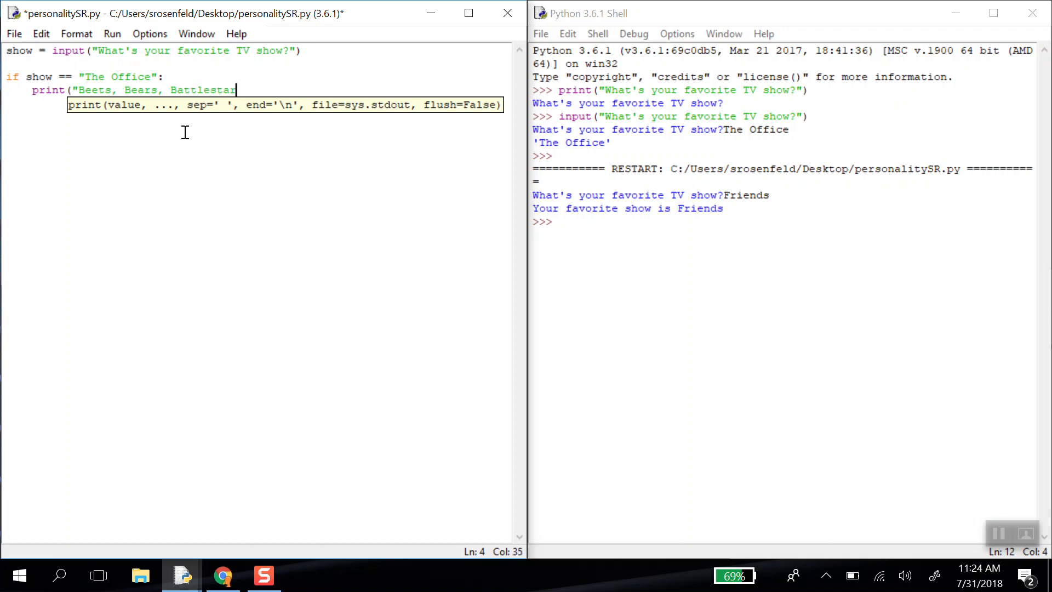
text(Galactica)
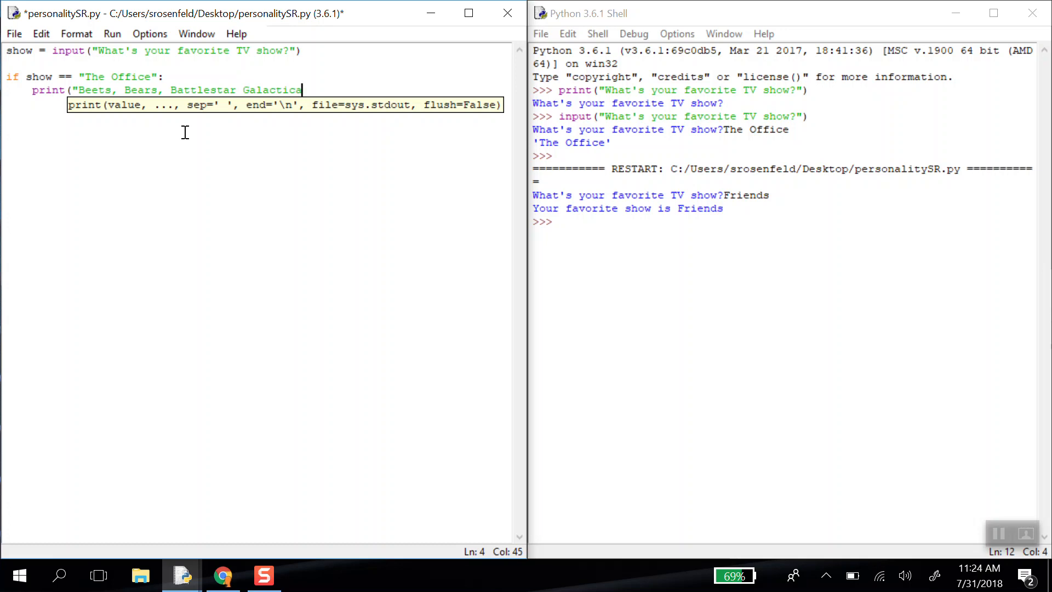
text(."))
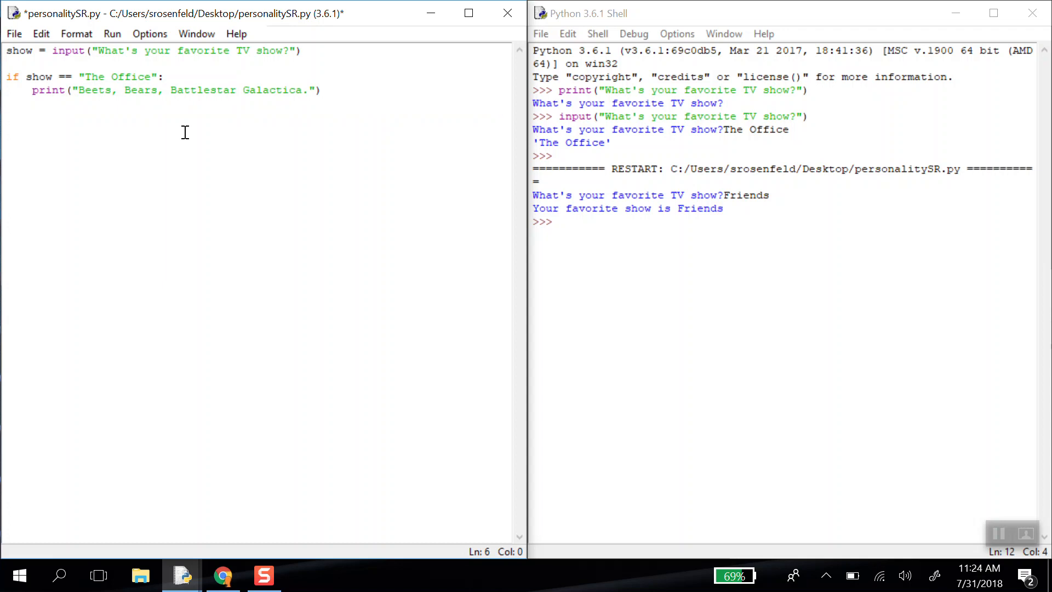
- Add elif show == "Breaking Bad": printing a 'scary for me' reply
text(elif show ==)
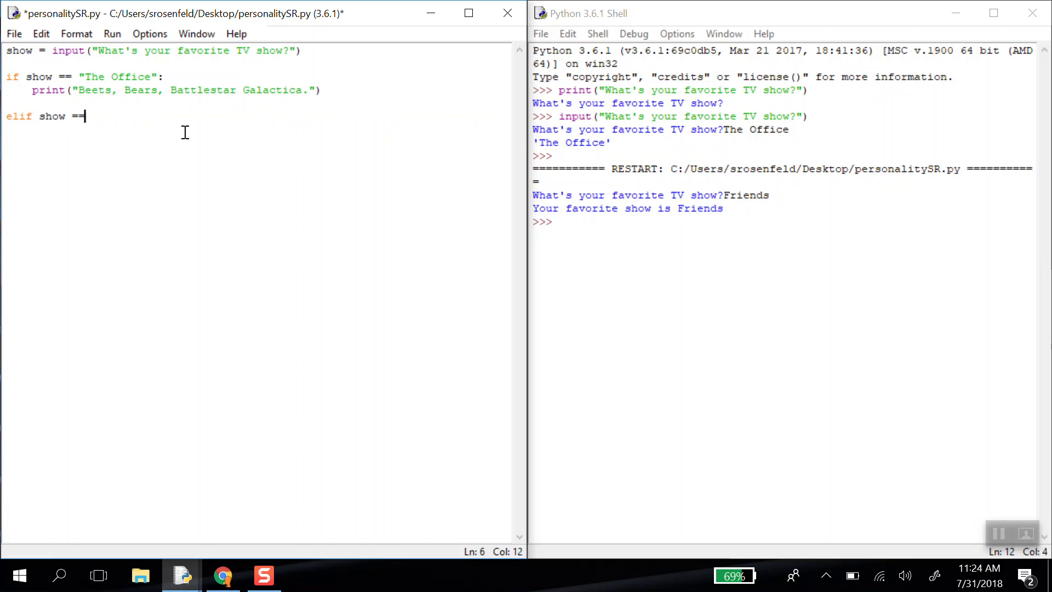
text("Breaki)
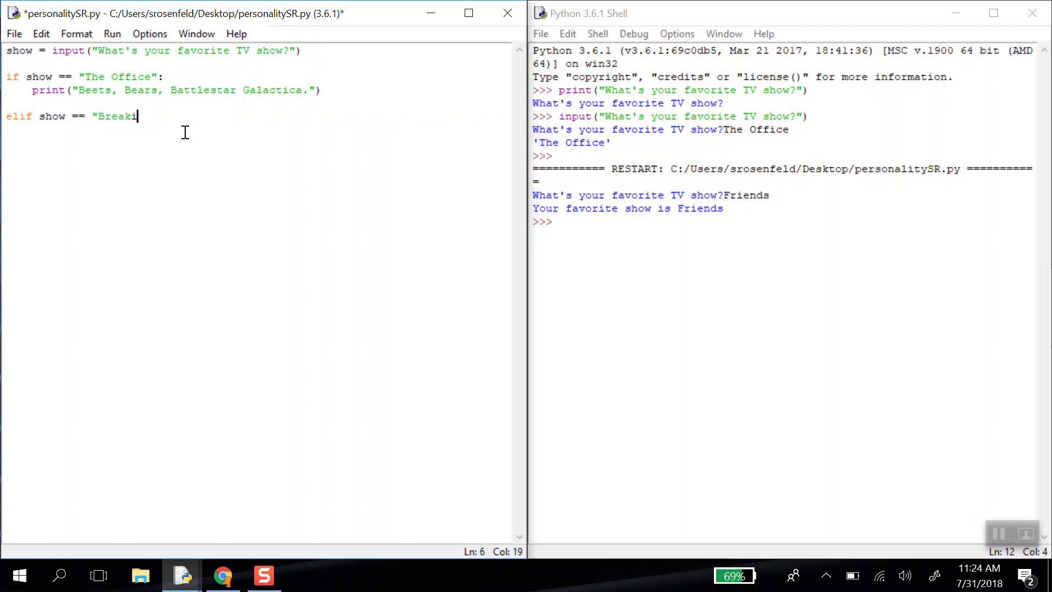
text(ng Bad":)
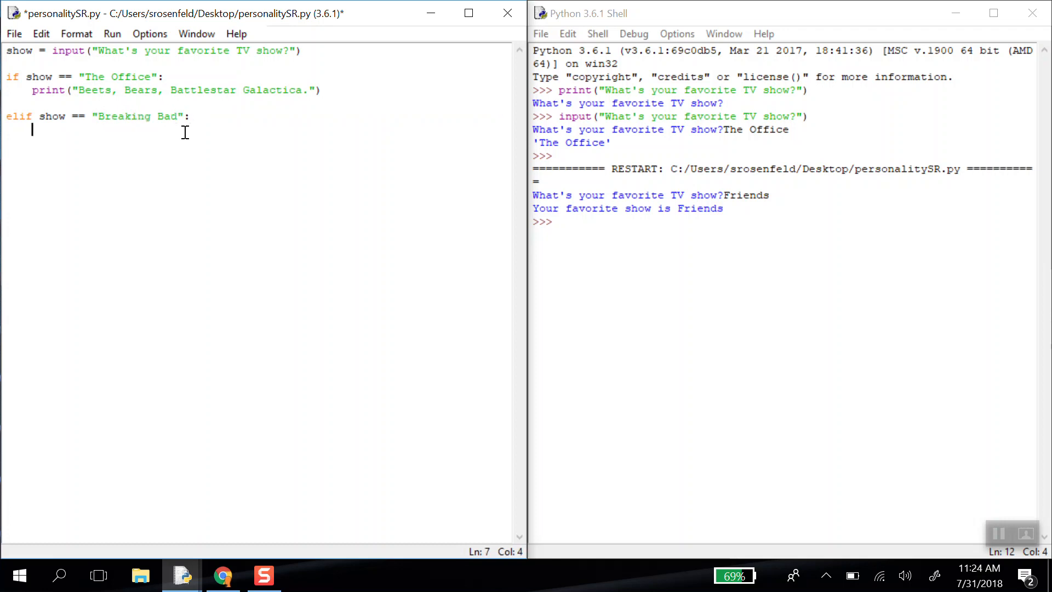
text(print(")
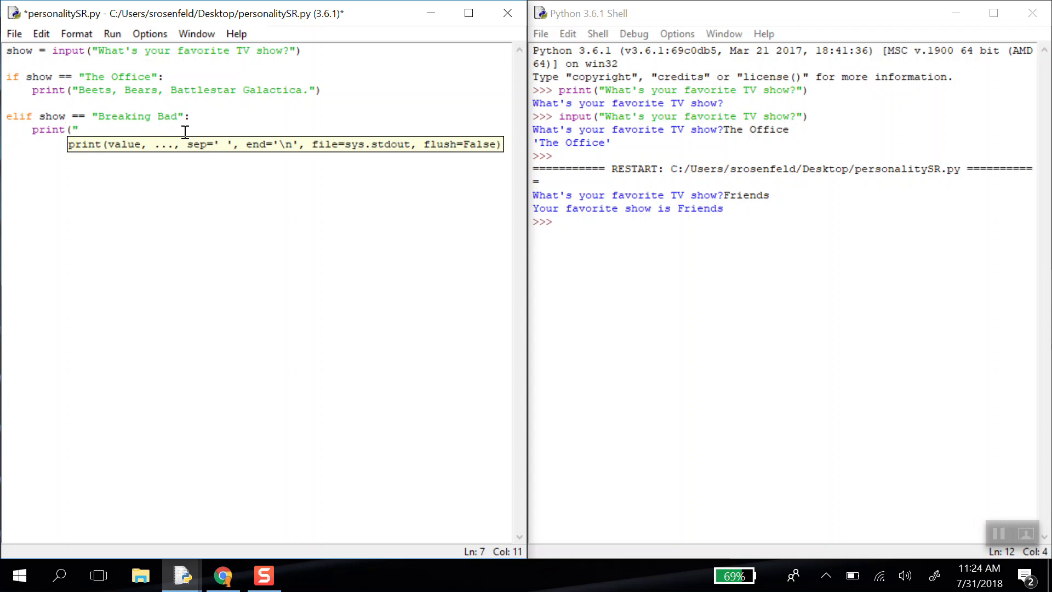
text(That show's a little)
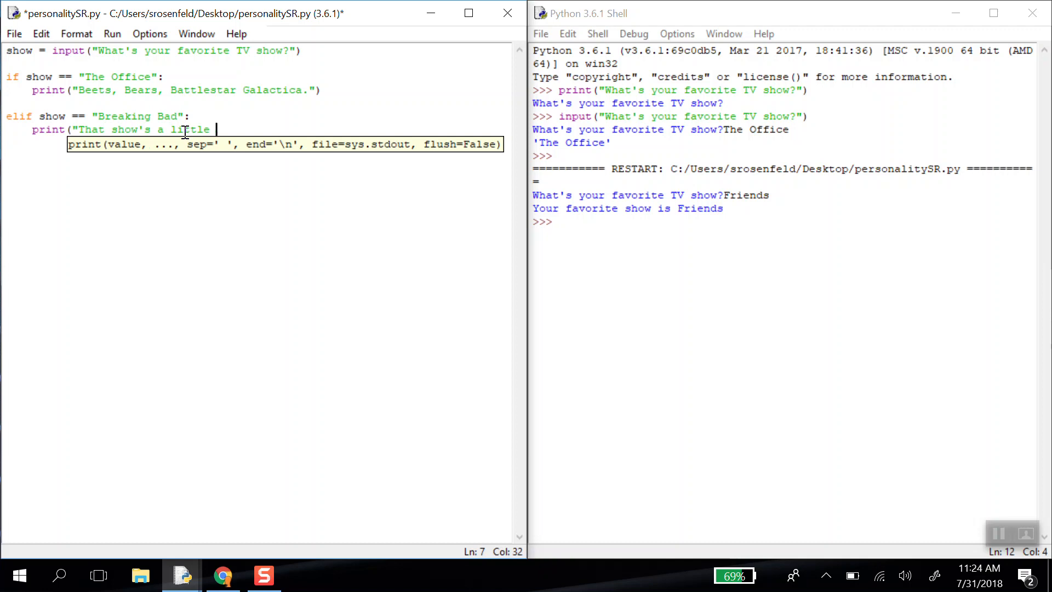
text(scary for)
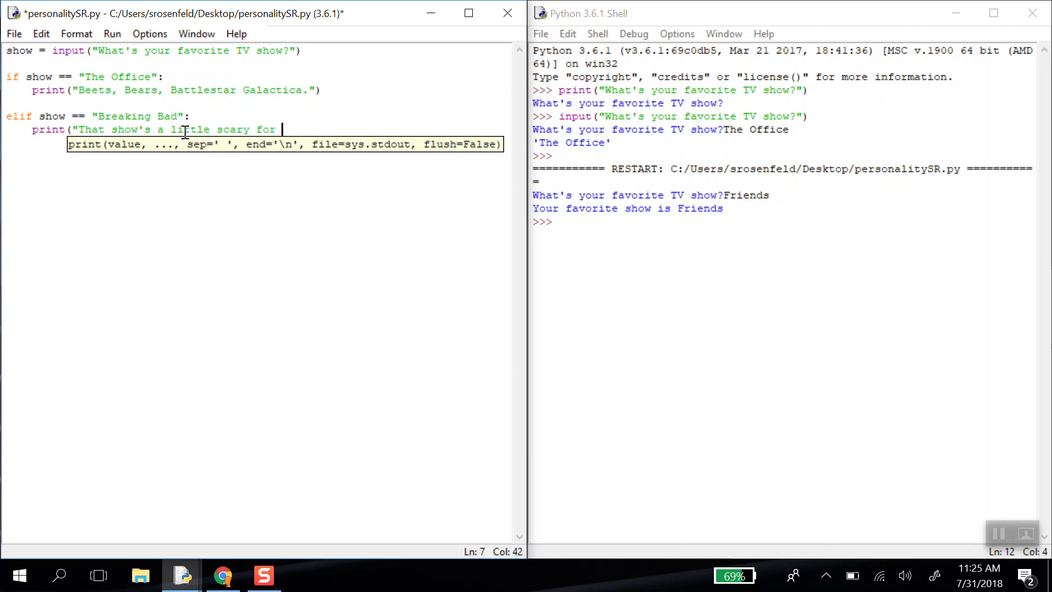
text(me."))
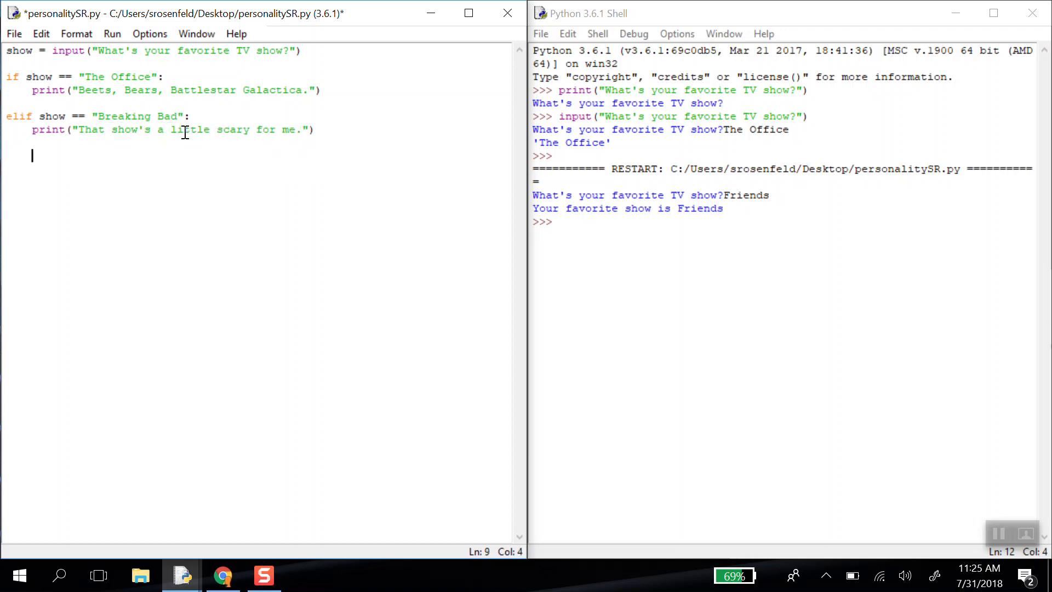
- Add elif show == "The Flash": printing the 'haven't seen it yet' reply
text(elif sho)
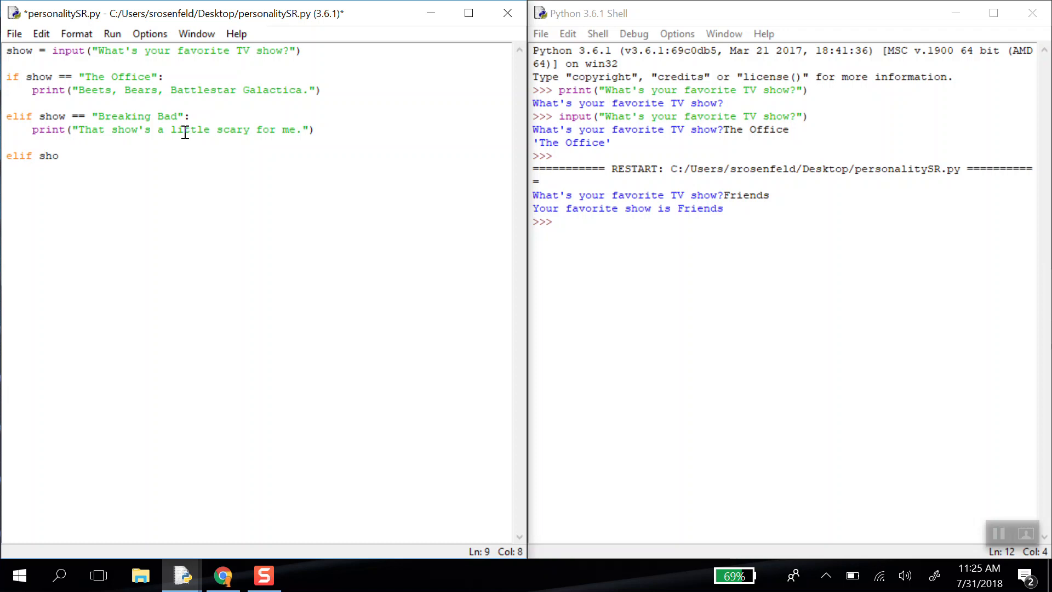
text(== ")
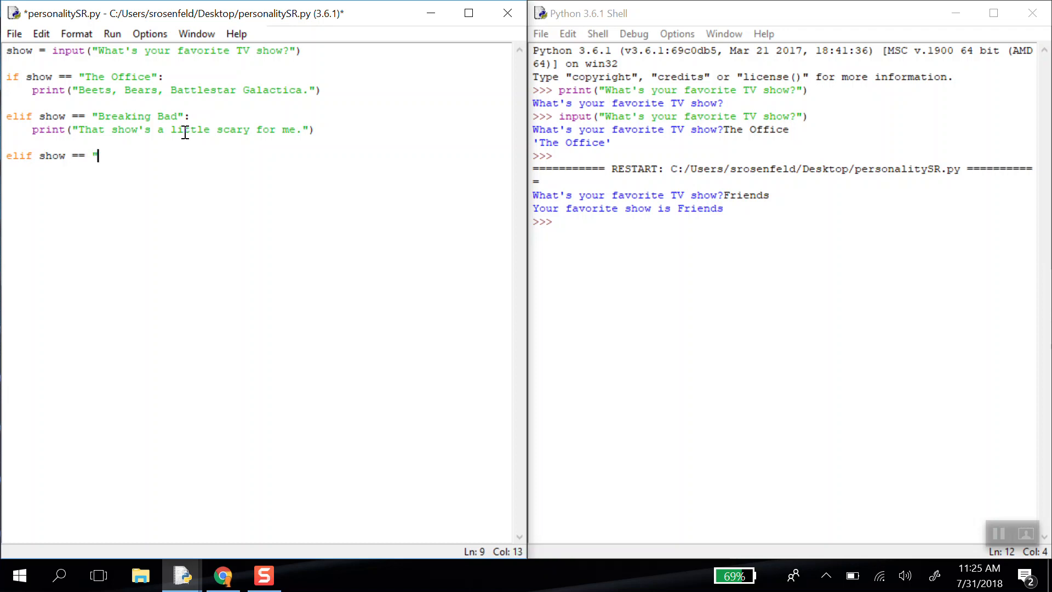
text(The Flash":)
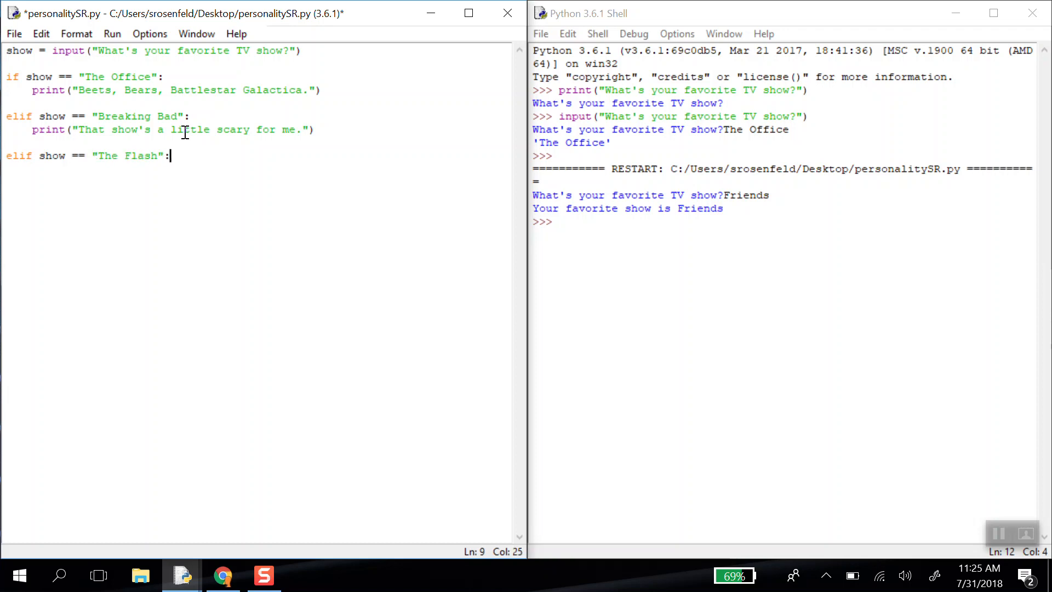
text(print("I hear that's a great one, but I haven't seen it)
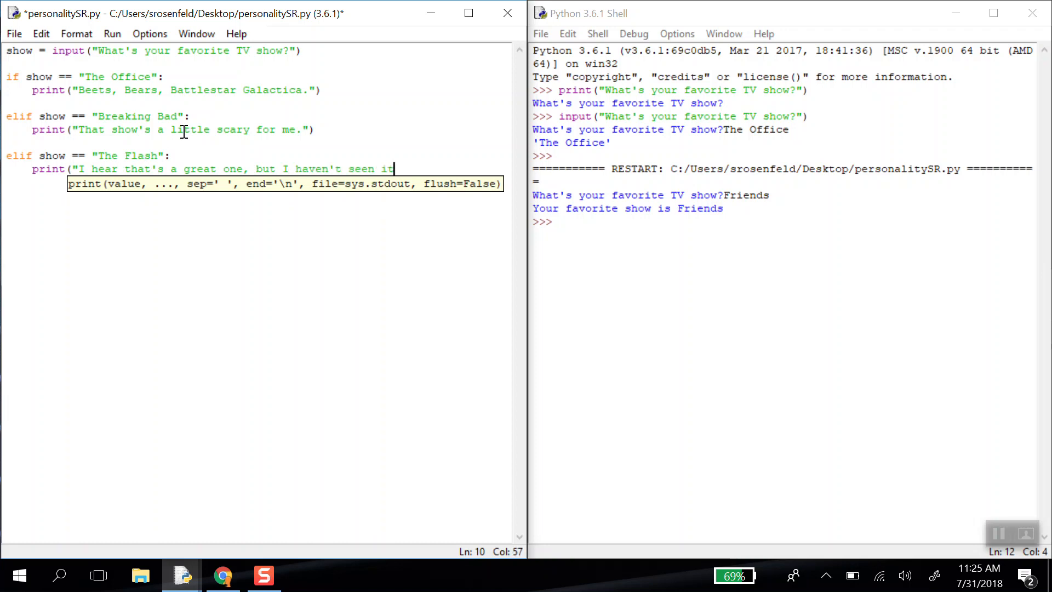
text(yet."))
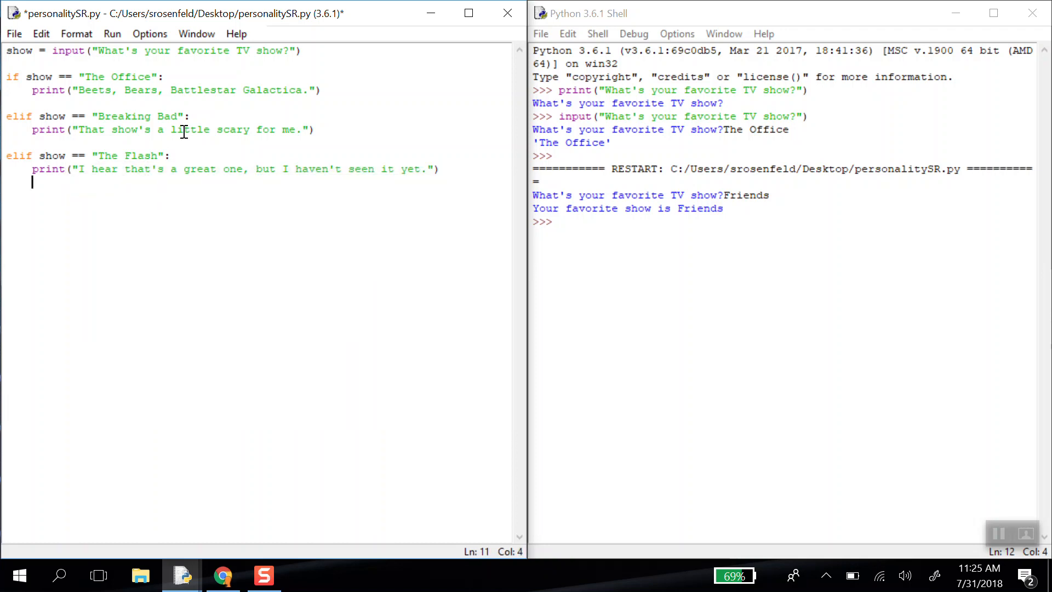
text(els)
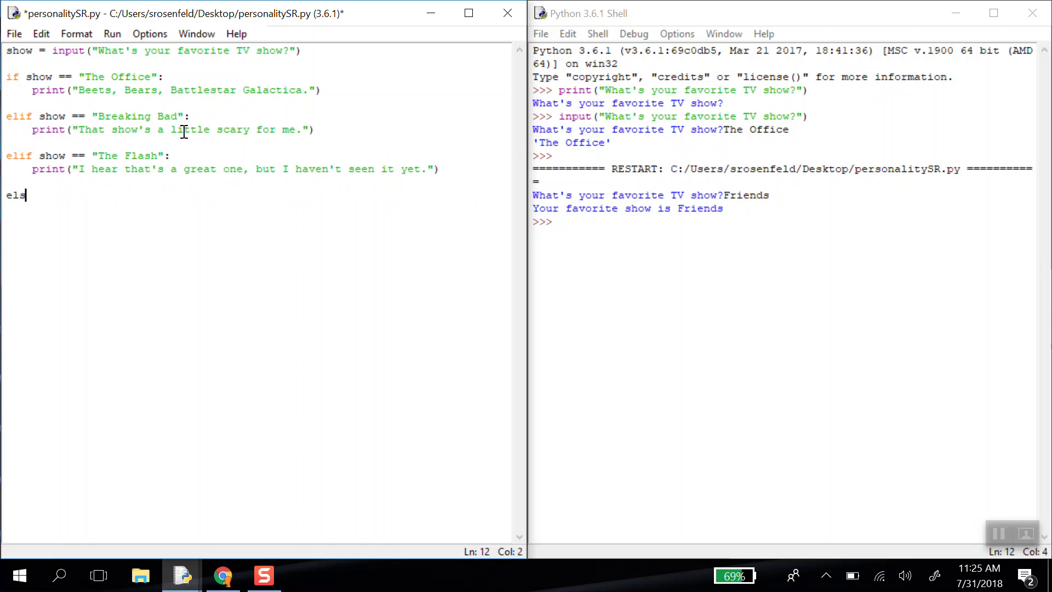
- Add else: printing "Your favorite show is " + show
text(e:)
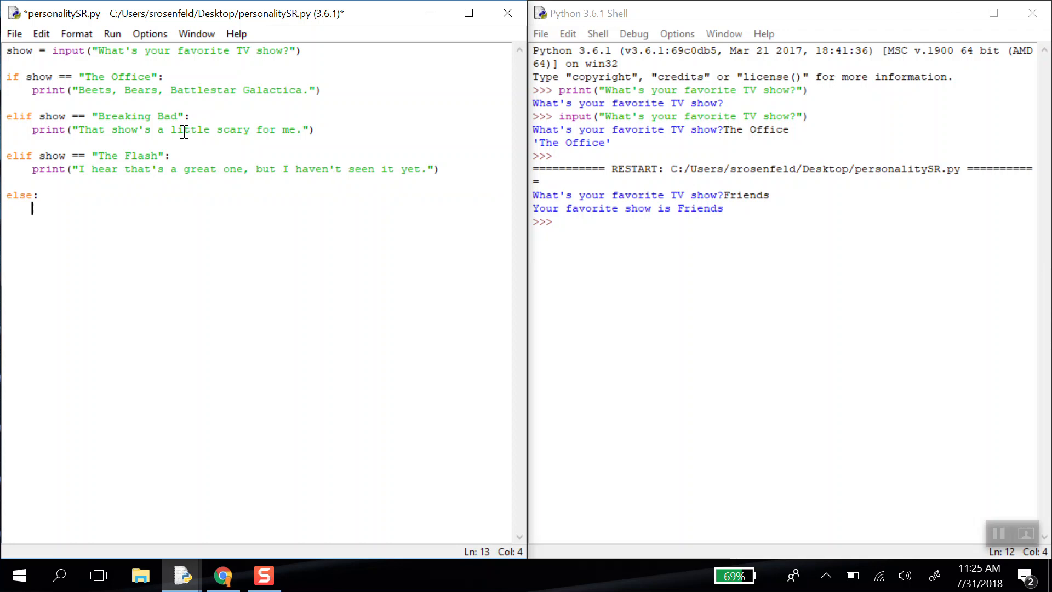
text(p)
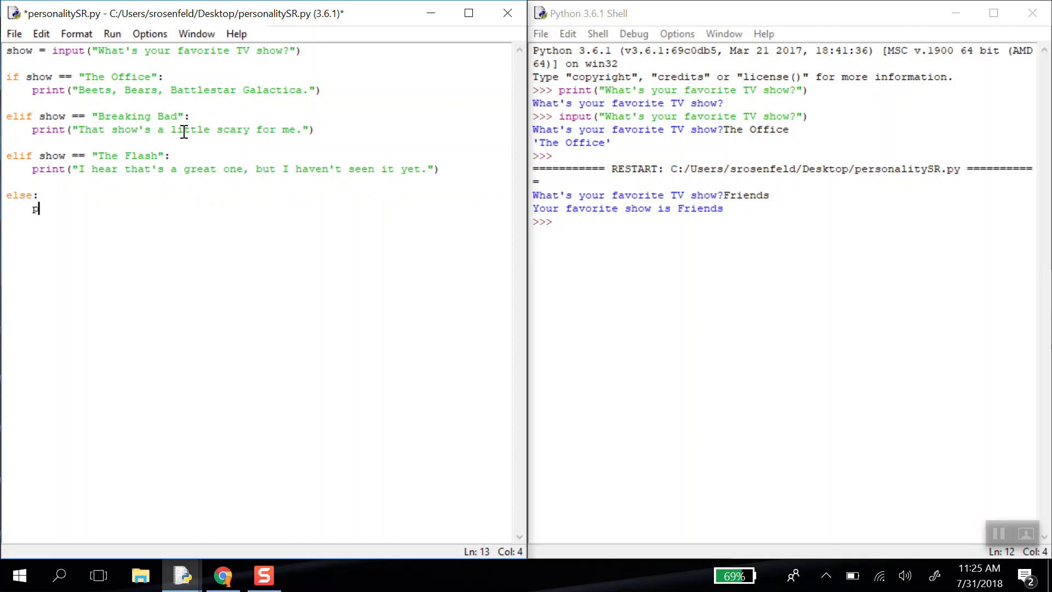
text(print("Your favorite show is ")
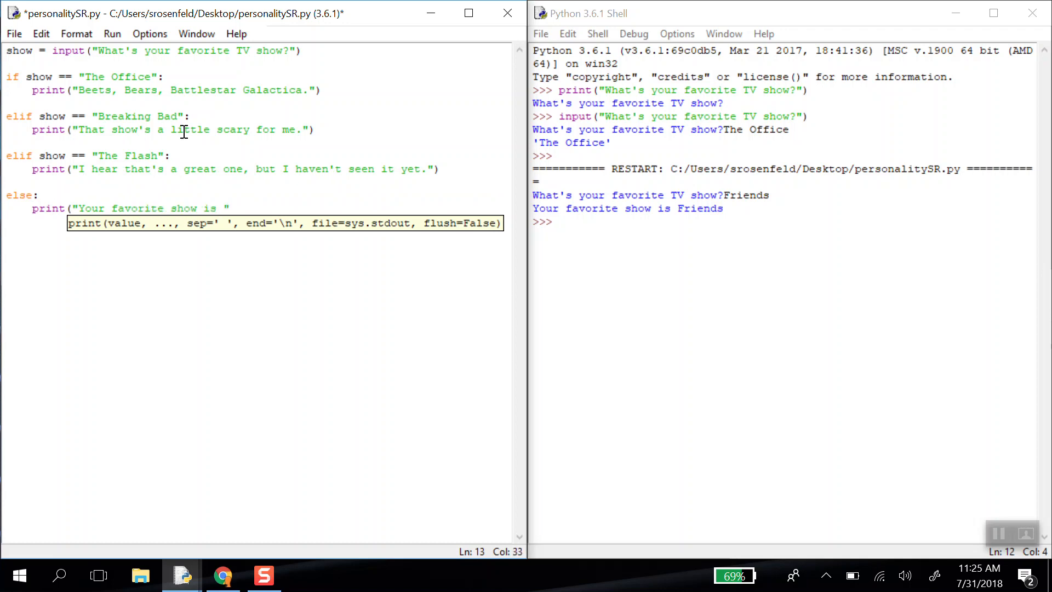
text(+ show)
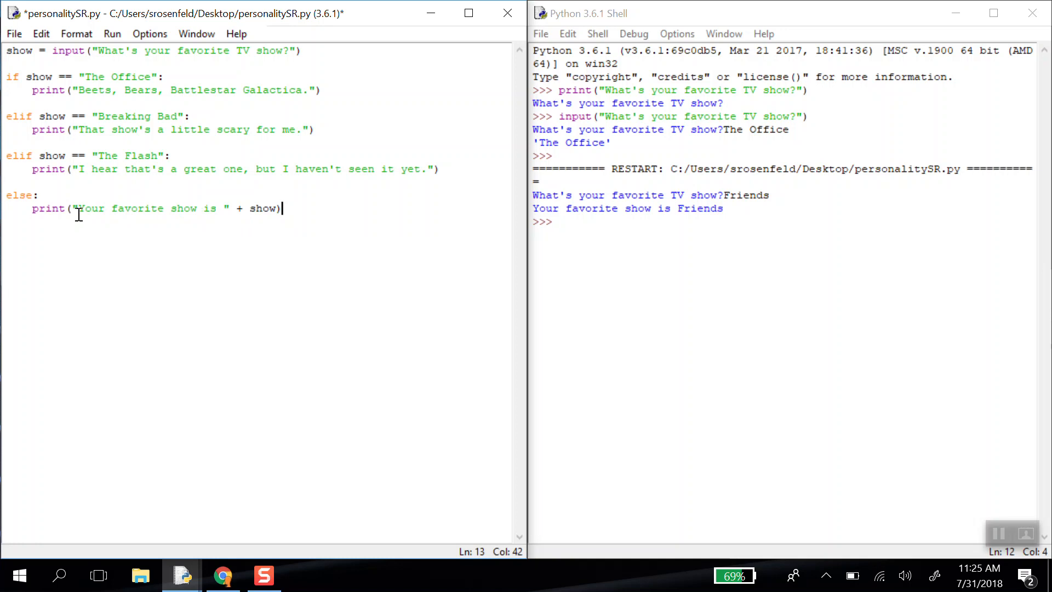
mouse_move(254, 202)
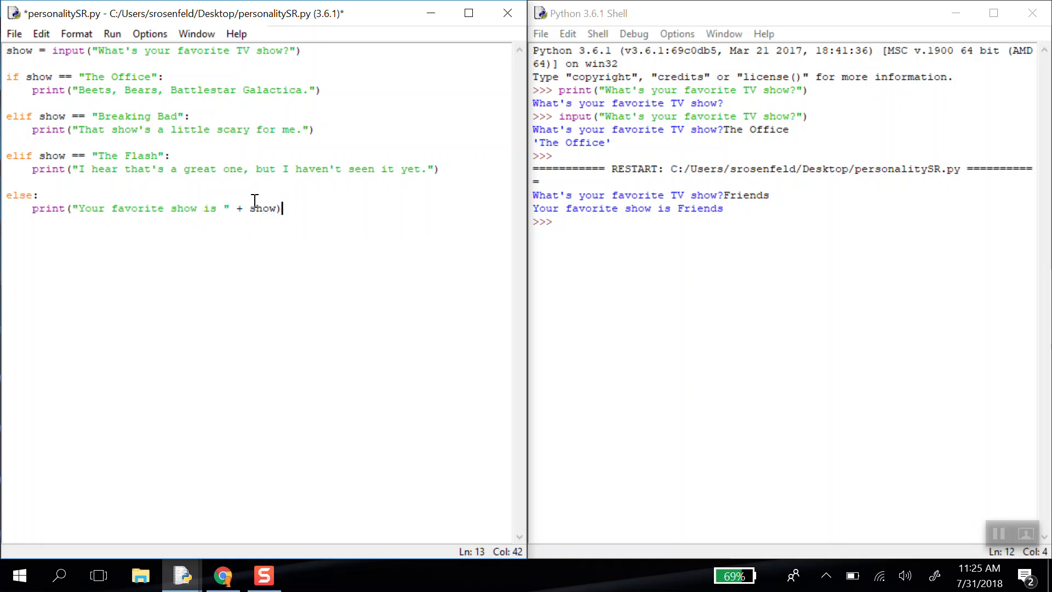
click(112, 34)
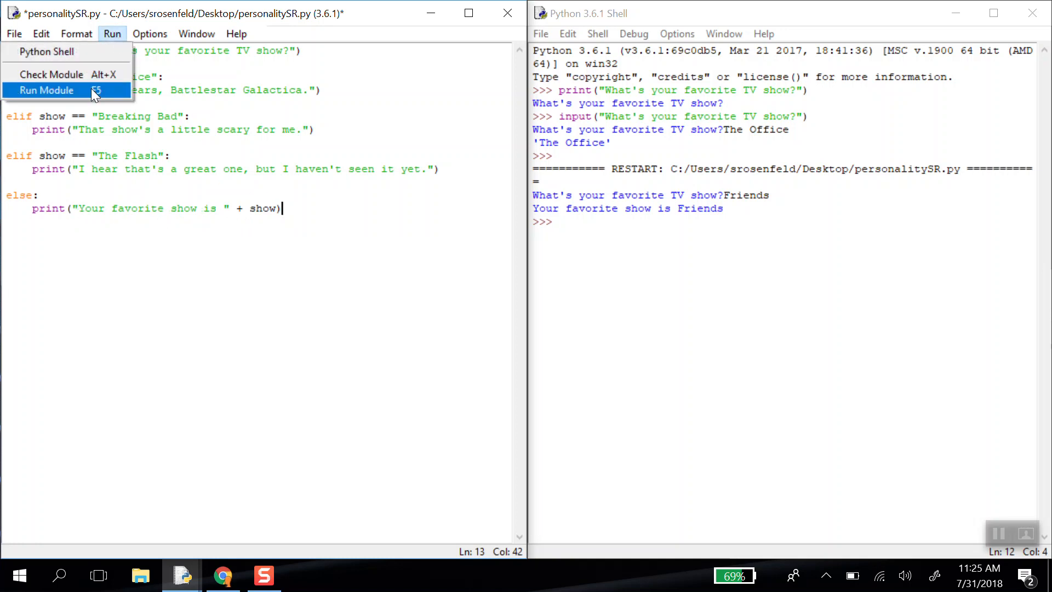
- Run the saved module and answer The Office to get the Beets, Bears, Battlestar Galactica. reply
click(46, 89)
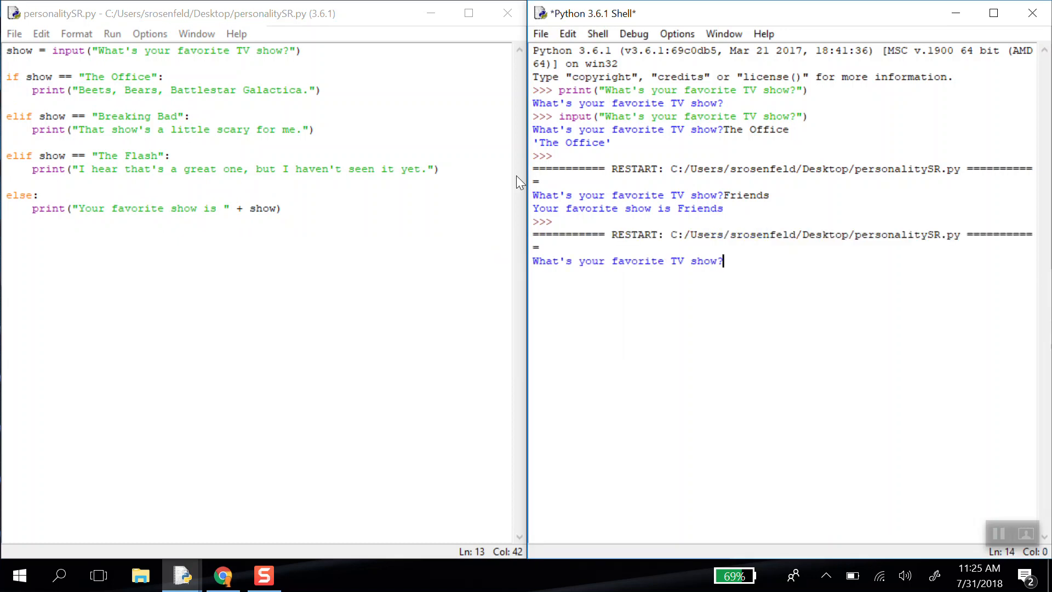
mouse_move(773, 290)
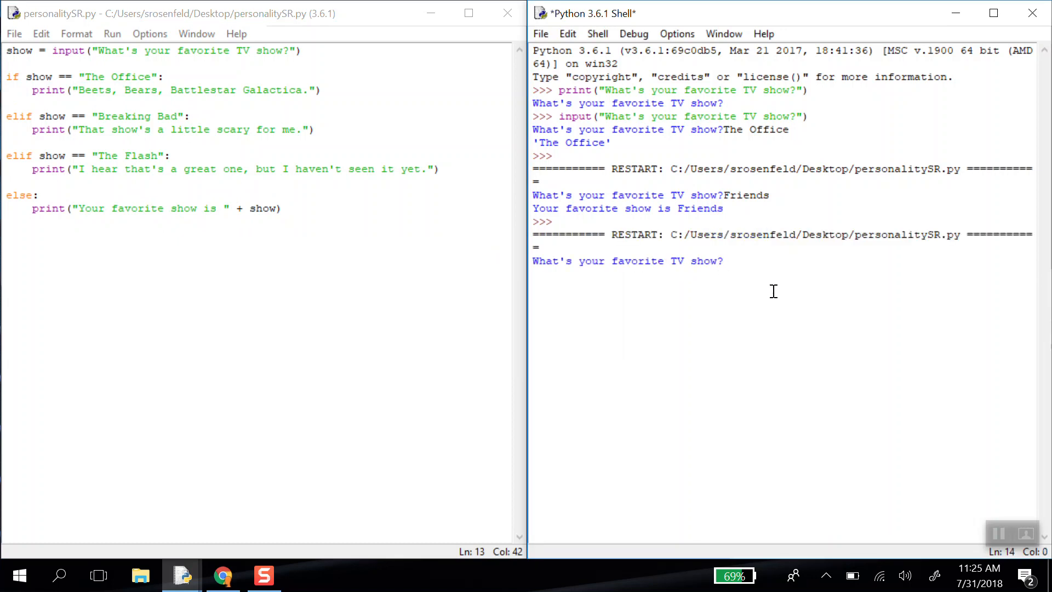
text(The)
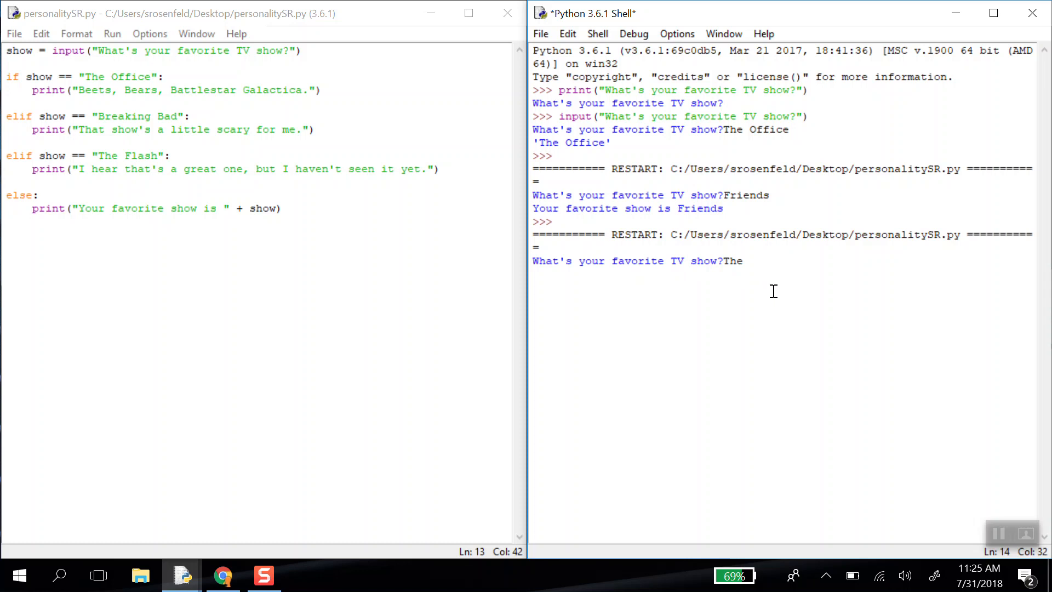
text(Office)
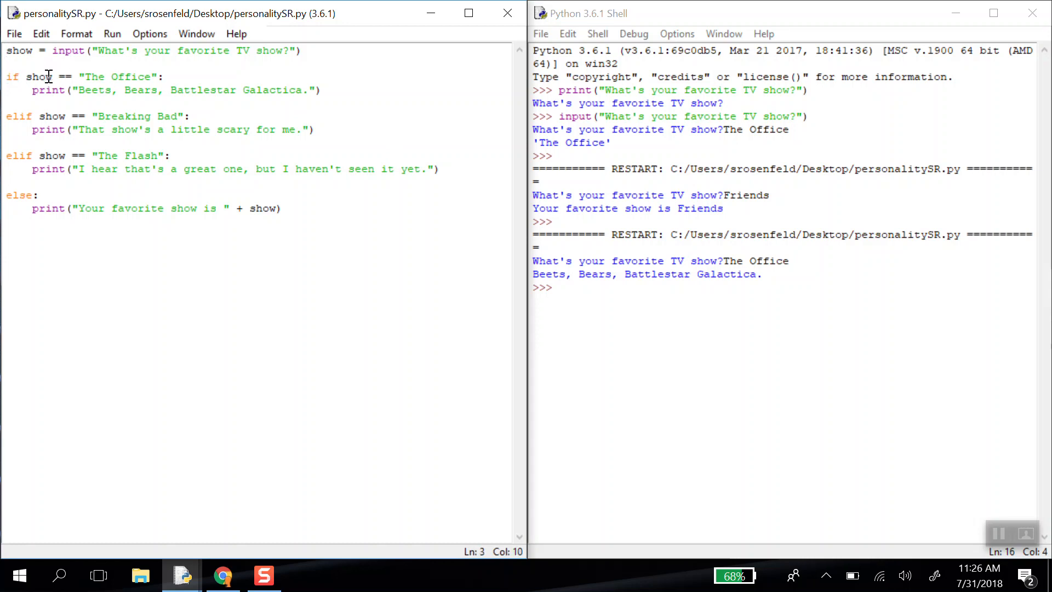
- Run the module again and answer The Flash to get the 'I hear that's a great one' reply
double_click(39, 77)
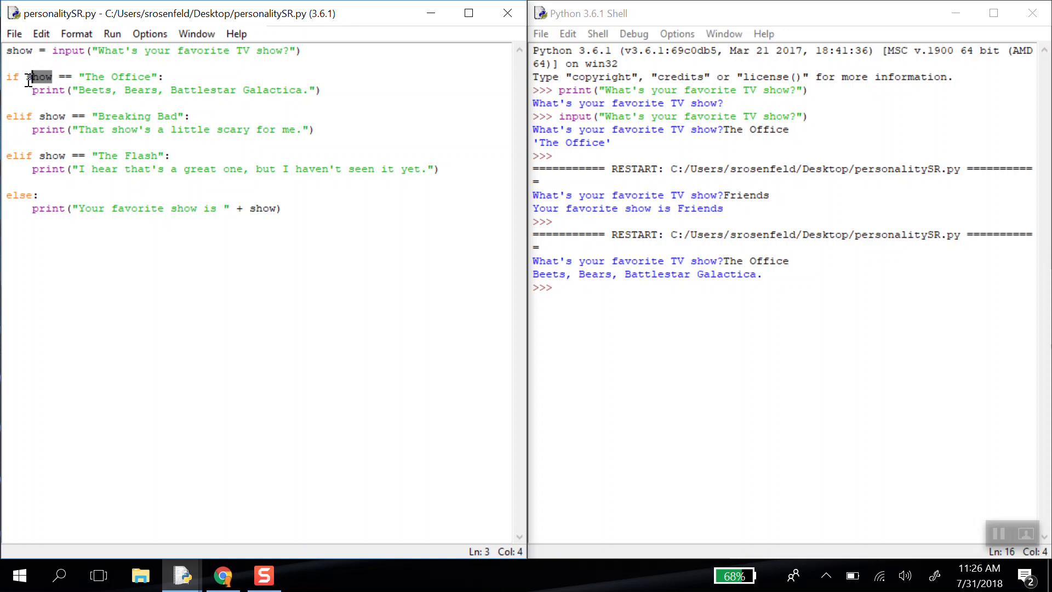
click(161, 76)
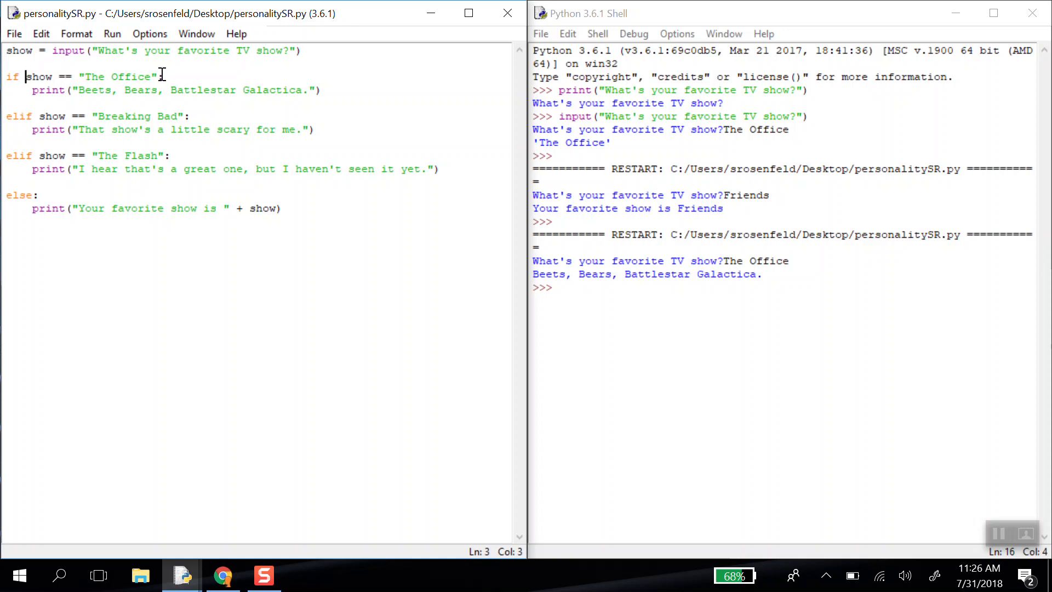
mouse_move(18, 89)
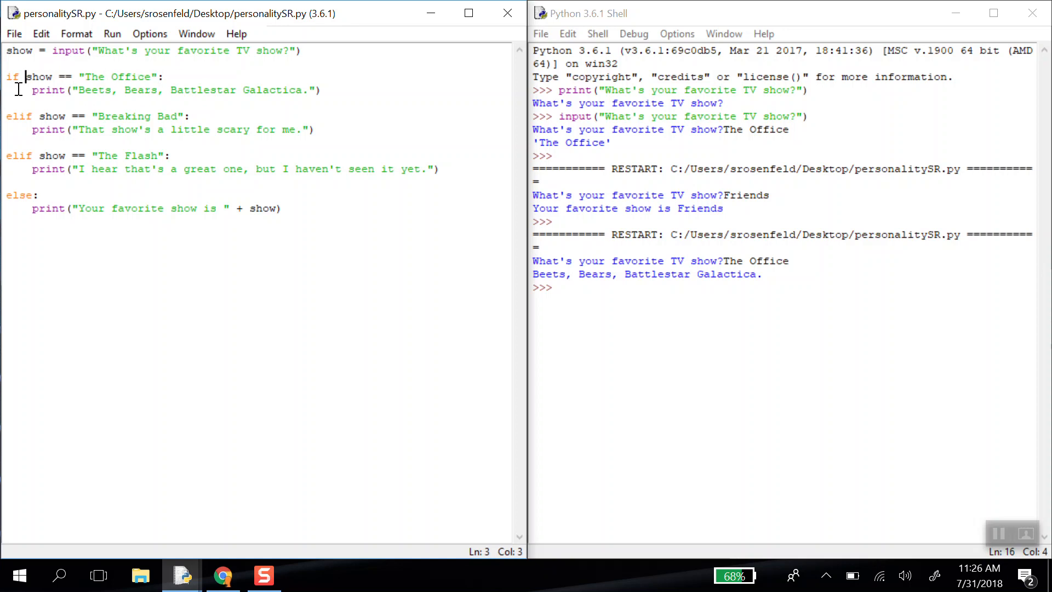
click(112, 34)
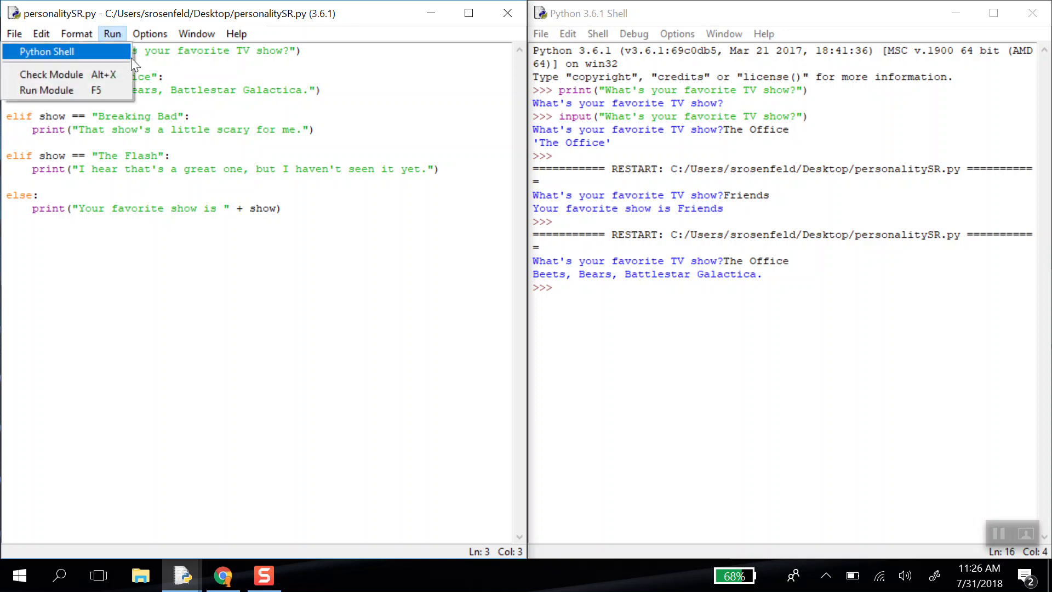
click(46, 90)
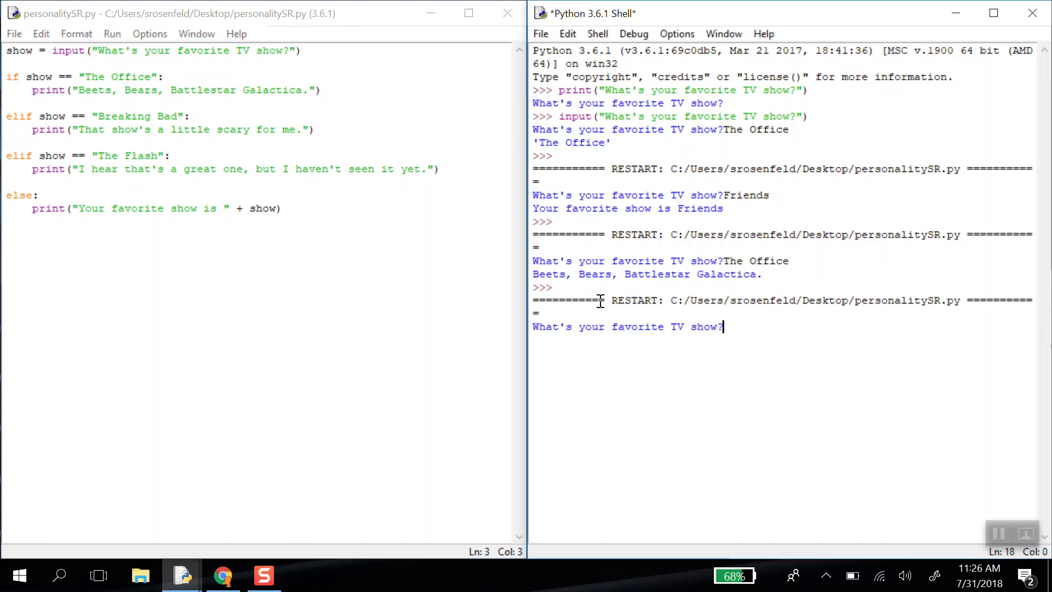
text(The Flash)
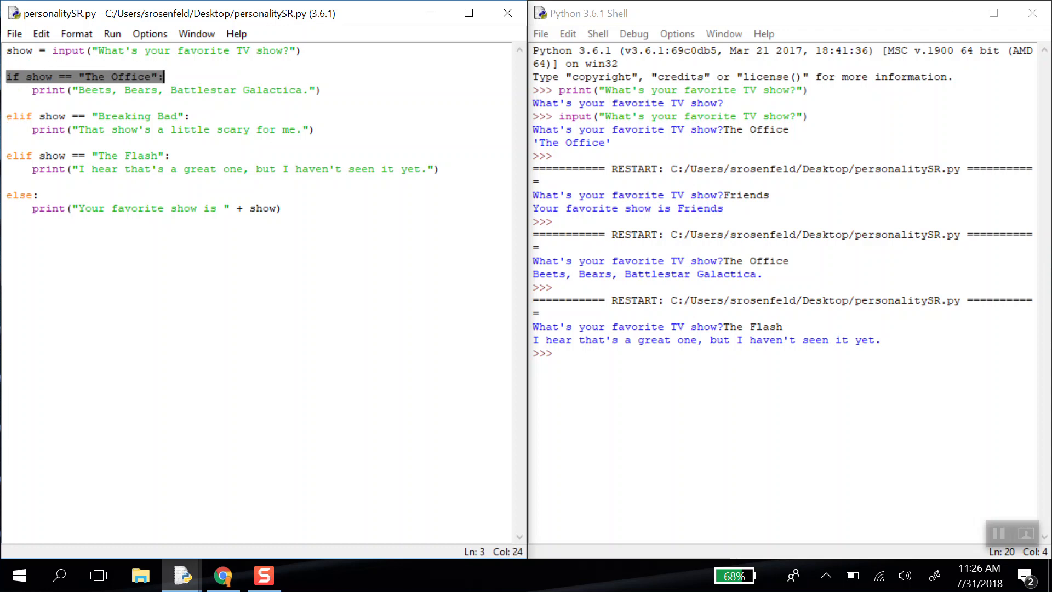
click(19, 116)
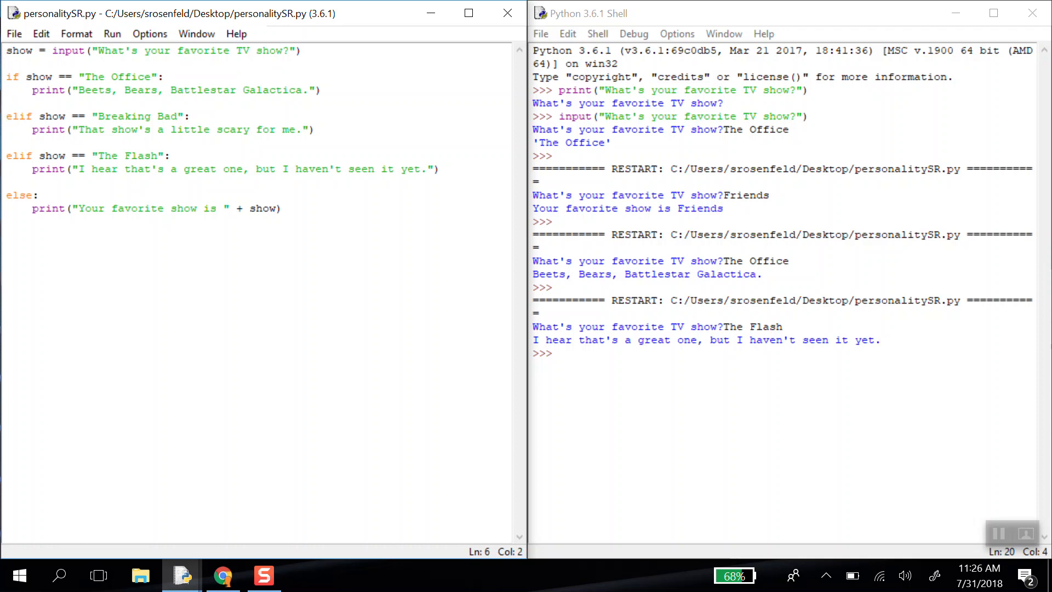
triple_click(98, 115)
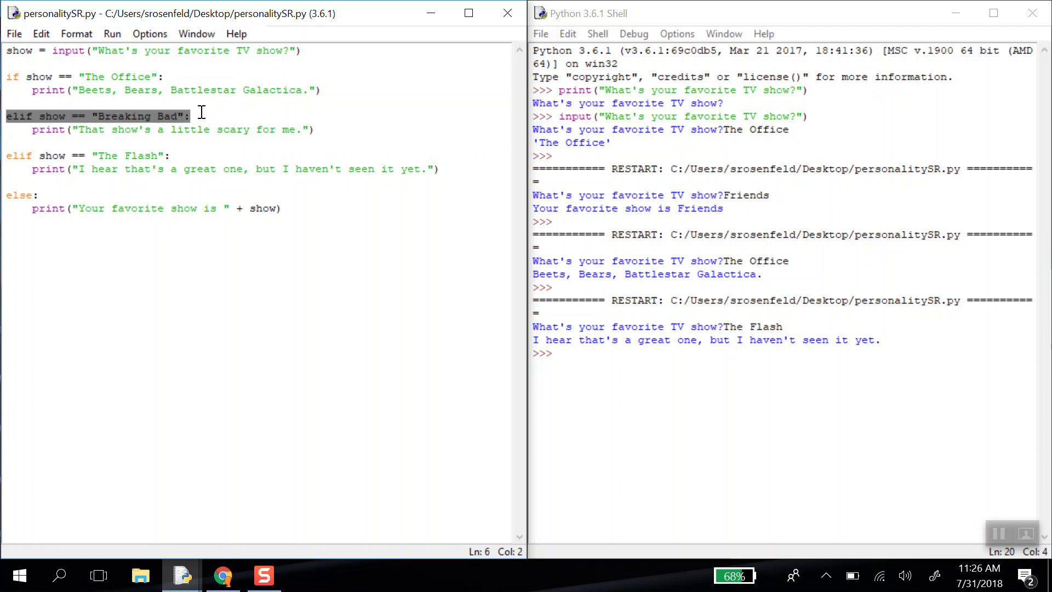
click(190, 115)
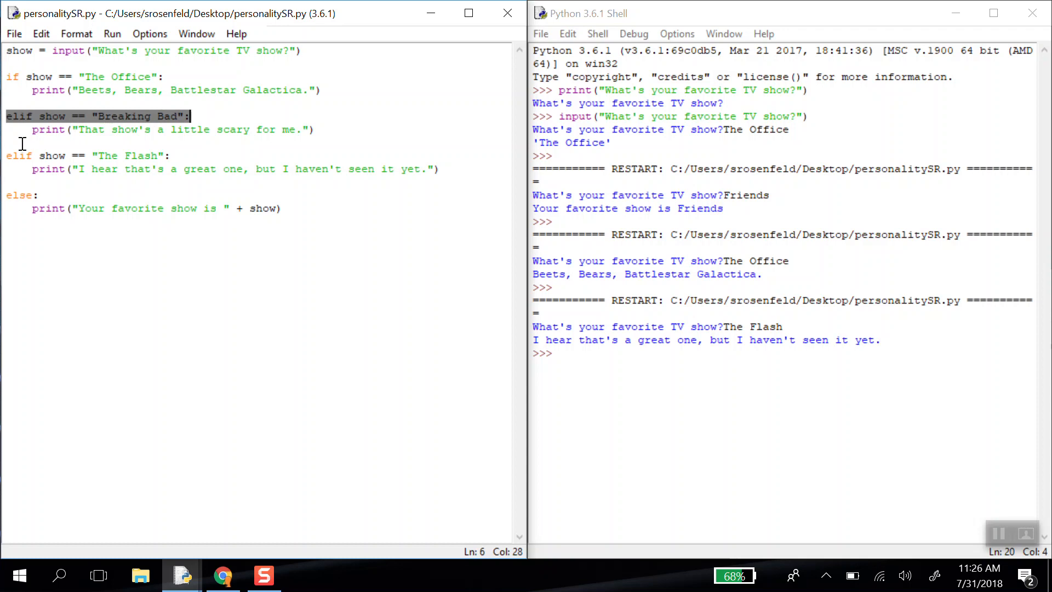
click(16, 155)
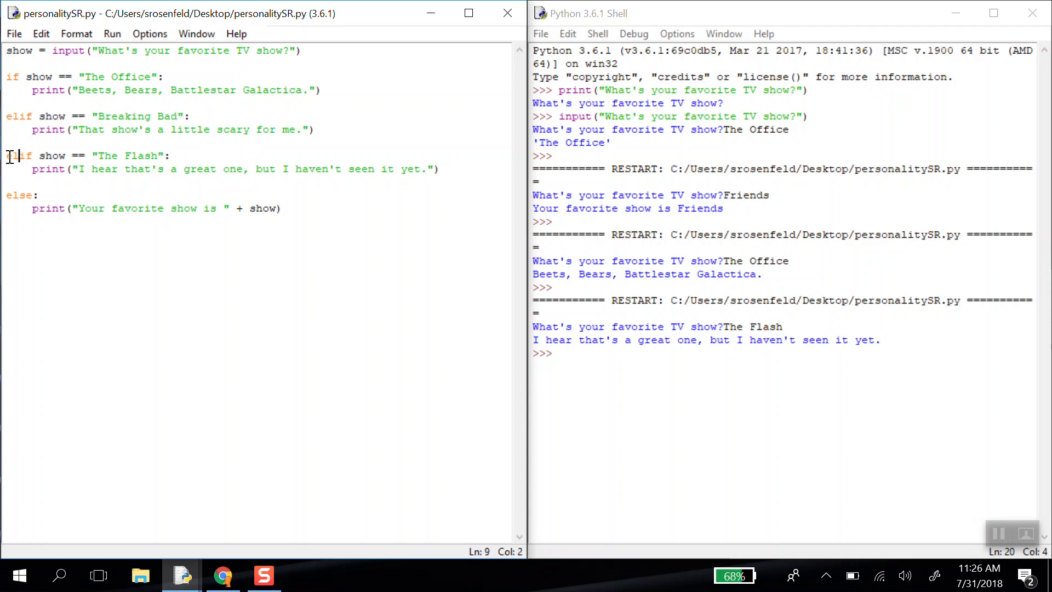
triple_click(88, 155)
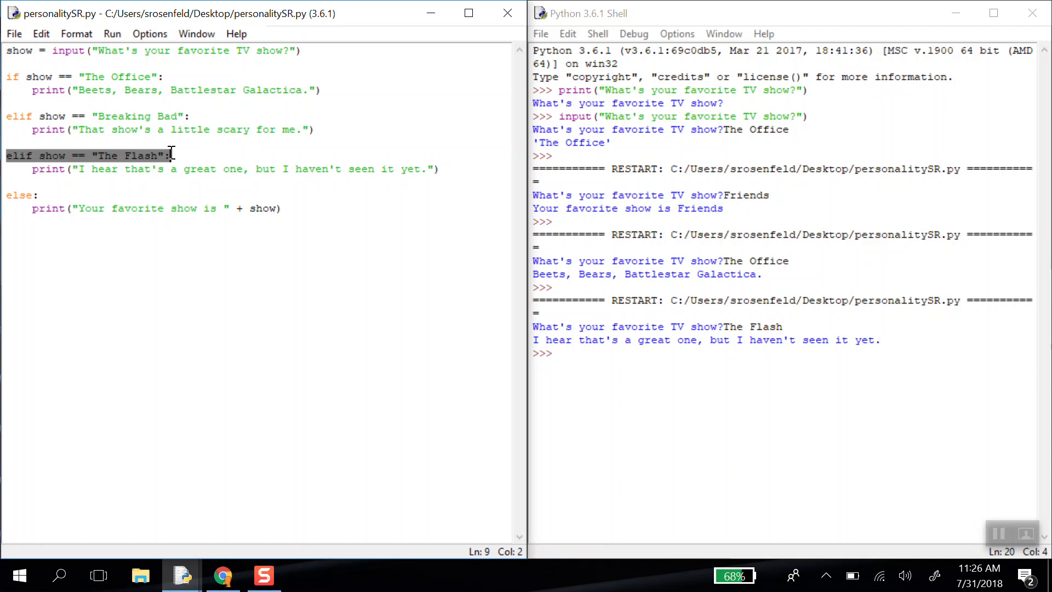
click(171, 156)
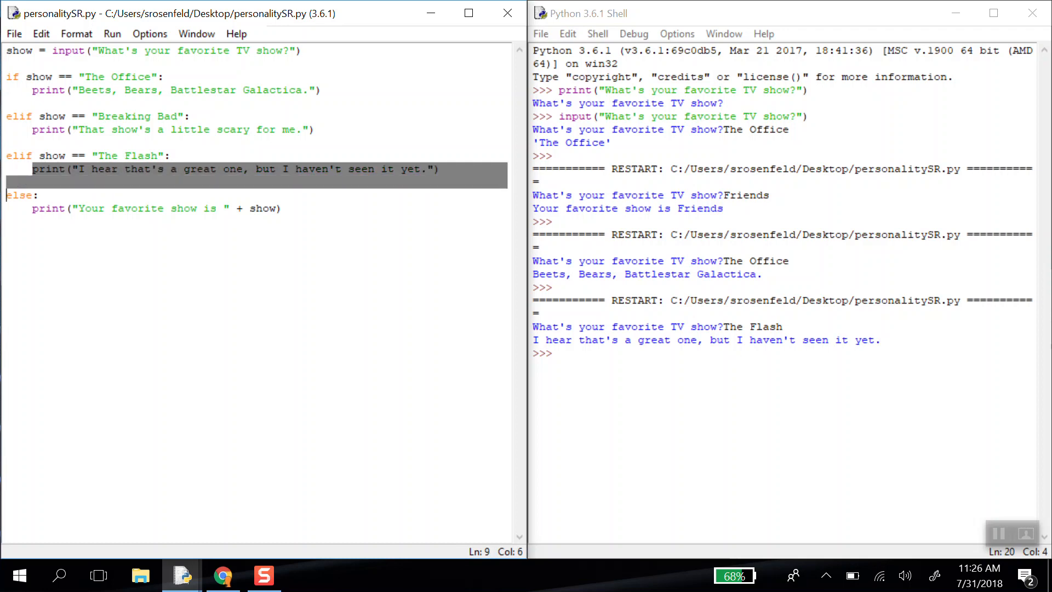
click(440, 168)
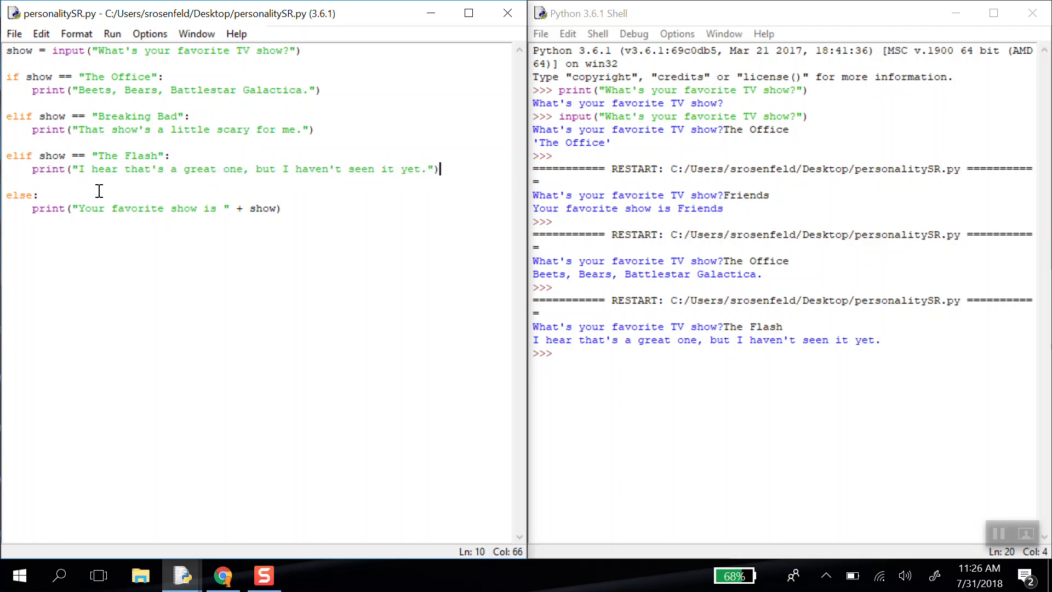
mouse_move(382, 223)
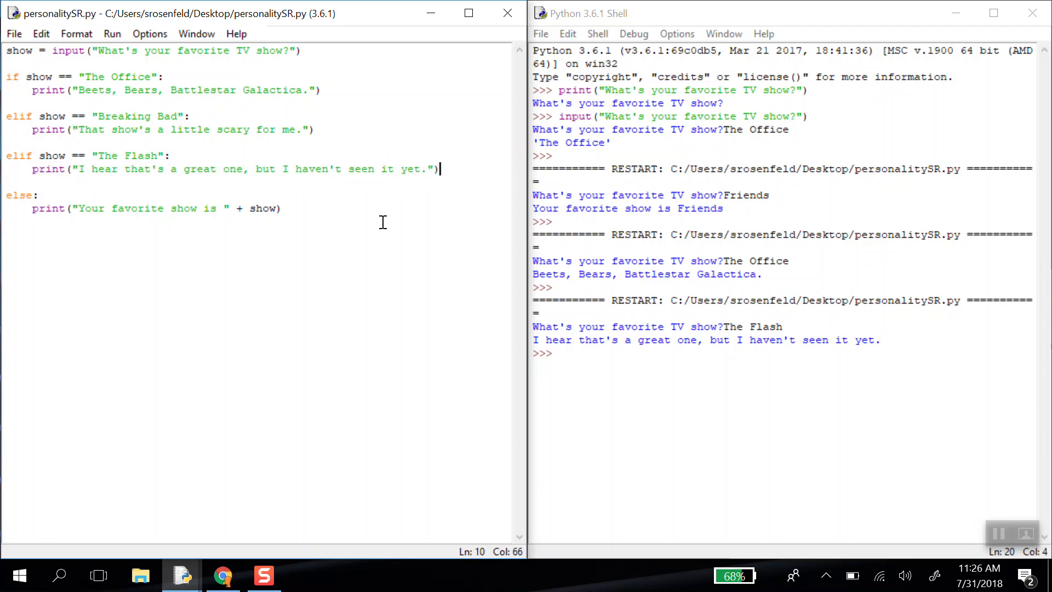
- Rerun personalitySR.py via Run Module and answer Friends, printing 'Your favorite show is Friends'
click(111, 34)
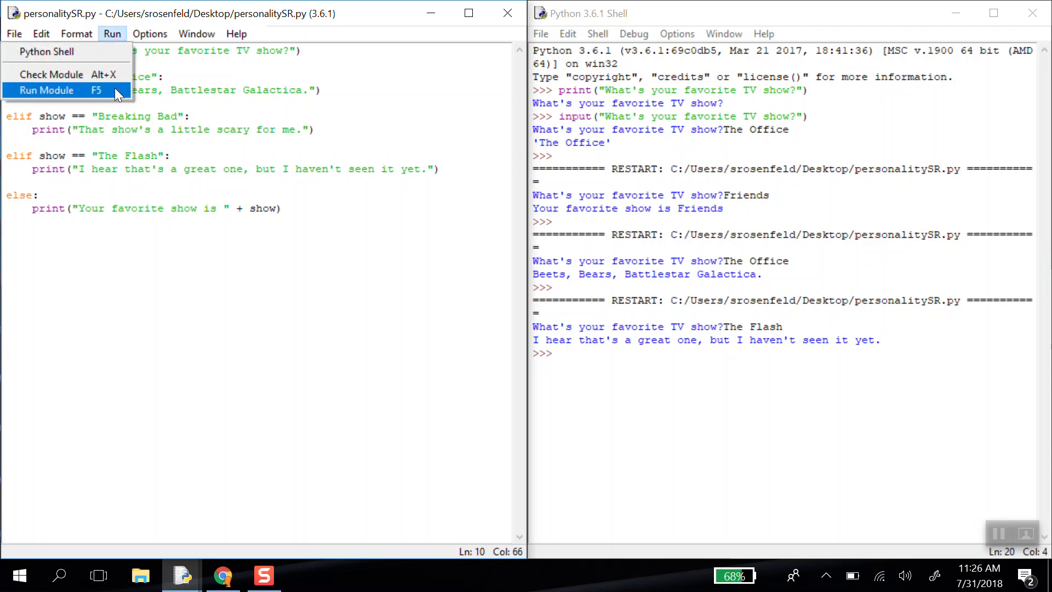
click(47, 90)
text(Friends)
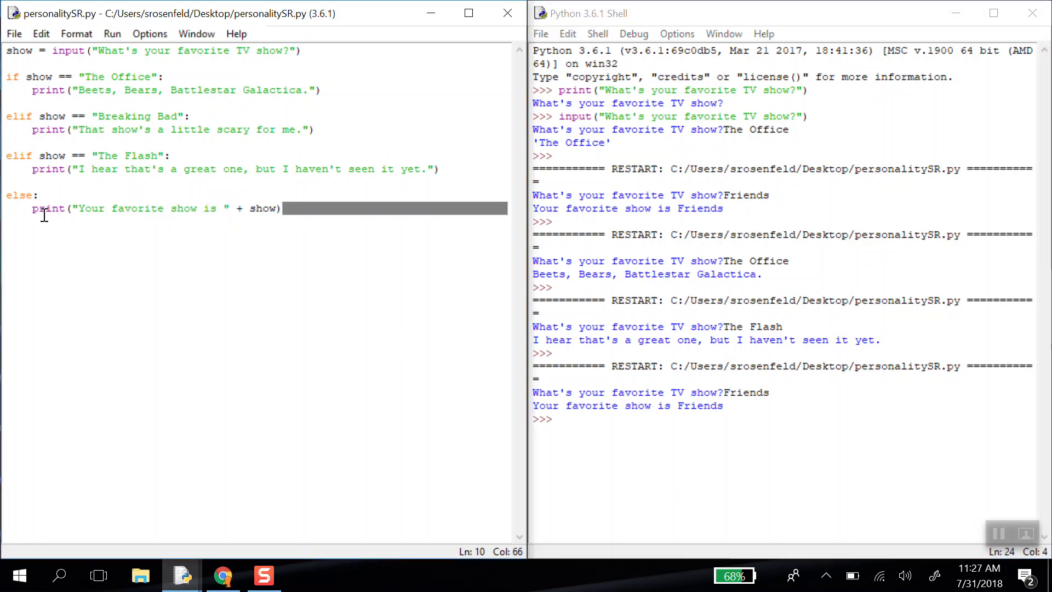
click(283, 208)
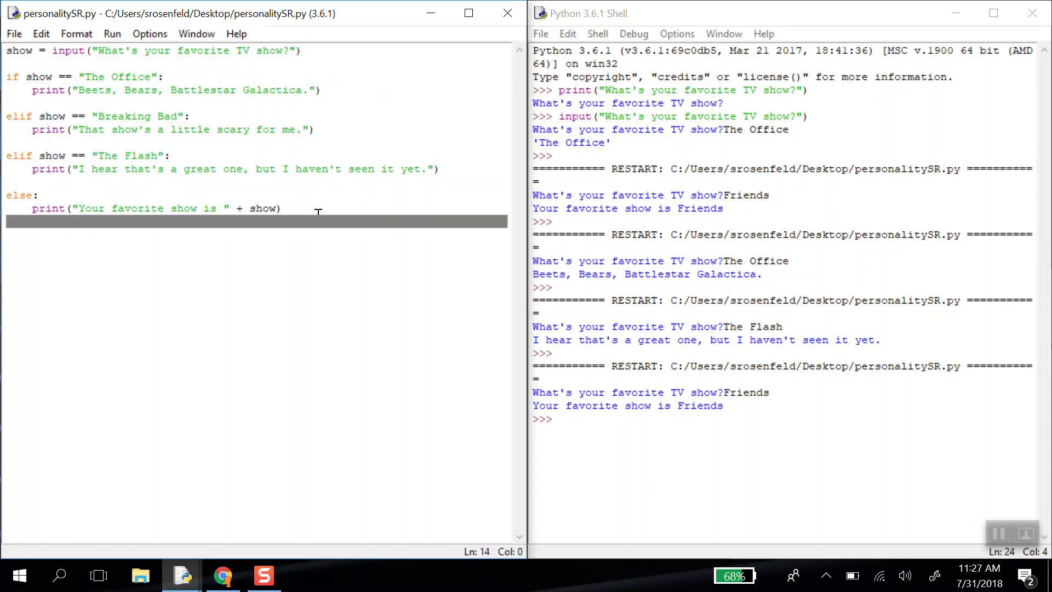
- Add a food input line asking "What's your favorite food" after the TV show code
click(215, 222)
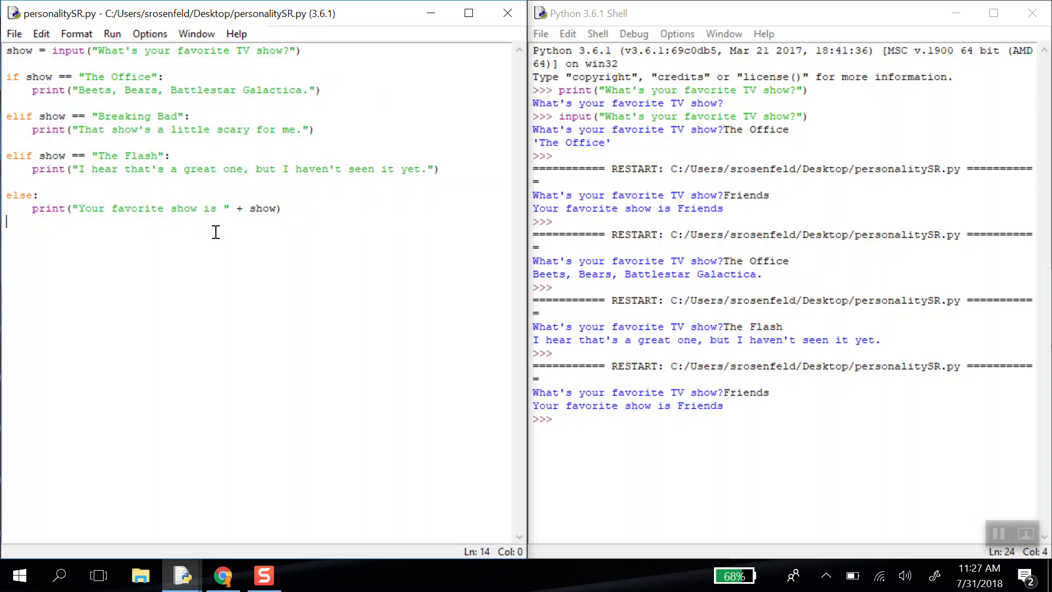
text(food = input(")
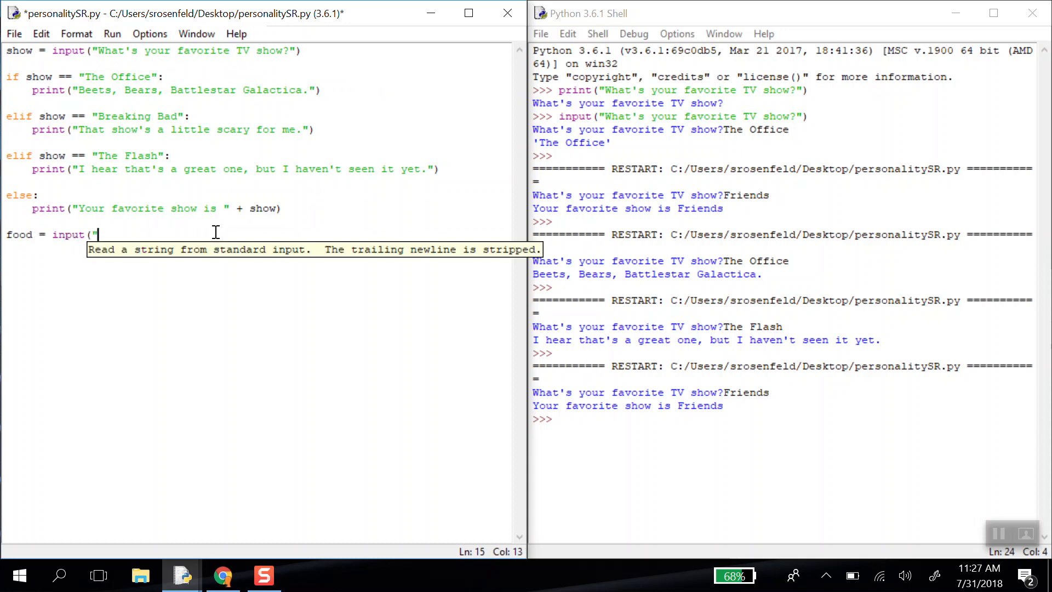
text(What's your fav)
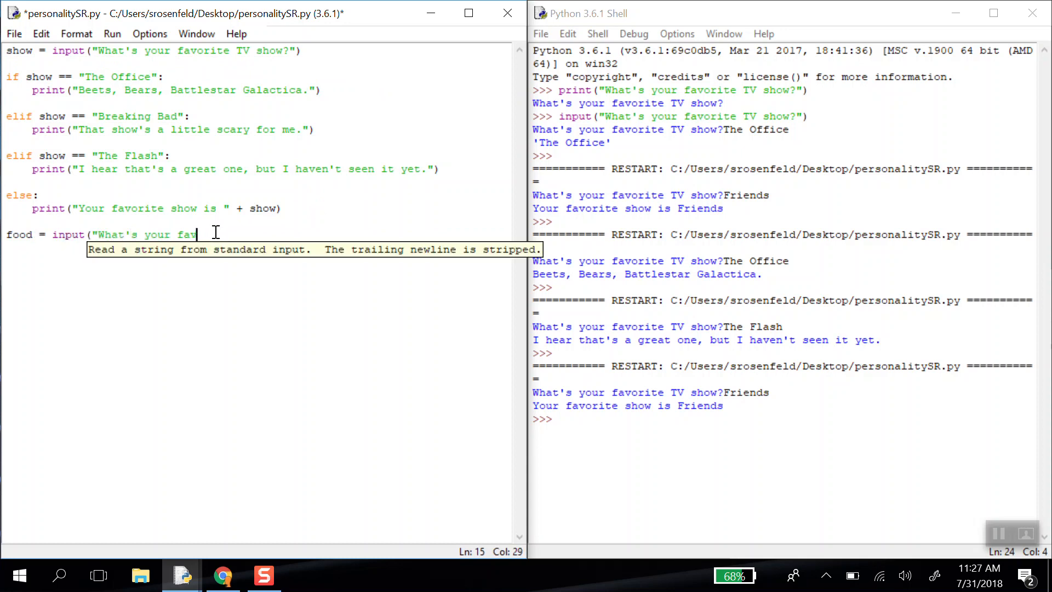
text(orite food?"))
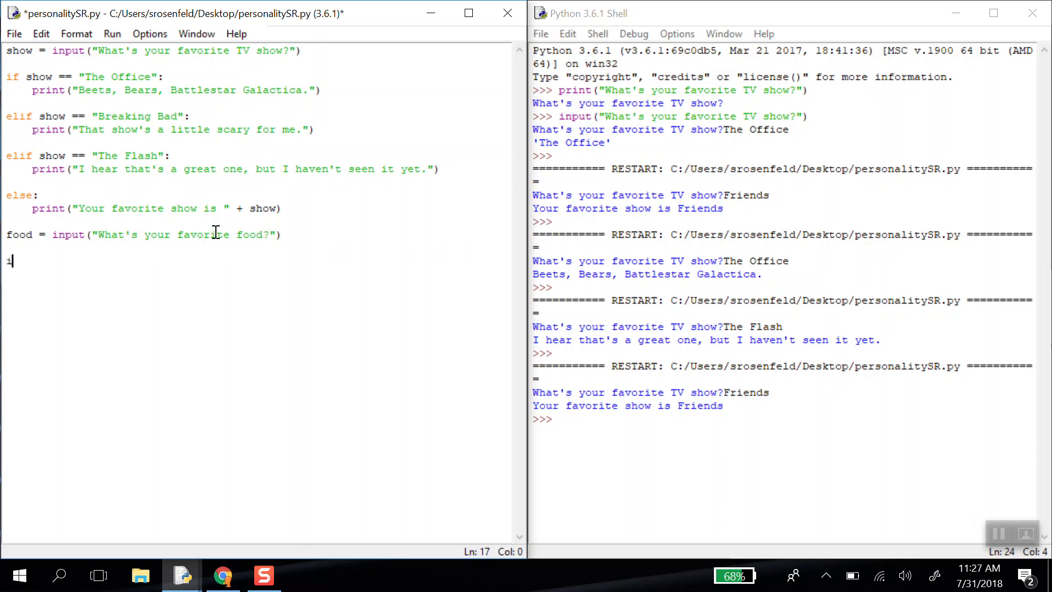
- Write if food == "pasta" and elif sushi branches, the latter printing 'Sushi is my favorite'
text(f food ==)
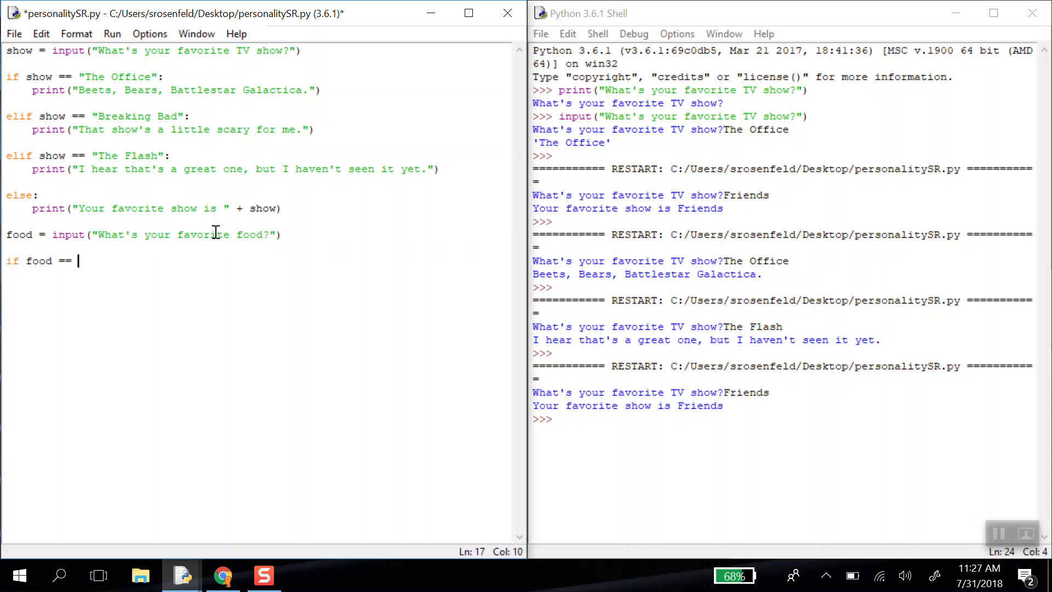
text("pasta")
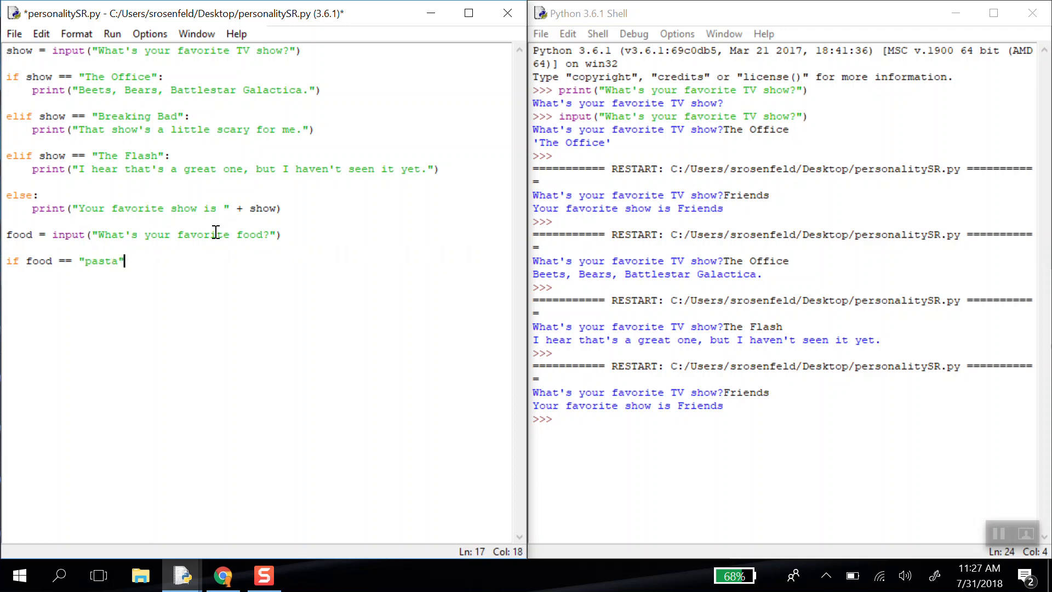
text(:)
text(print("I like pasta too.)
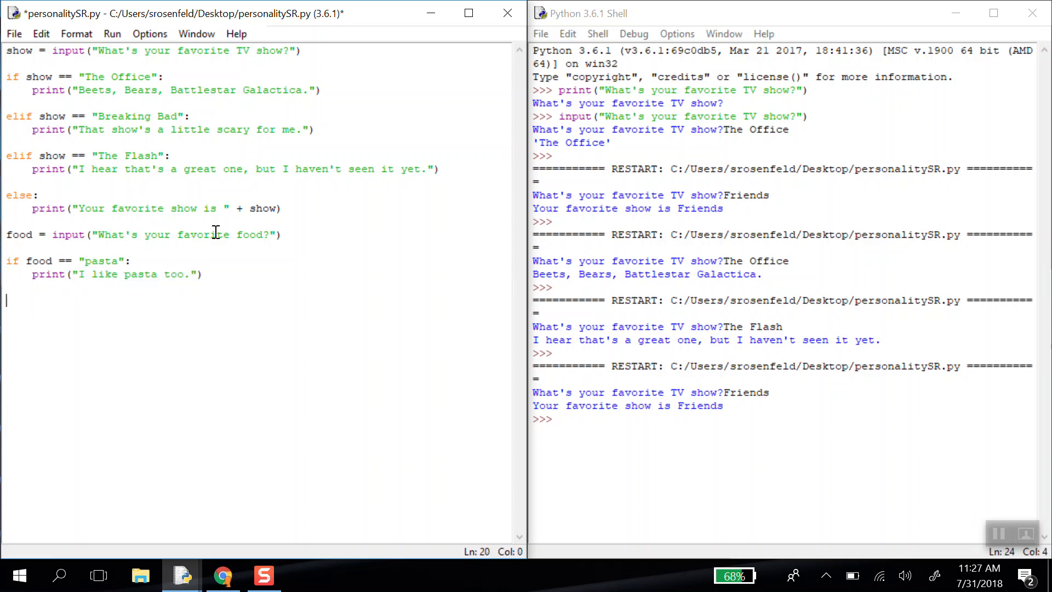
text(elif food == "sushi)
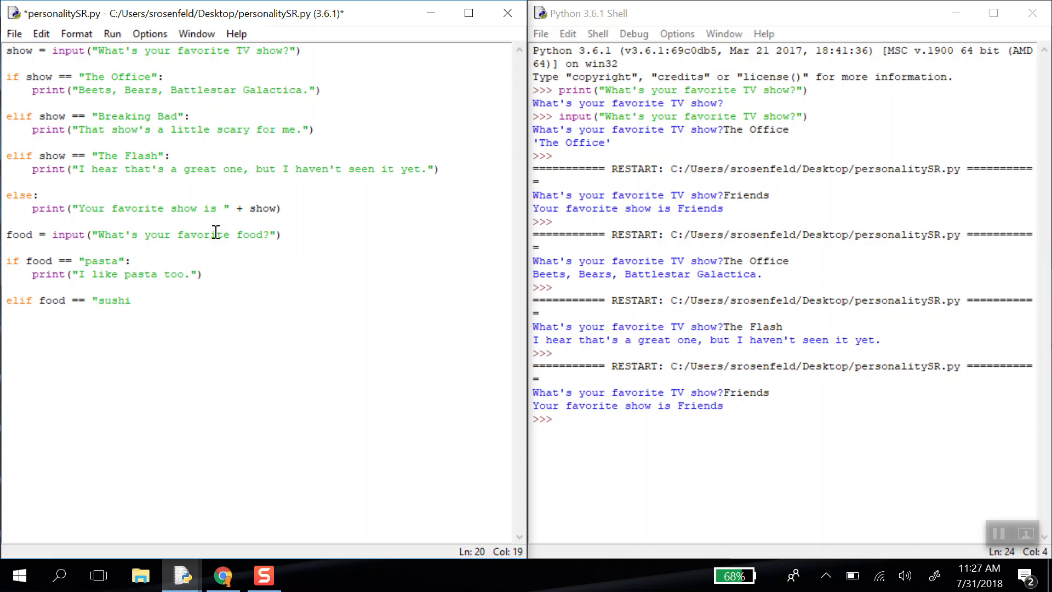
text(":)
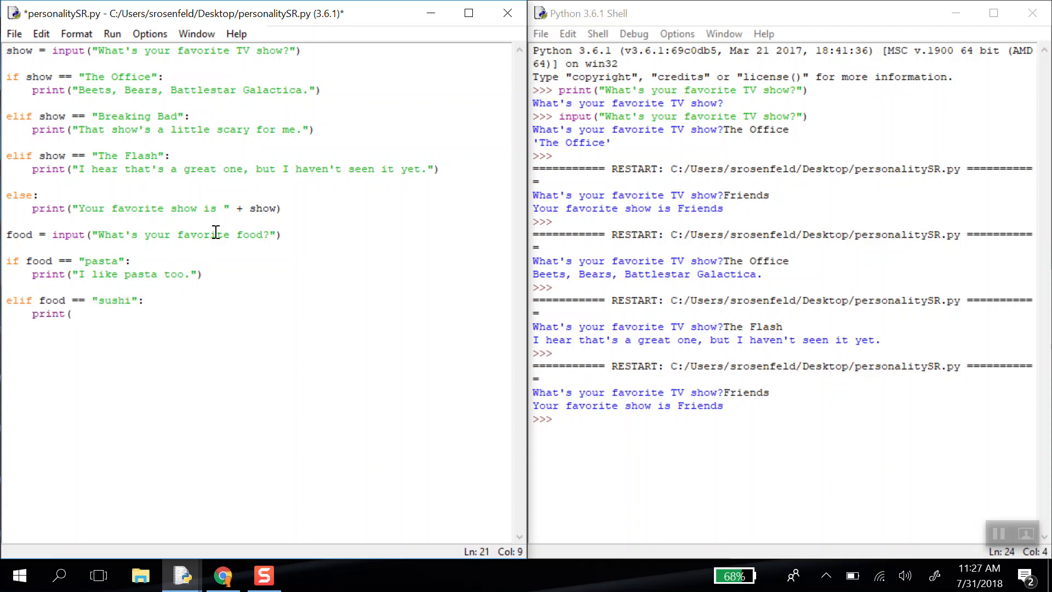
text(Sushi)
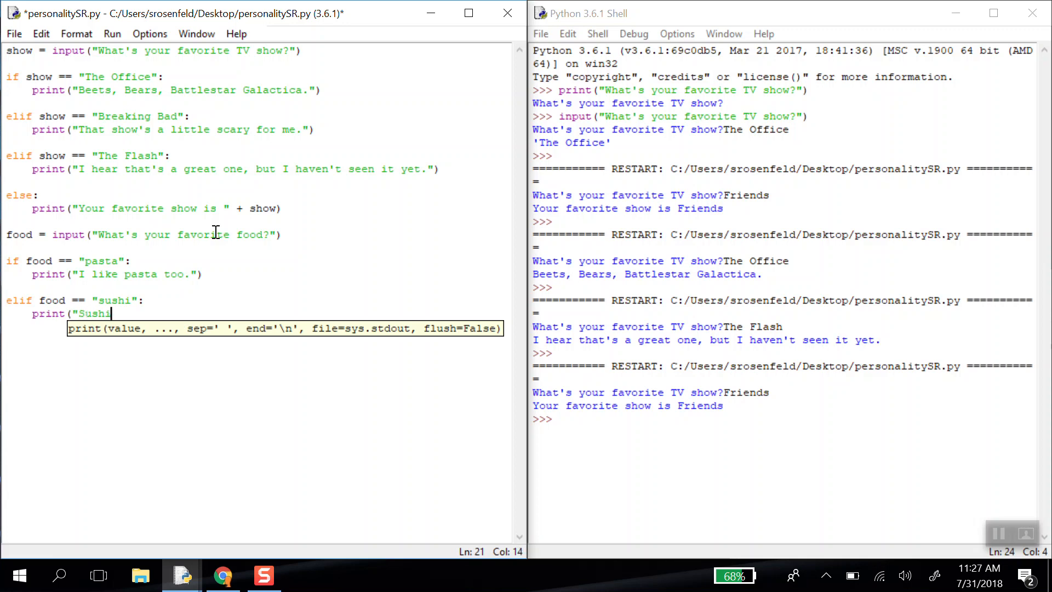
text(is my favorite!"))
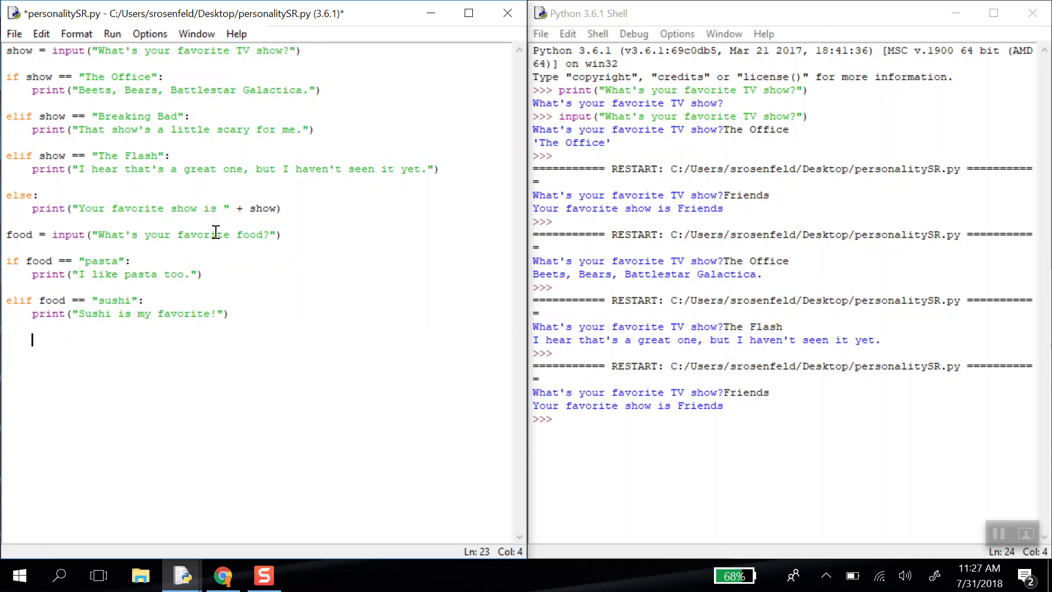
- Add an else branch printing "You like to eat " + food
text(else:)
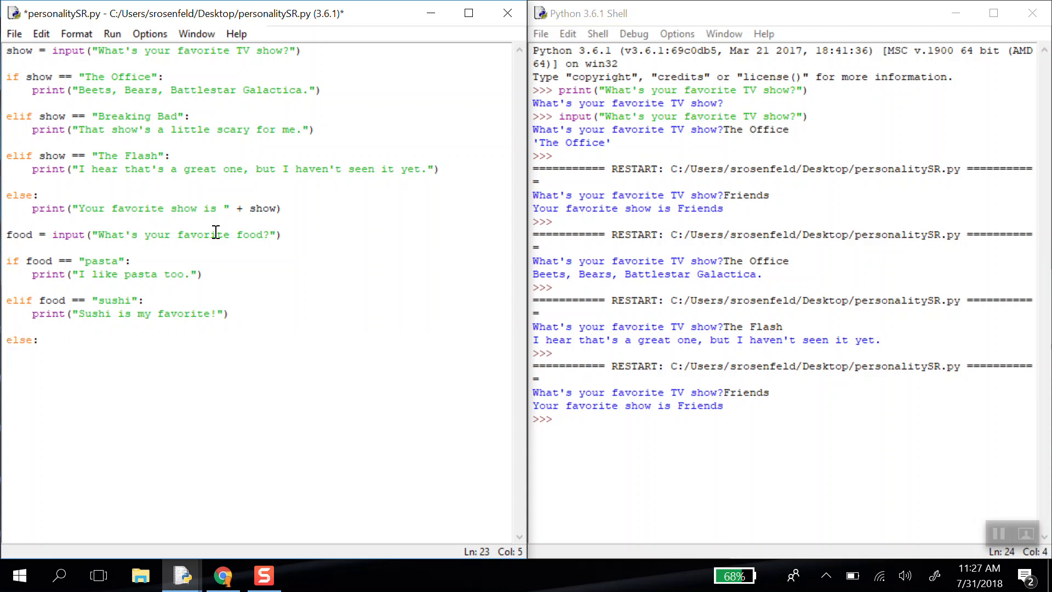
text(print("You like to eat ")
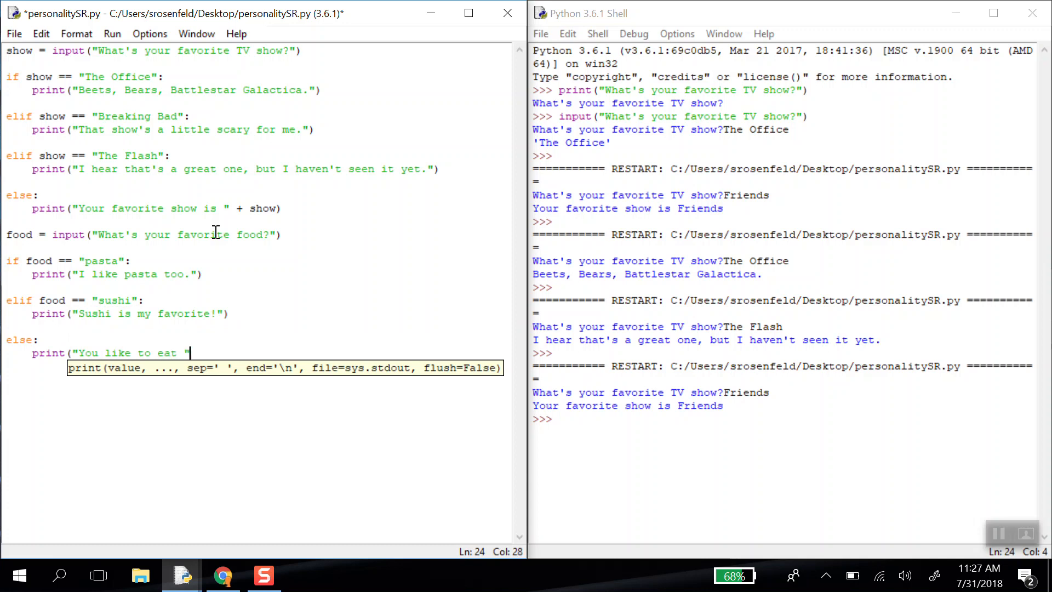
text(+)
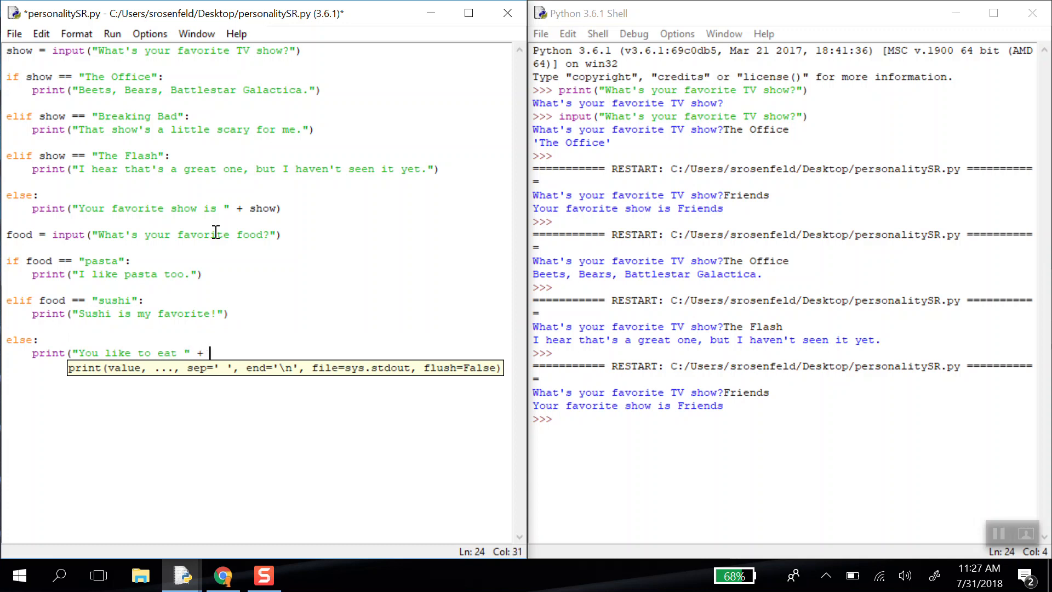
text(food))
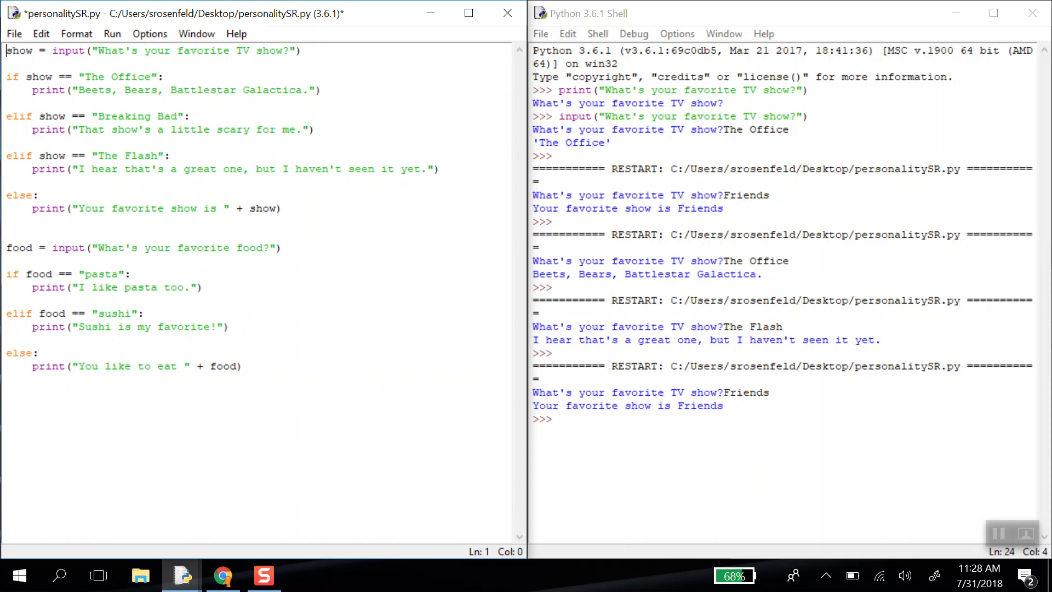
mouse_move(105, 95)
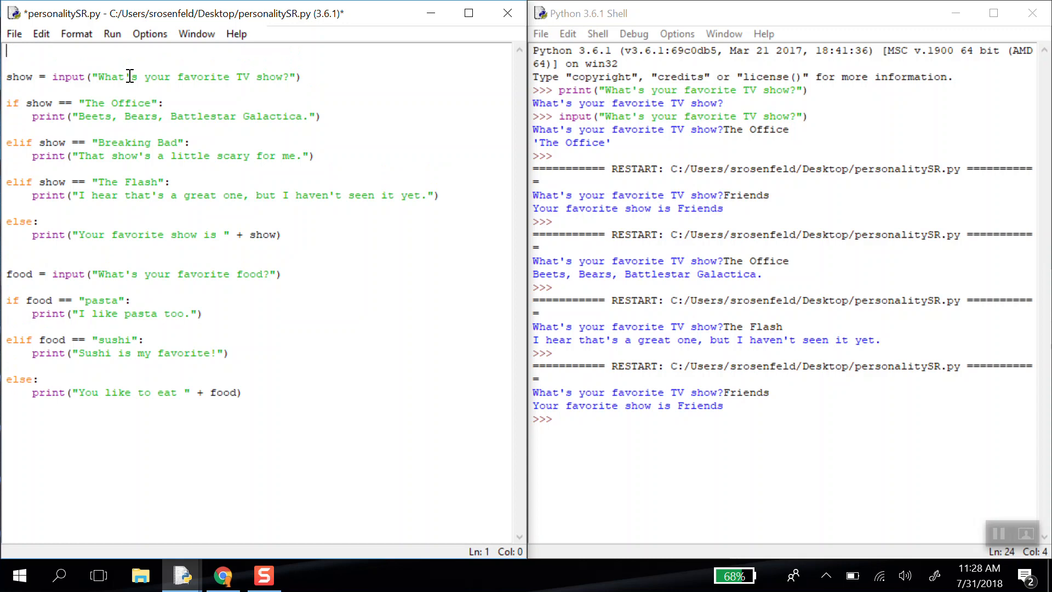
- Write 'import webbrowser as wb' as the first line of the script
text(import)
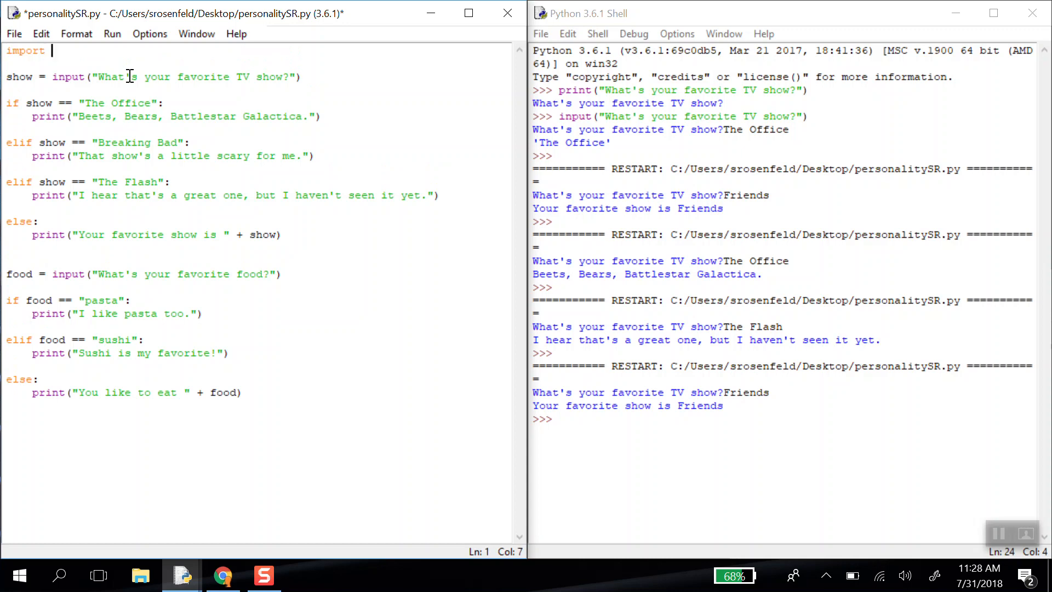
text(webbrow)
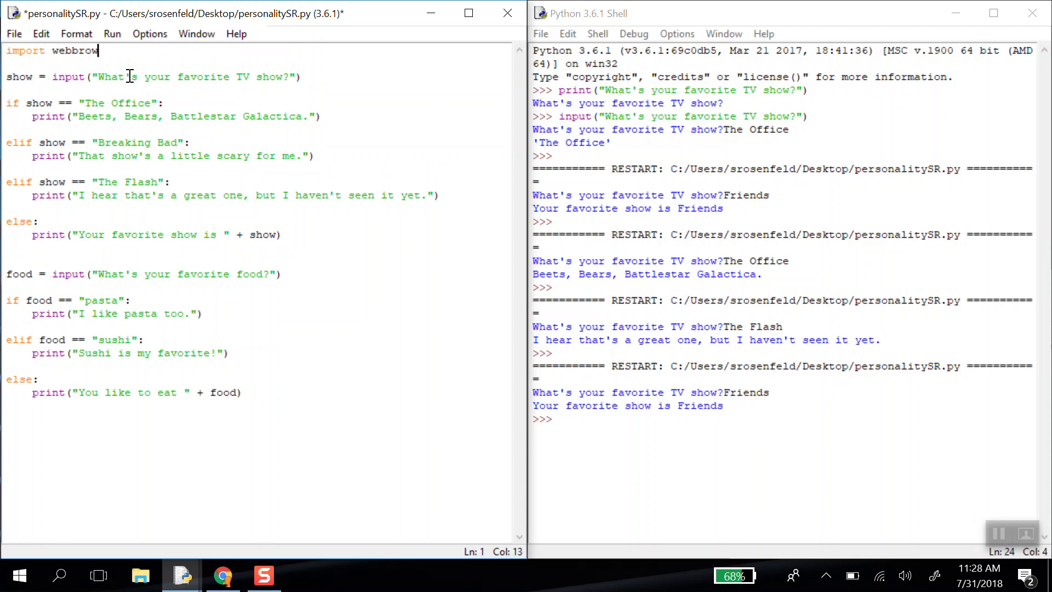
text(ser)
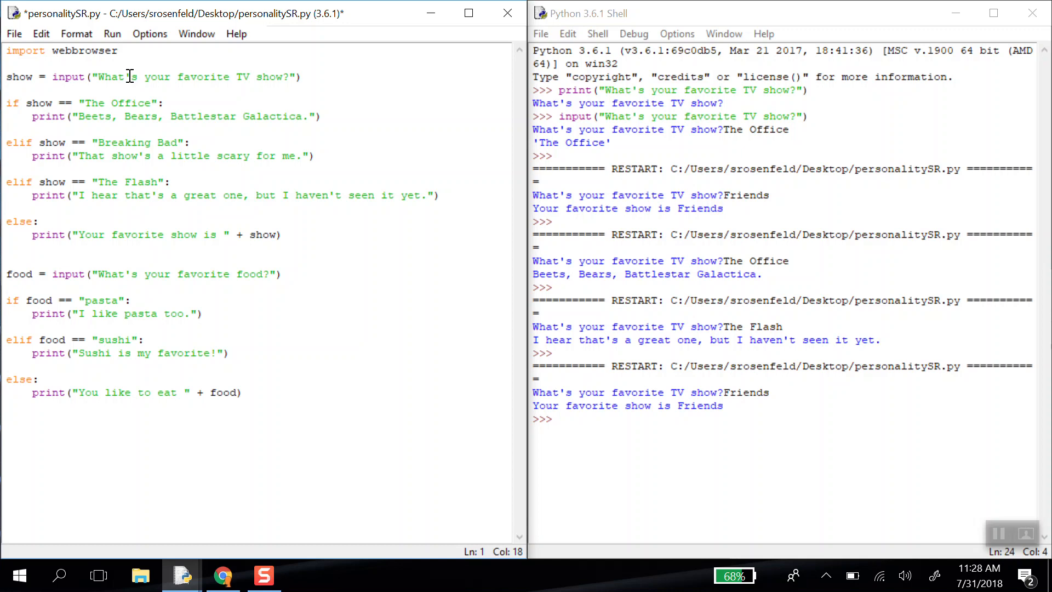
text(as)
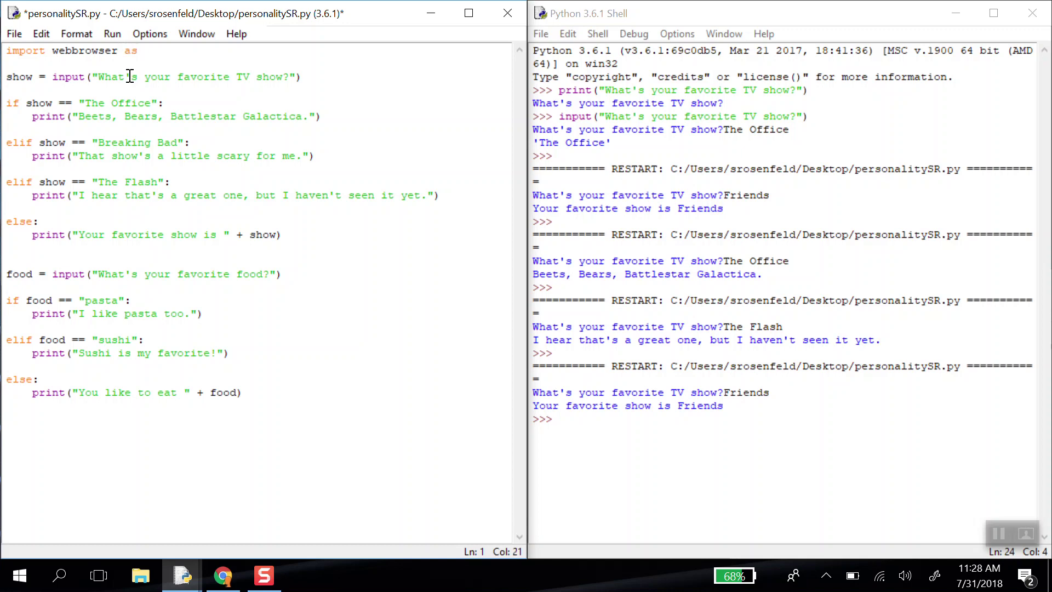
text(wb)
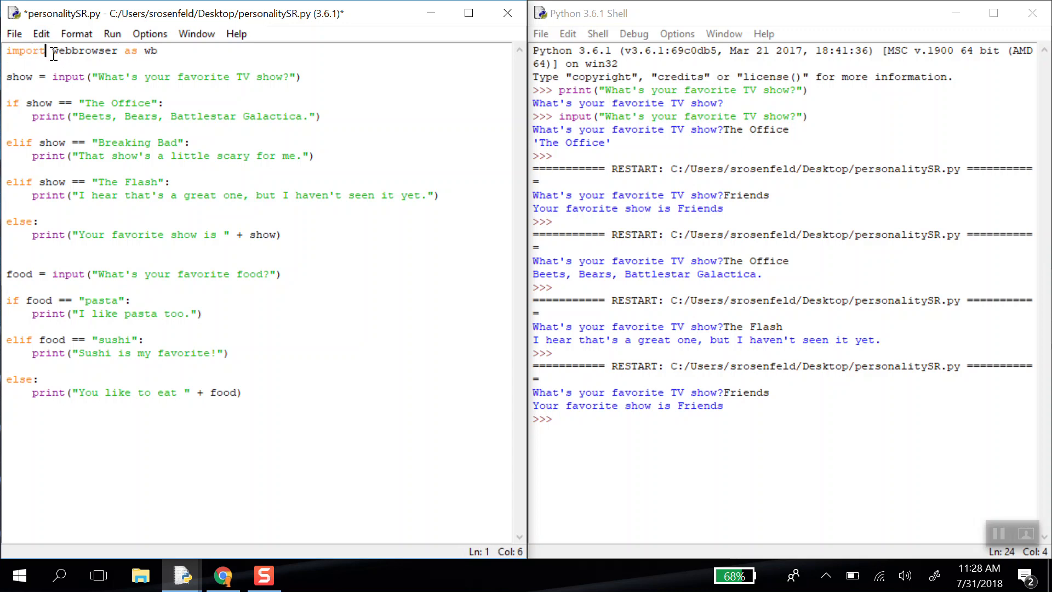
mouse_move(198, 120)
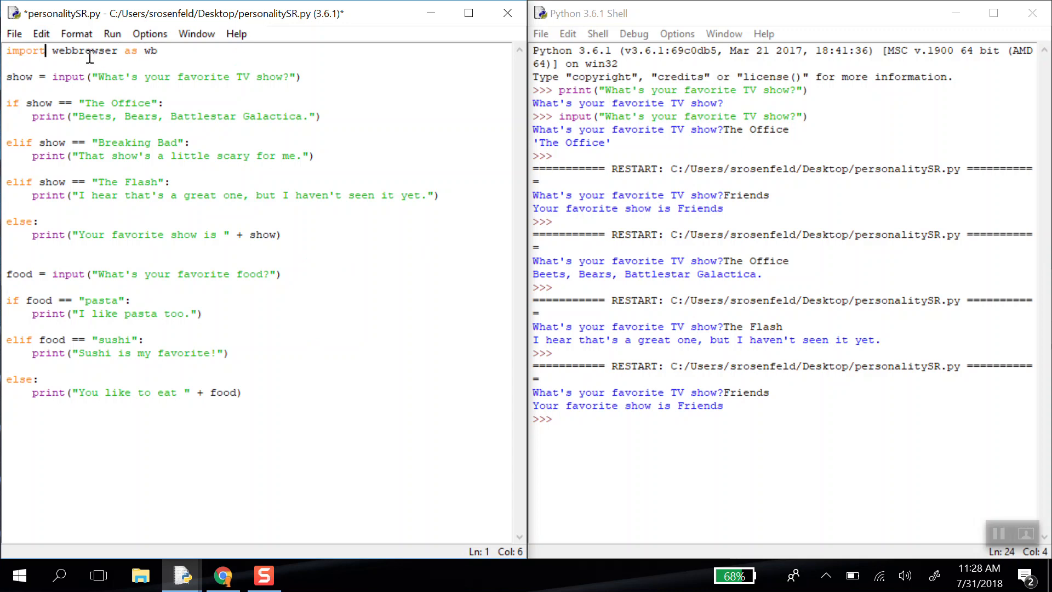
mouse_move(284, 188)
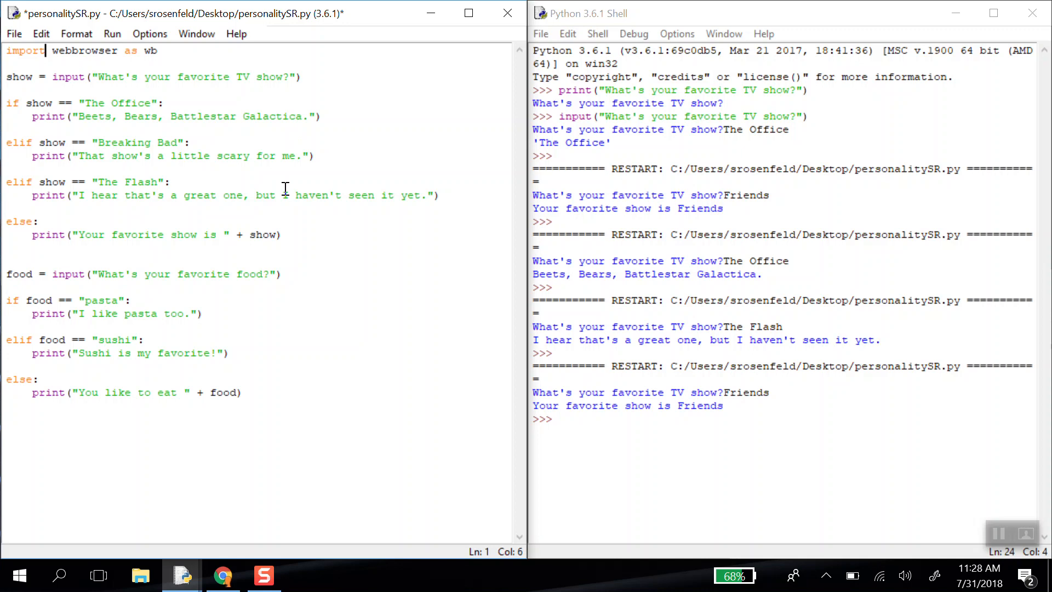
mouse_move(77, 60)
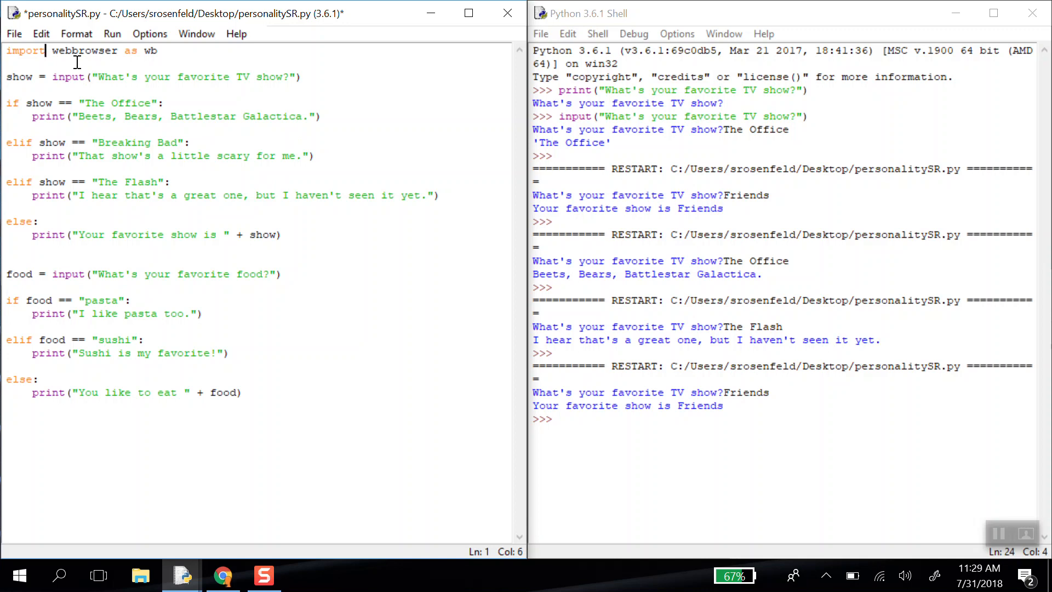
mouse_move(186, 111)
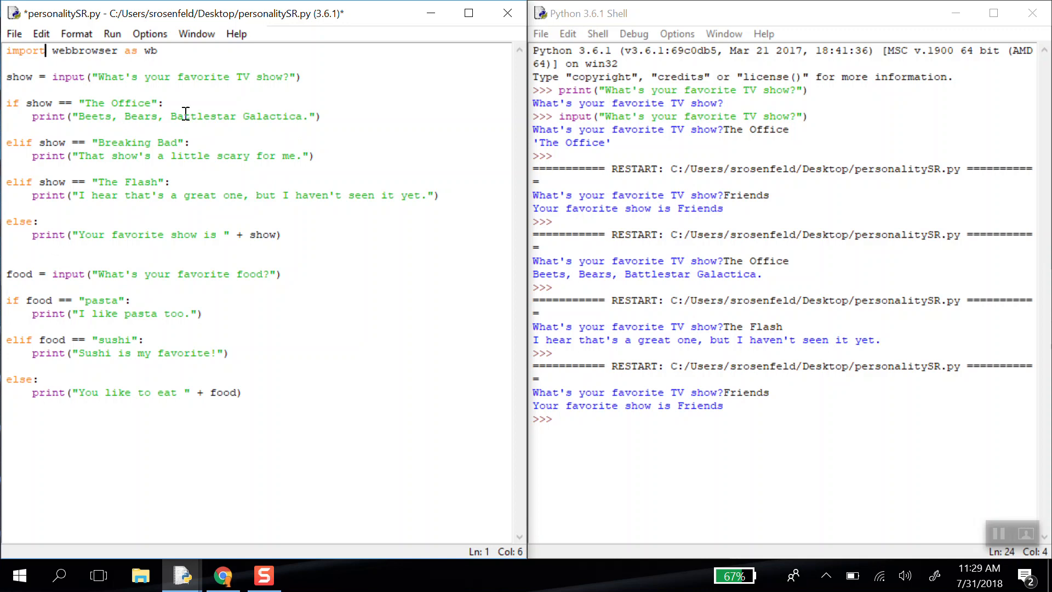
mouse_move(15, 59)
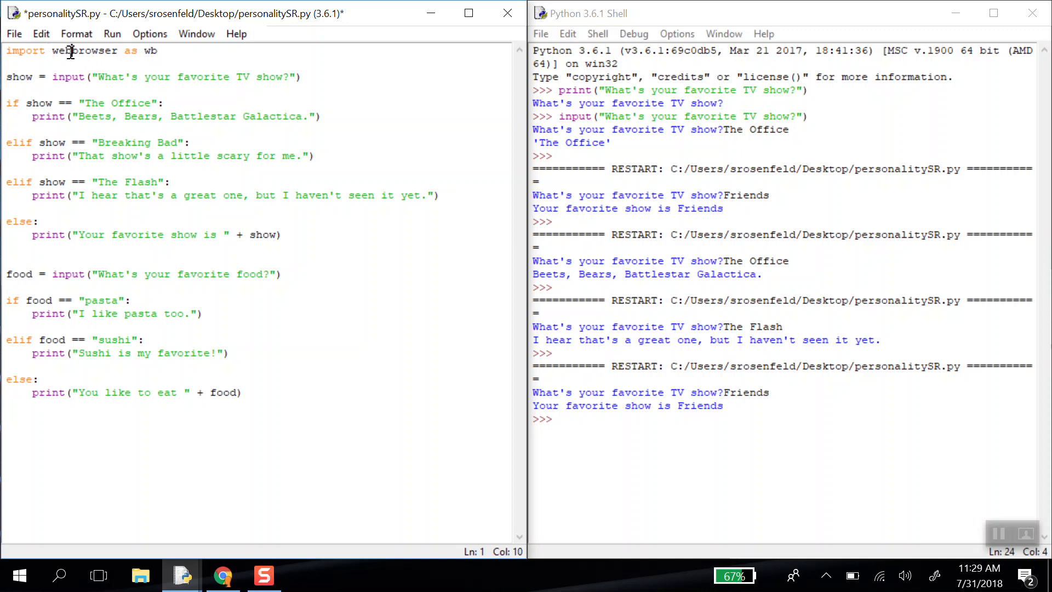
double_click(64, 51)
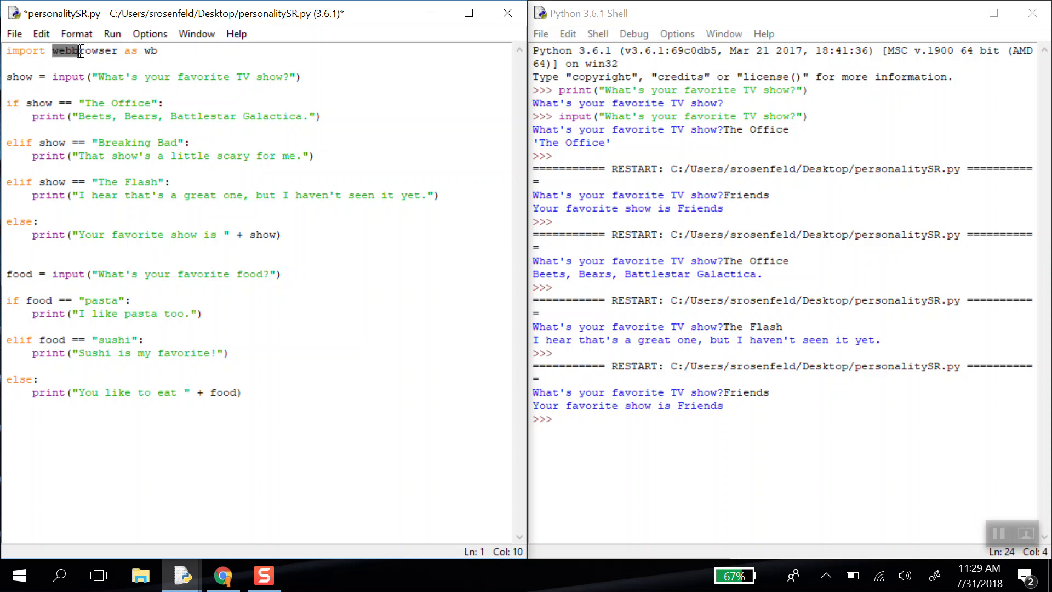
double_click(85, 50)
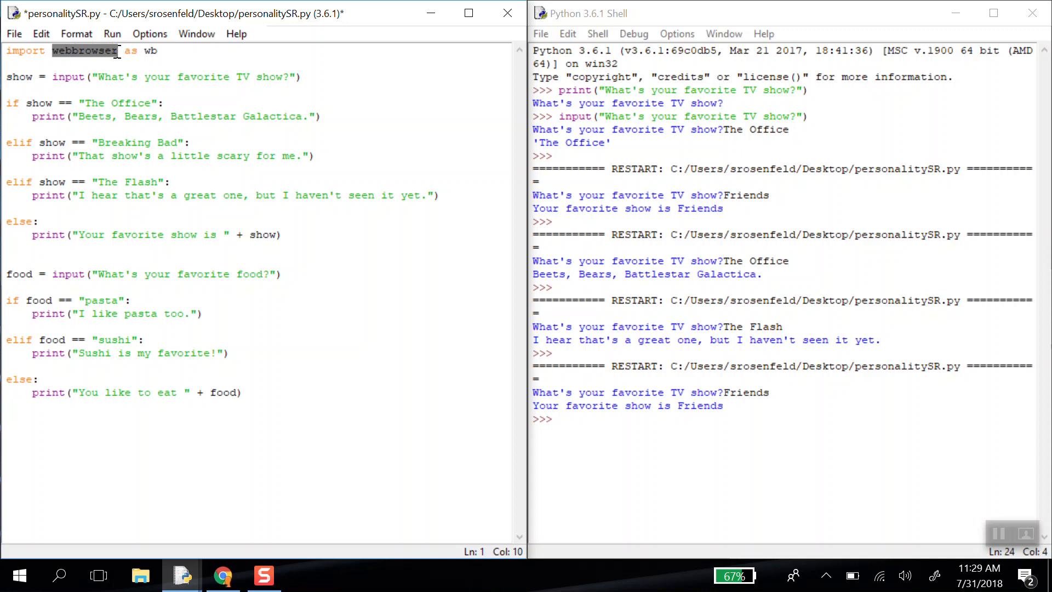
click(117, 51)
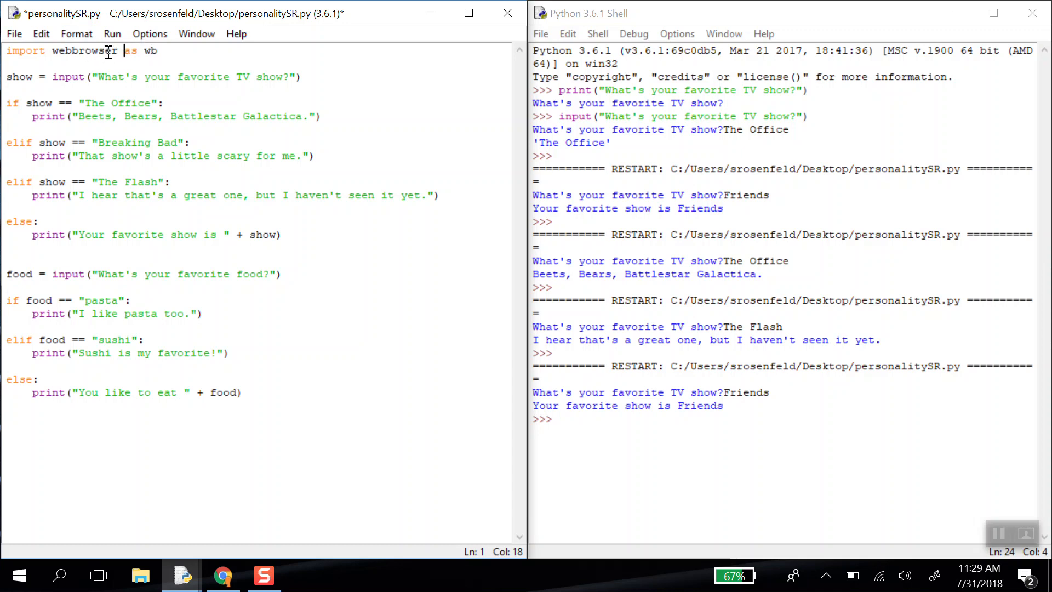
mouse_move(127, 52)
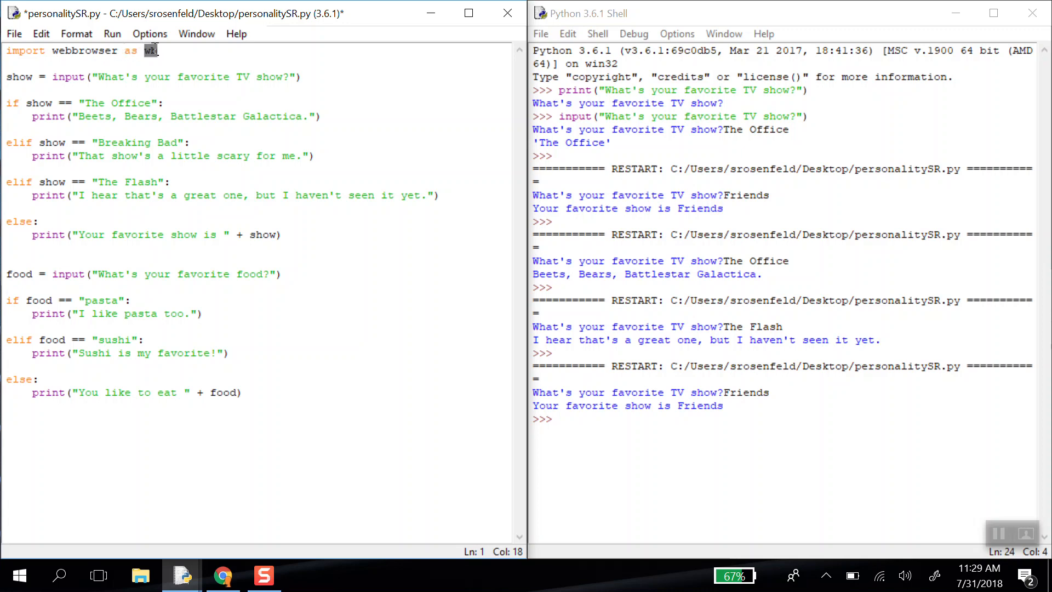
text(wb)
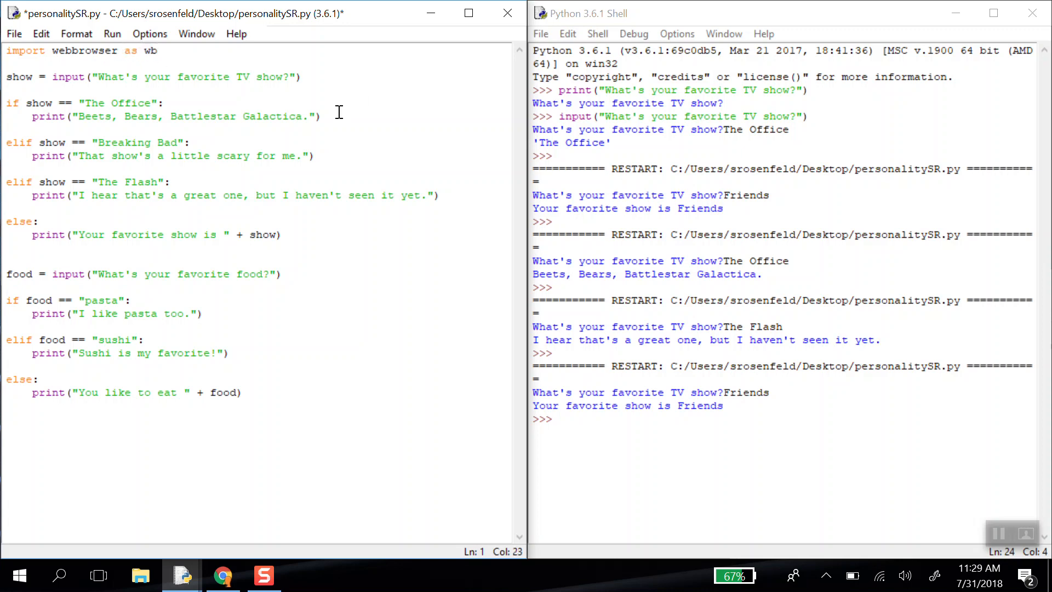
- Add a wb.open("") call with empty quotes under The Office print line
key(Return)
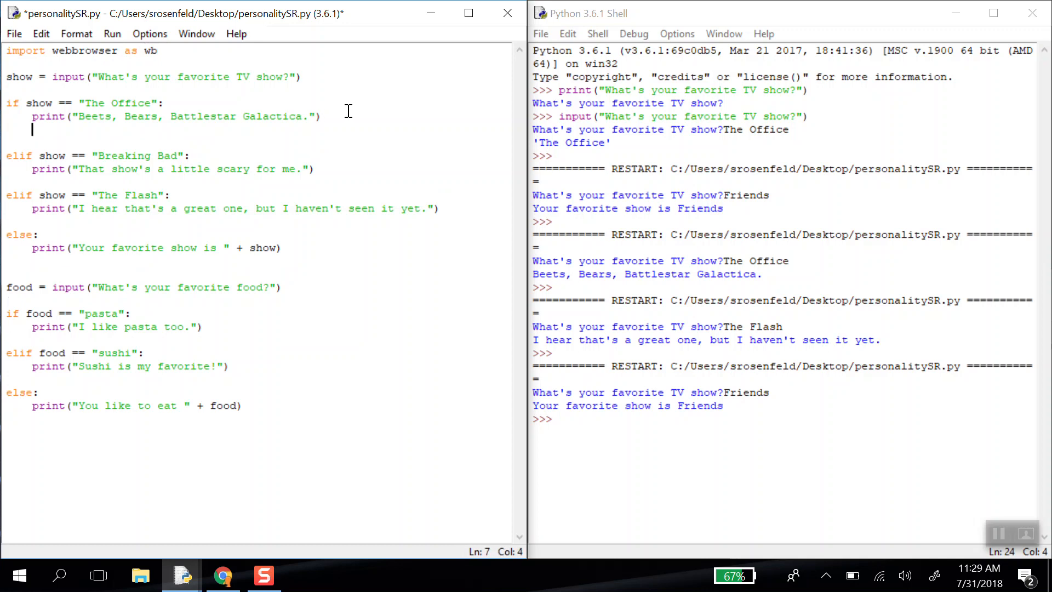
text(wb.open()
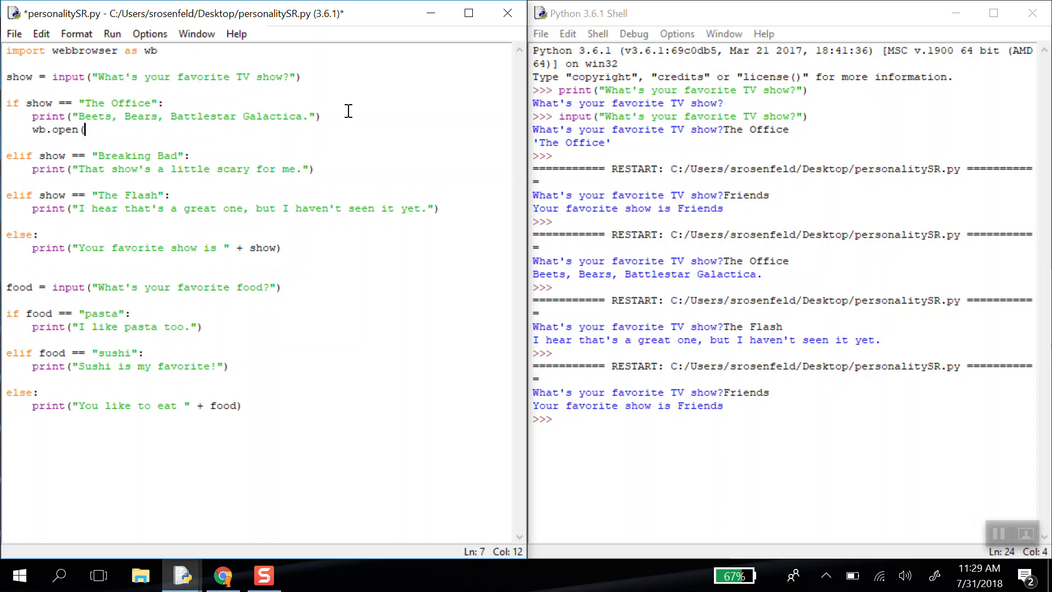
text())
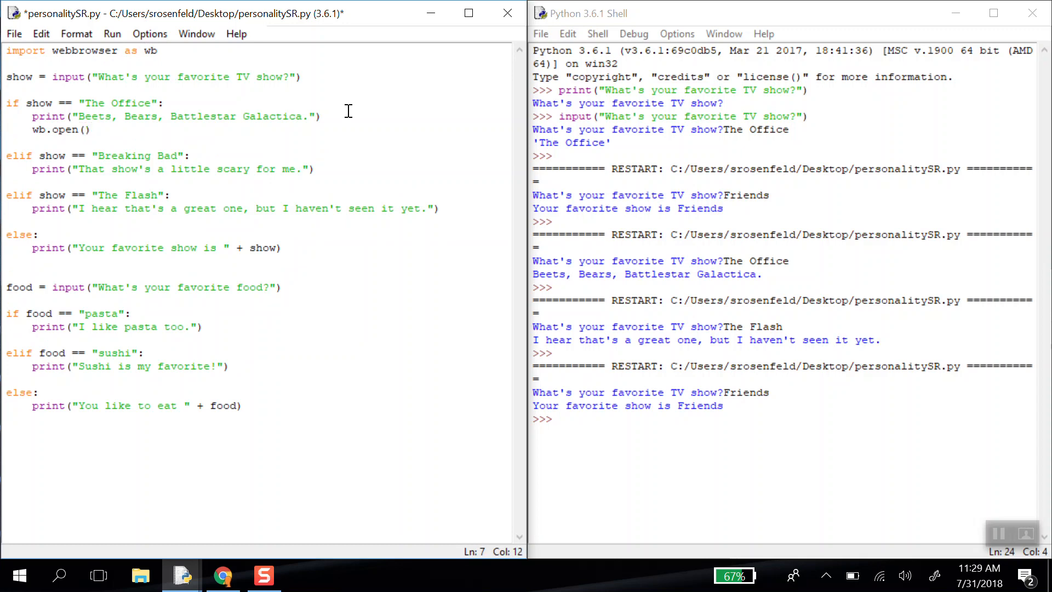
text("")
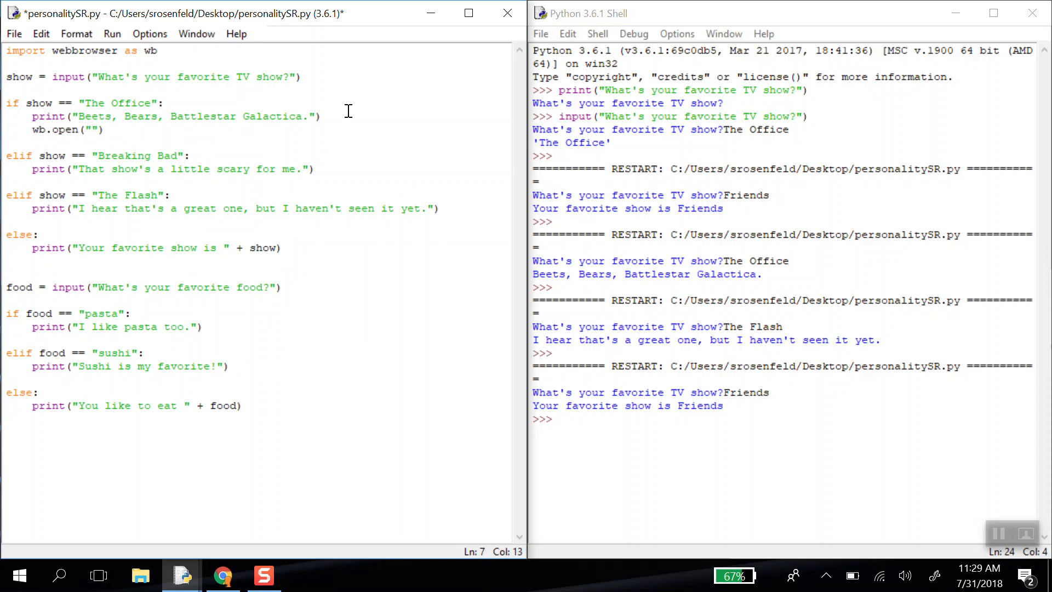
click(88, 129)
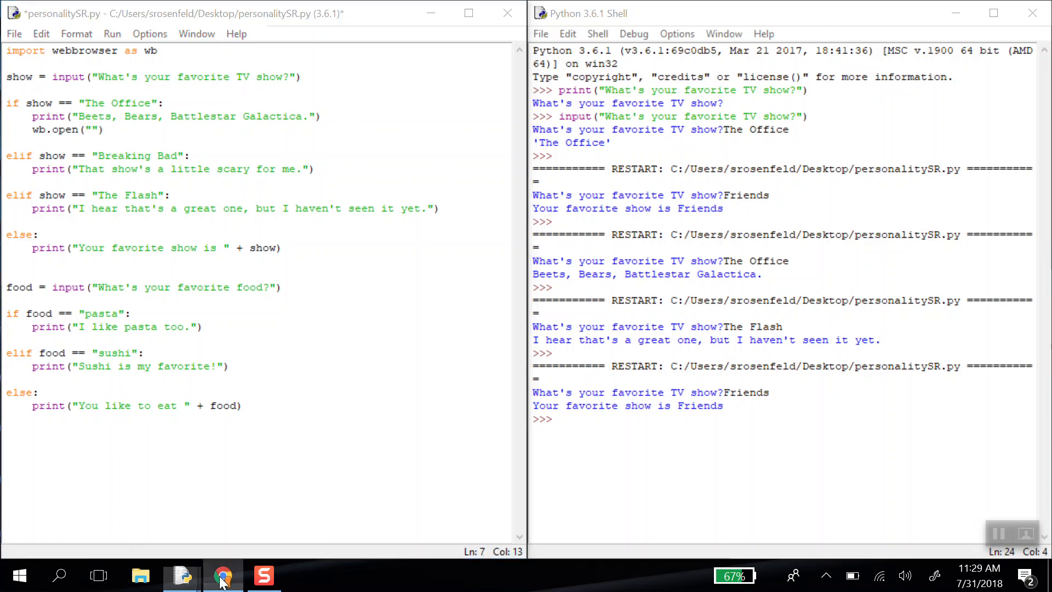
- In Chrome's image results for Dwight, open the Dwight Schrute photo in a new tab
click(223, 575)
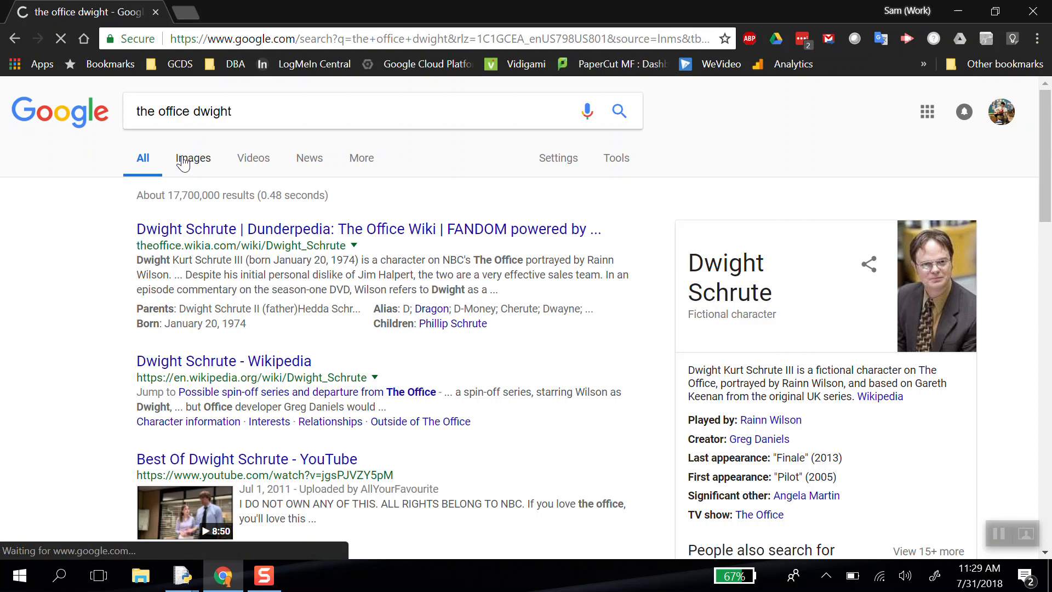
click(193, 157)
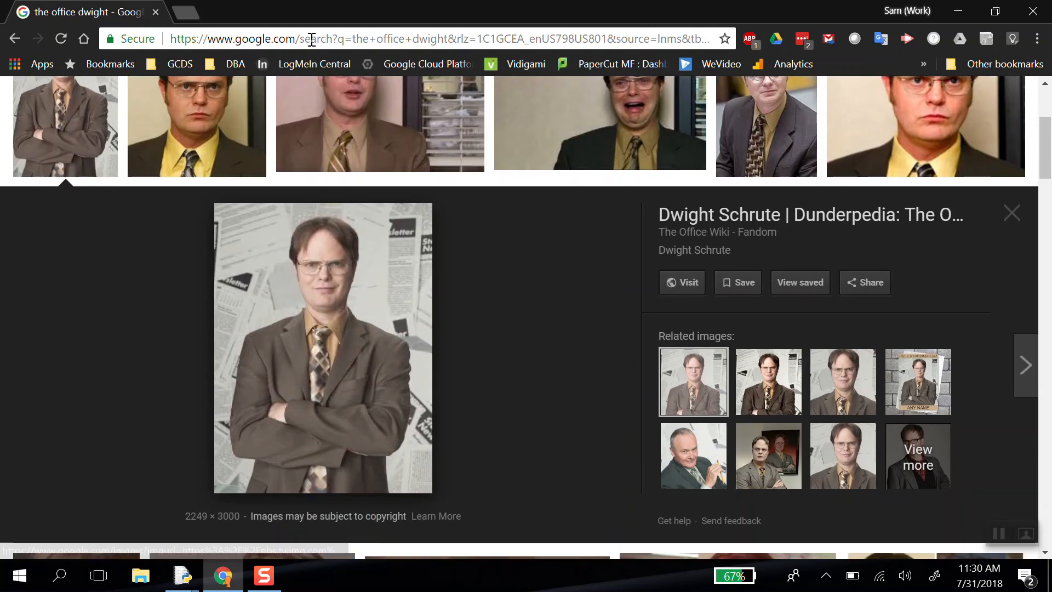
right_click(329, 333)
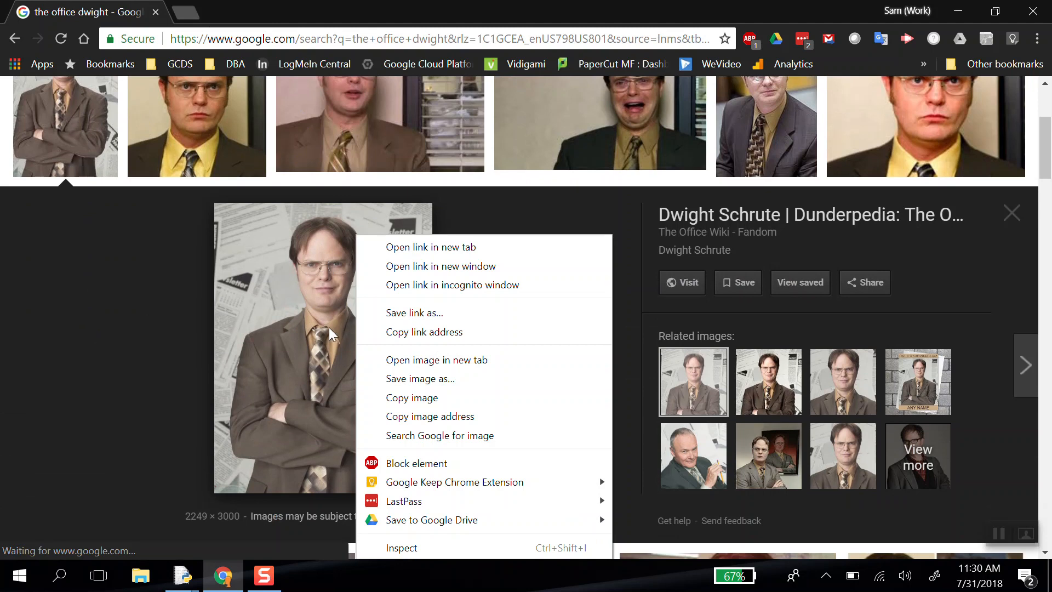
click(436, 359)
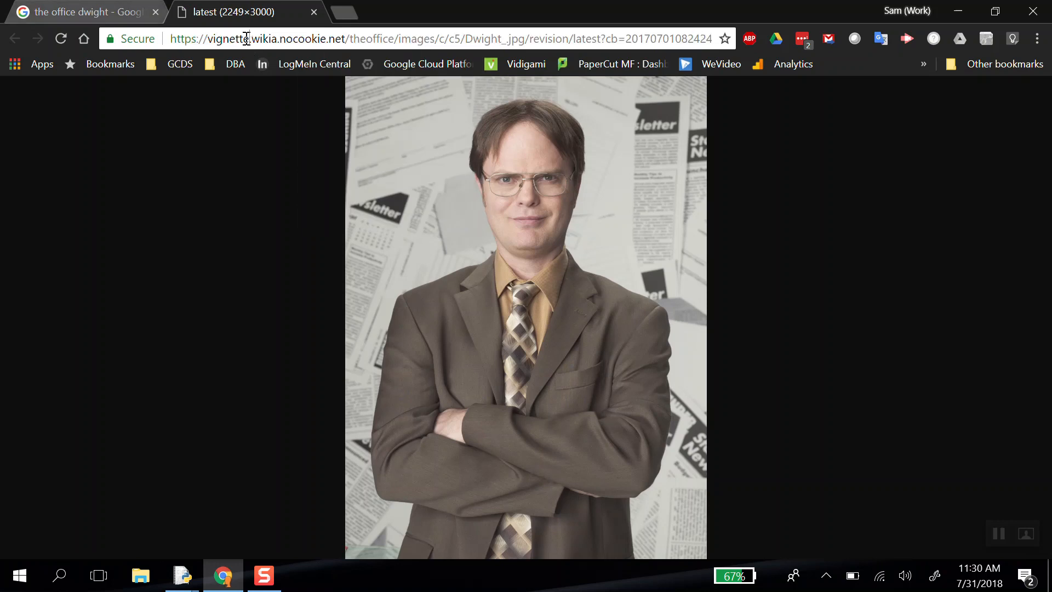
mouse_move(957, 12)
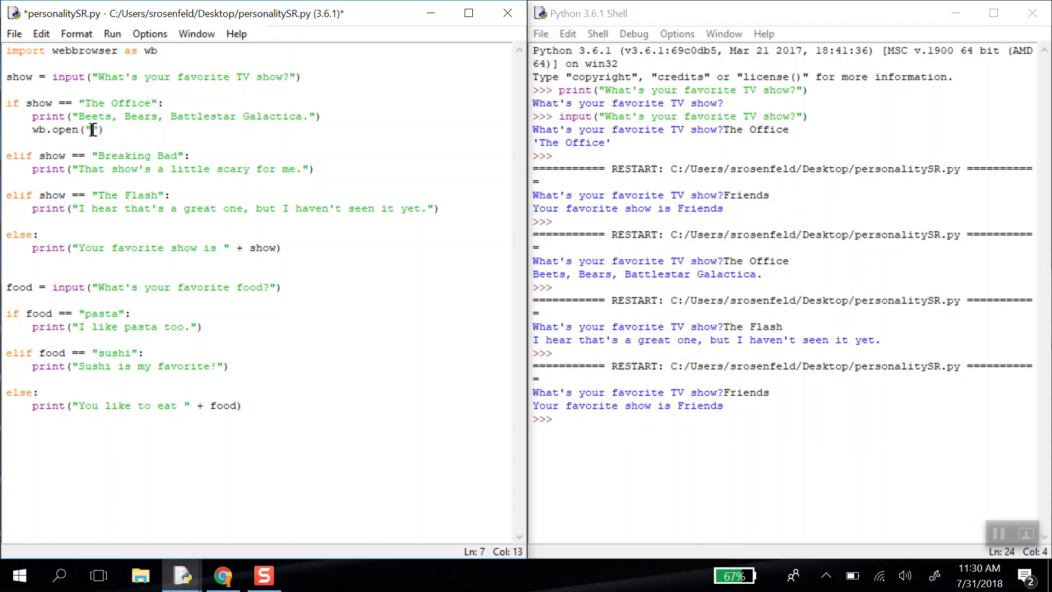
mouse_move(152, 136)
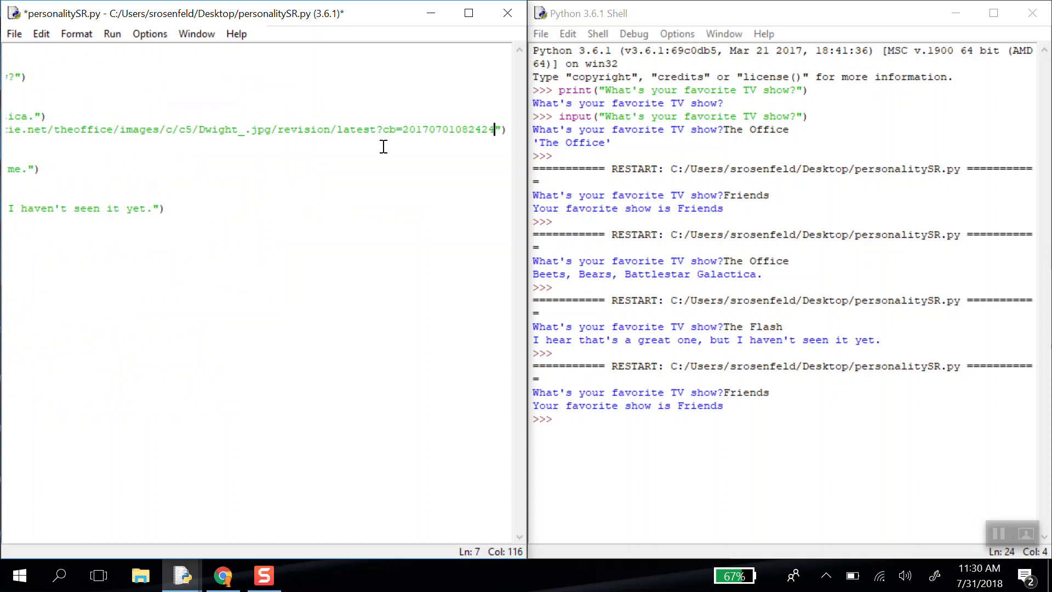
mouse_move(461, 163)
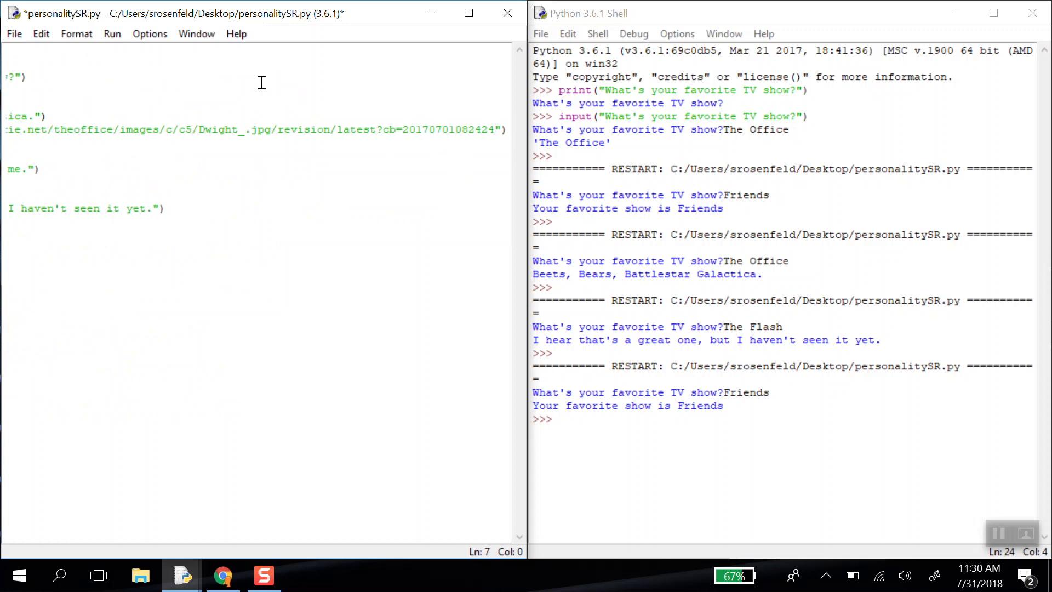
- Paste the Dwight image URL inside the quotes of the wb.open call
scroll(up, 3)
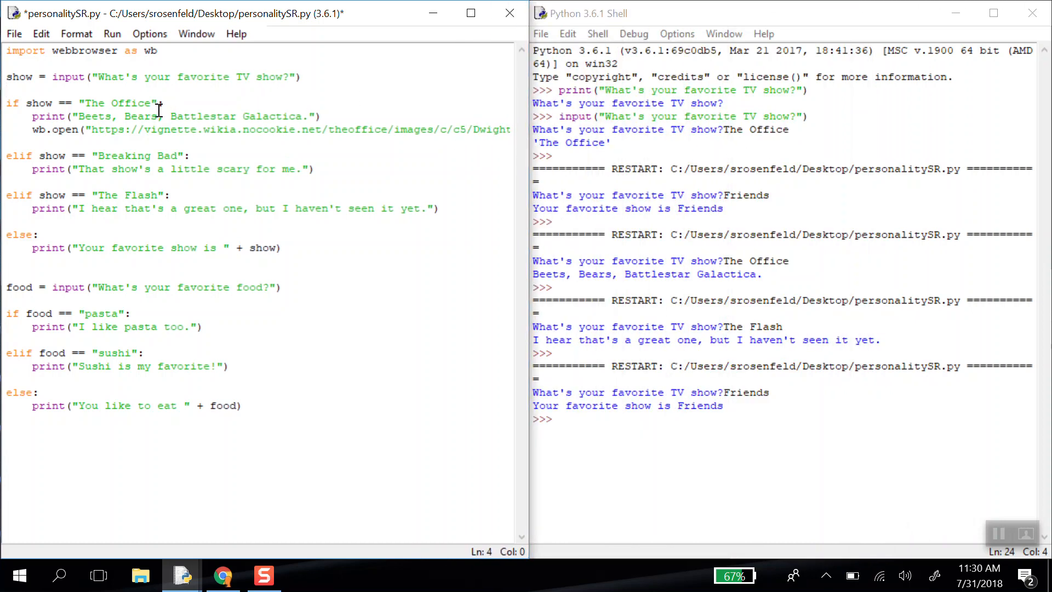
click(210, 129)
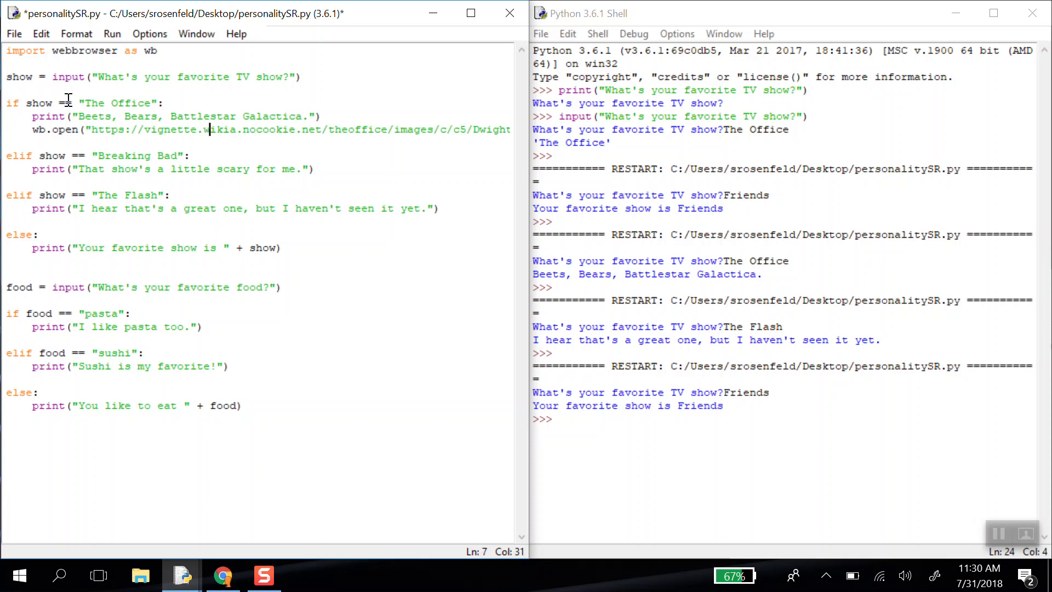
mouse_move(68, 100)
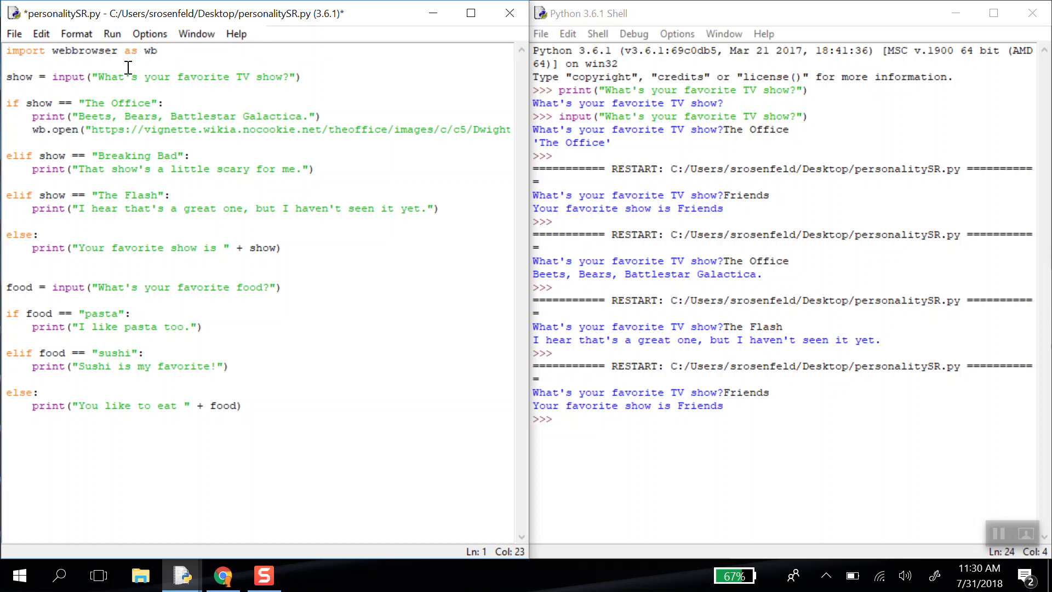
mouse_move(203, 570)
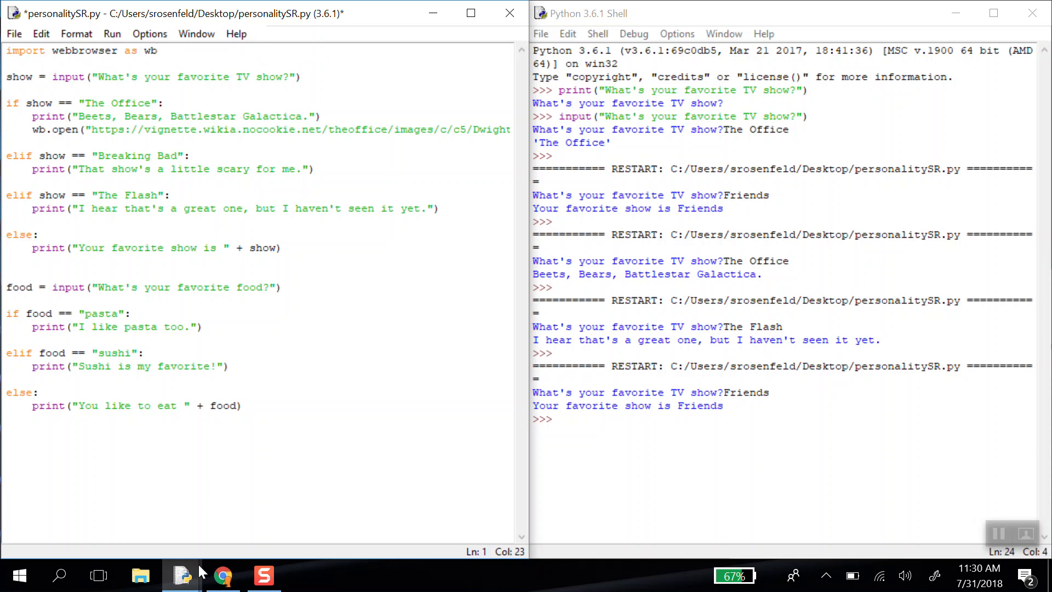
- Close the Dwight photo tab in Chrome and minimize the browser to return to IDLE
click(222, 575)
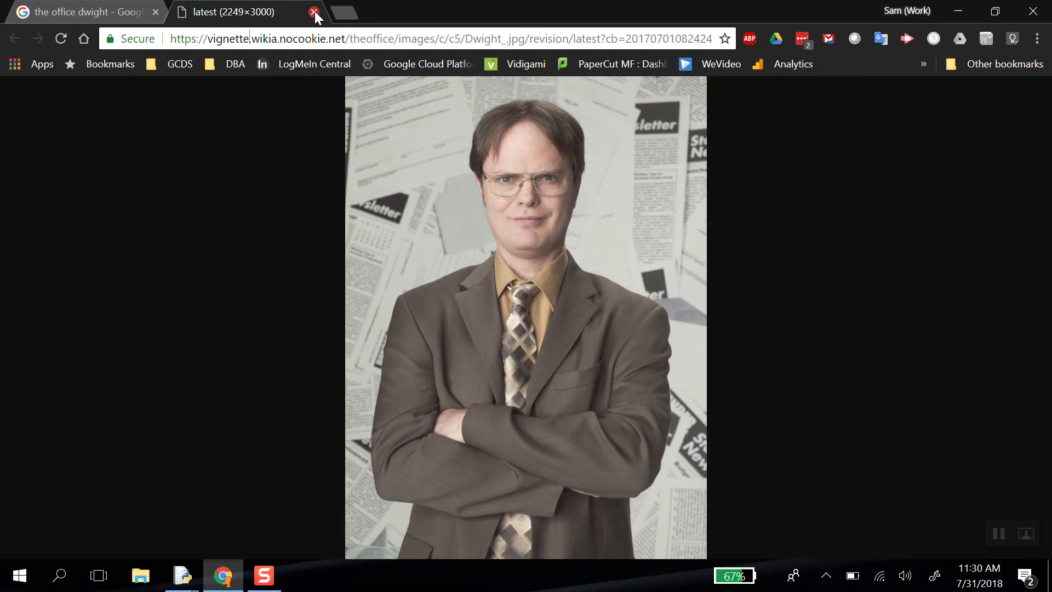
click(314, 12)
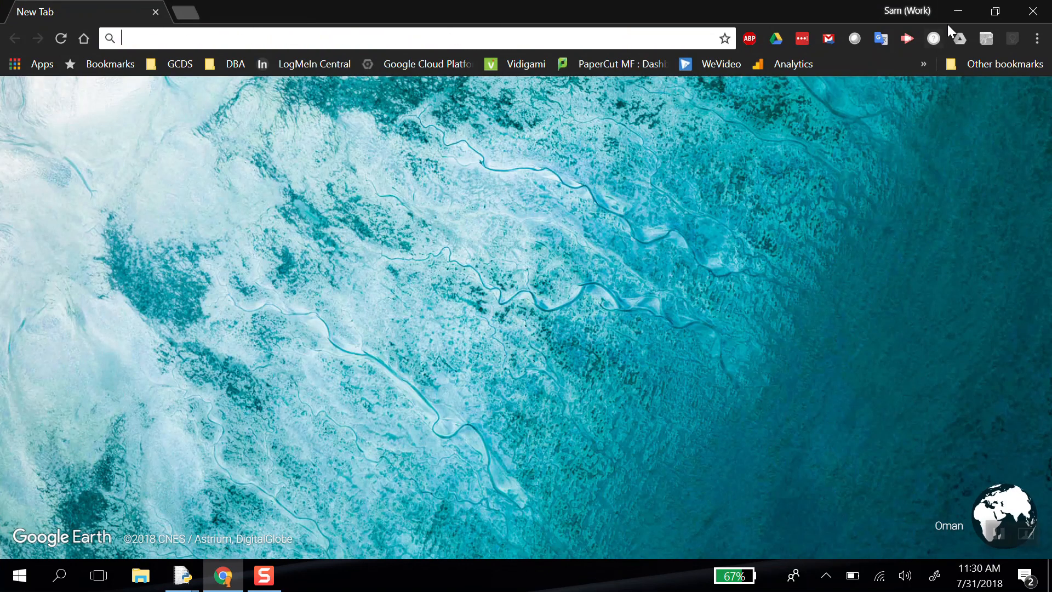
click(181, 575)
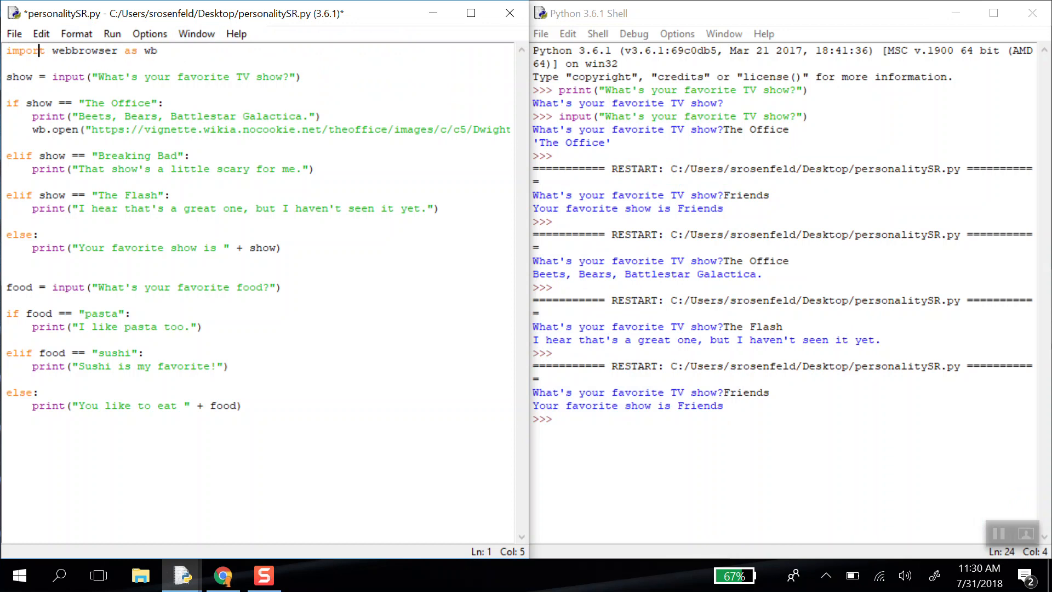
- Start Run Module on personalitySR.py, bringing up the Save Before Run prompt
click(55, 77)
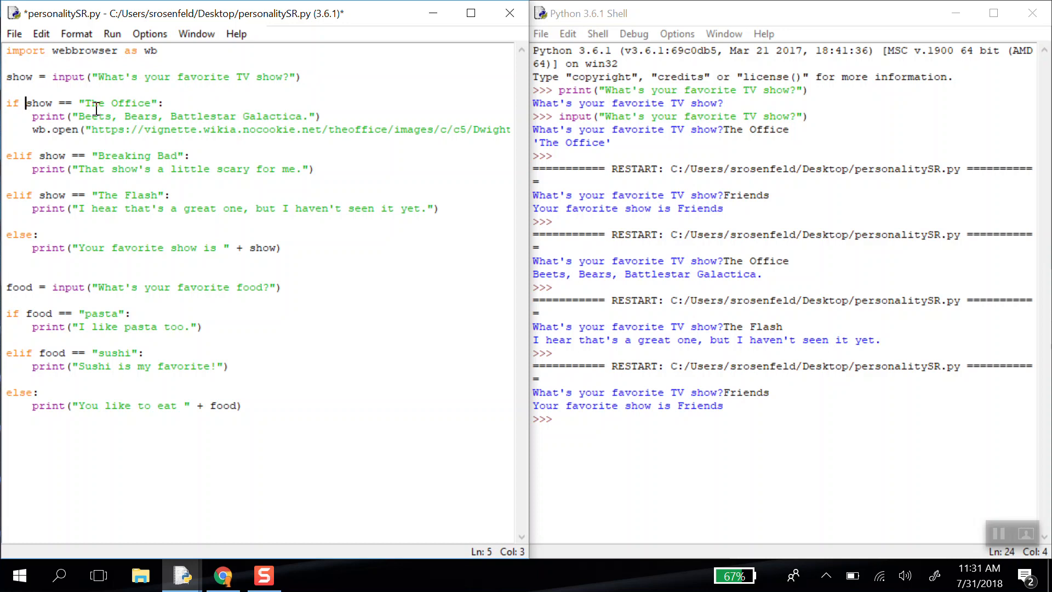
mouse_move(180, 123)
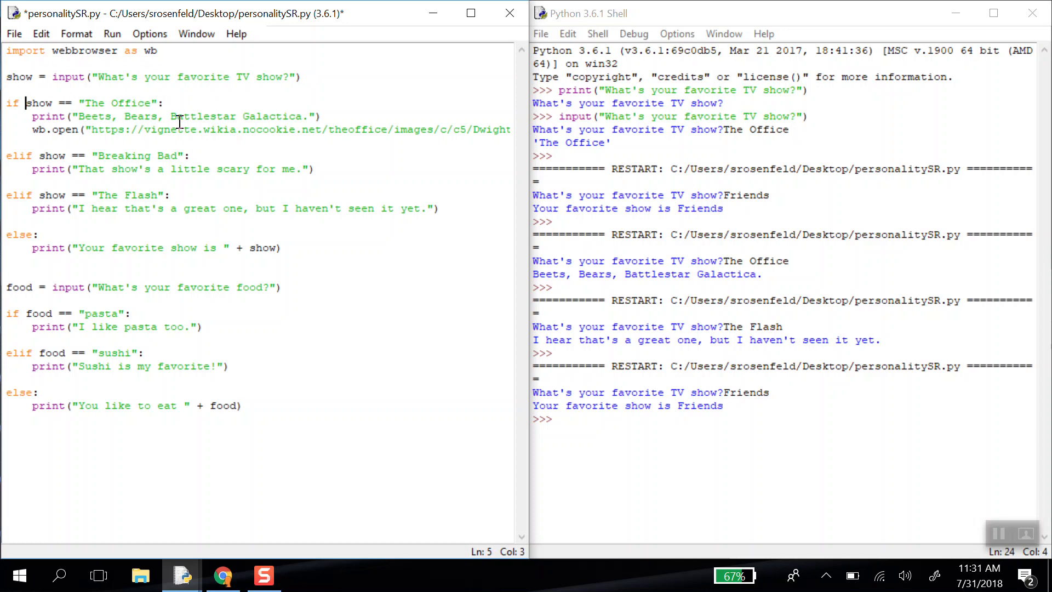
mouse_move(386, 202)
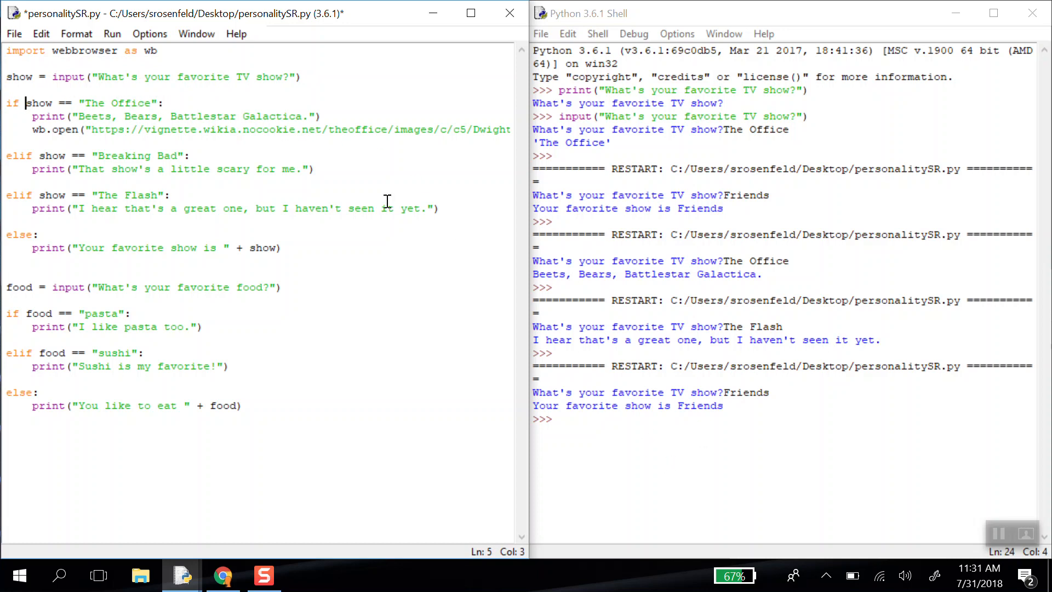
mouse_move(343, 139)
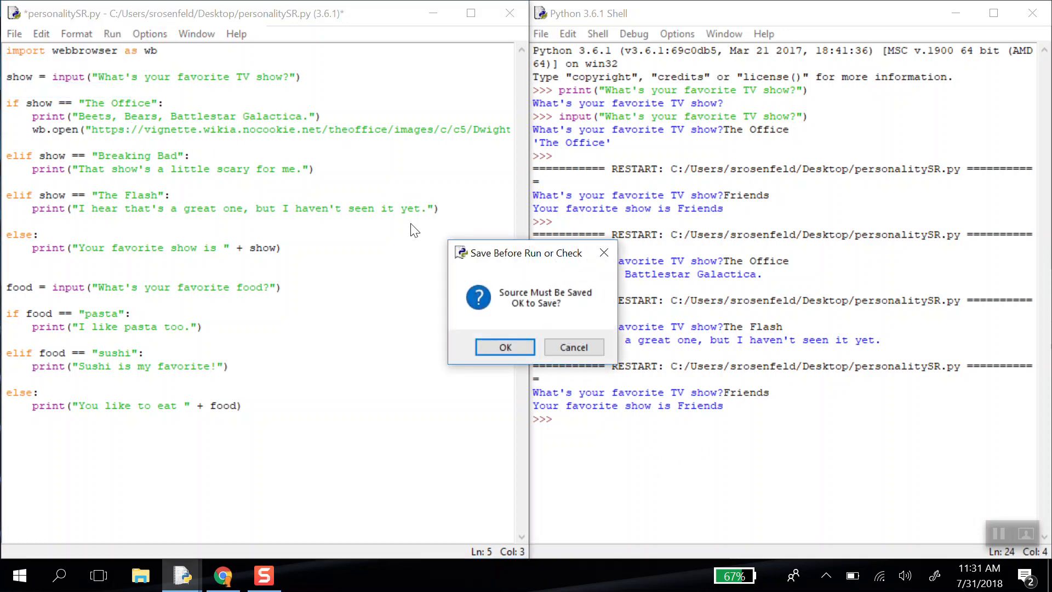
- Save the script and answer The Office in the shell, getting the Beets reply
click(504, 348)
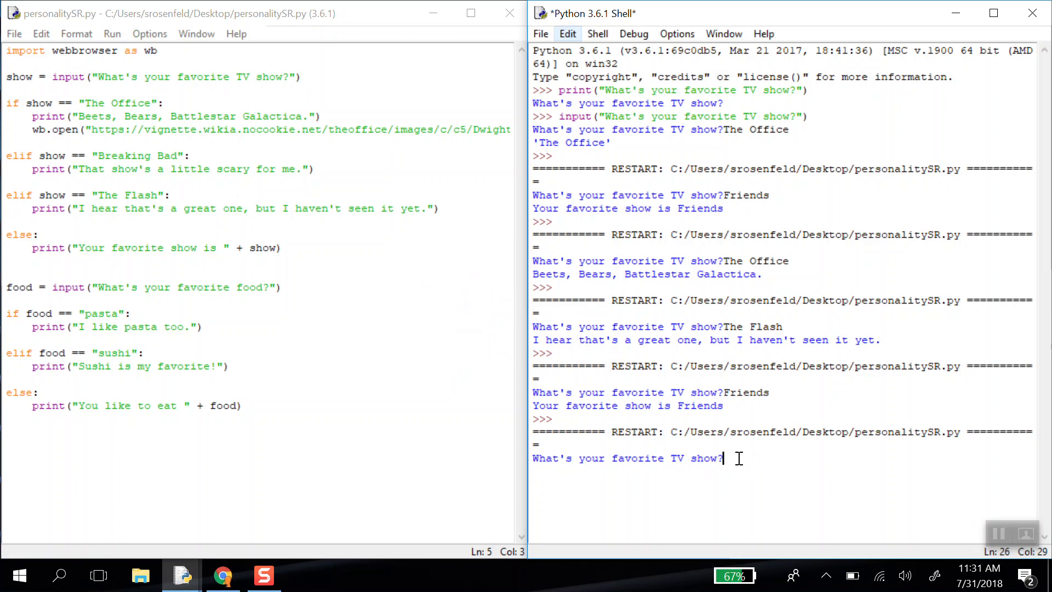
text(The Offi)
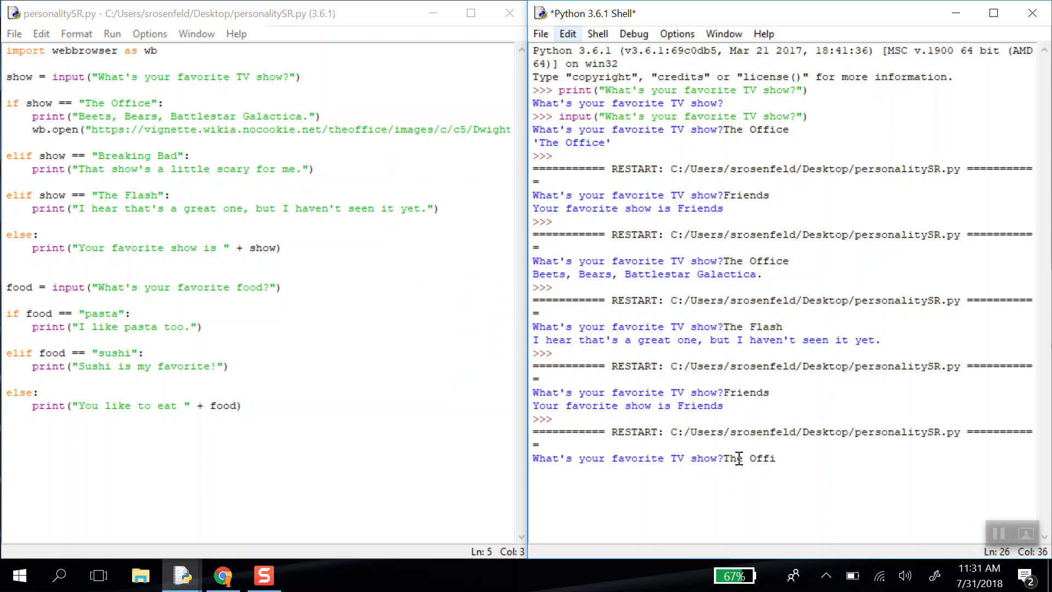
click(222, 575)
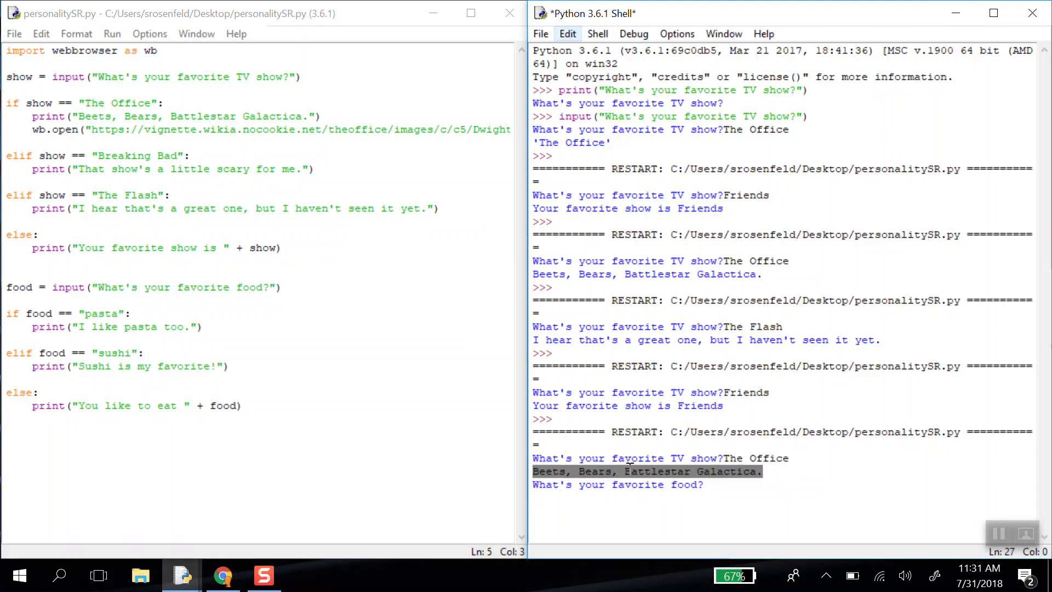
click(703, 484)
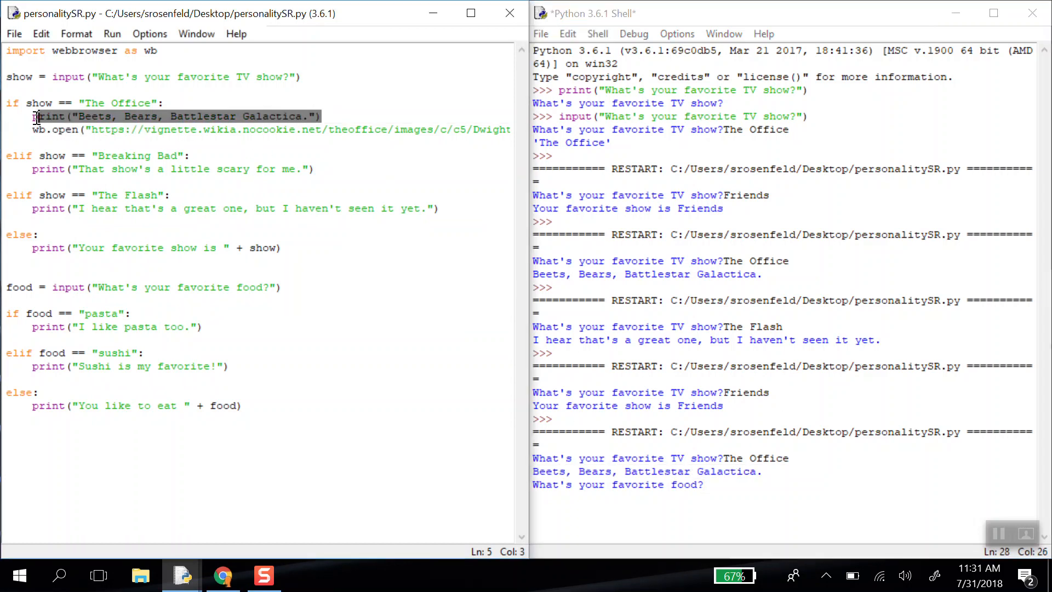
- Answer sushi to the food question, printing 'Sushi is my favorite!'
click(282, 287)
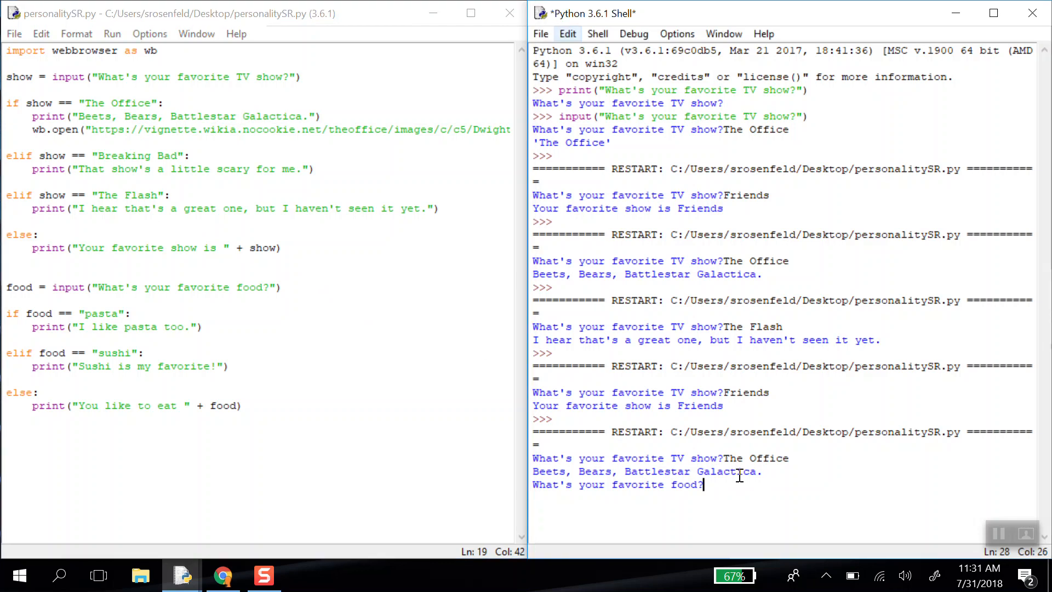
key(Return)
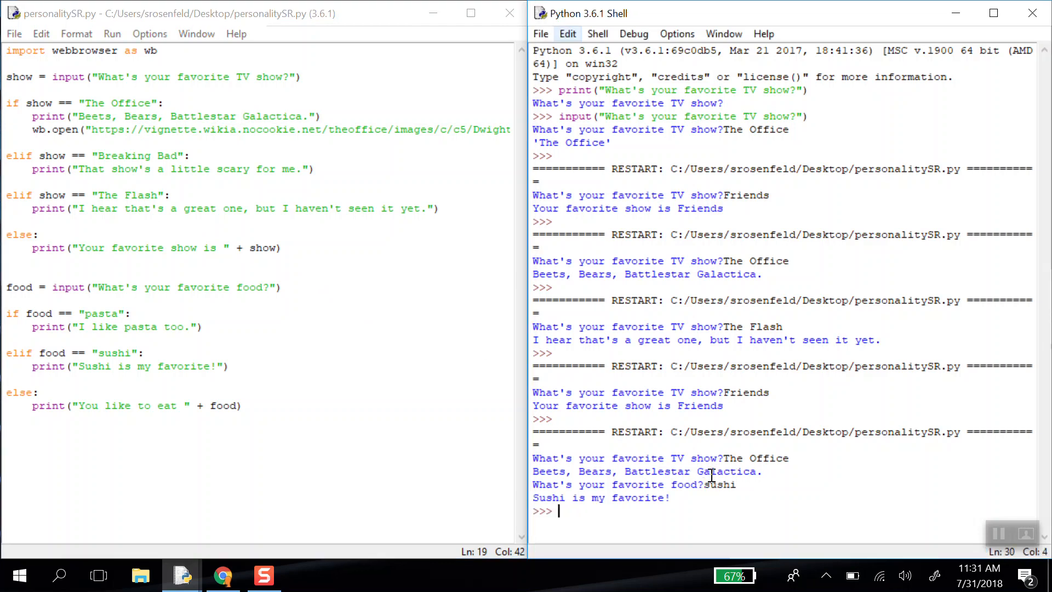
mouse_move(645, 396)
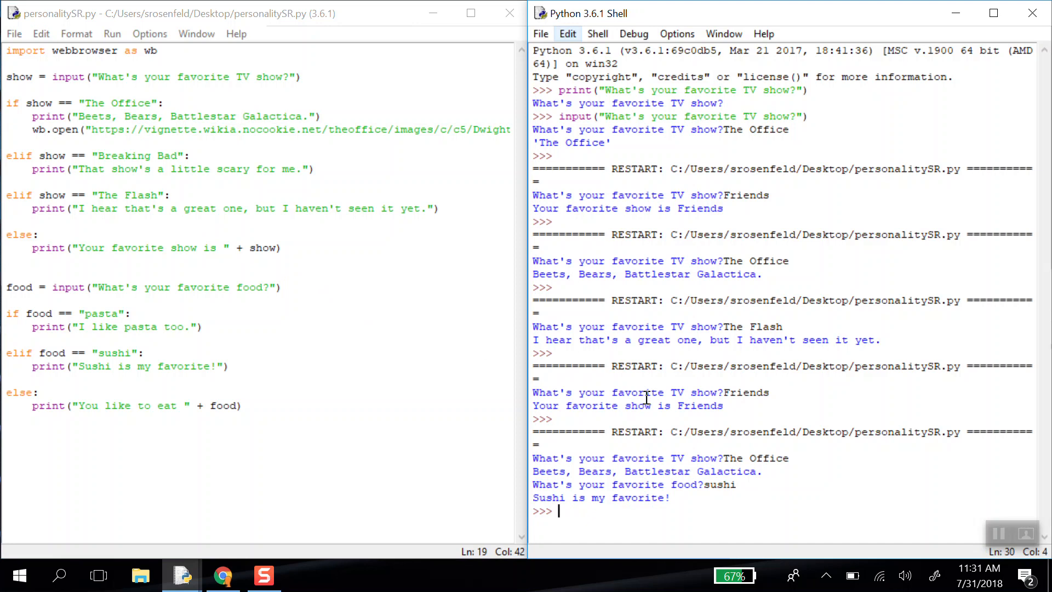
mouse_move(184, 506)
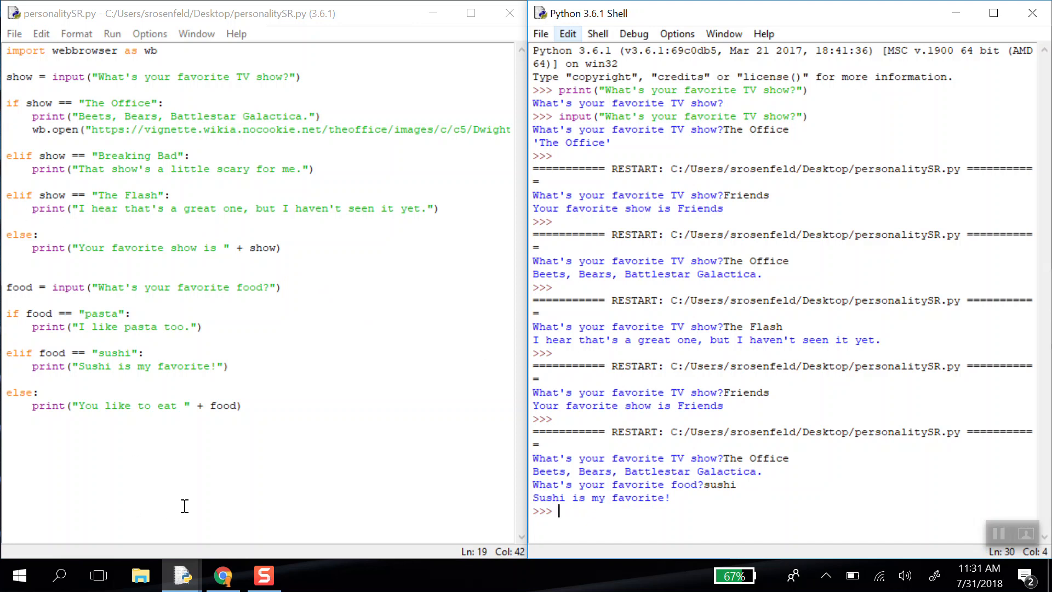
mouse_move(280, 493)
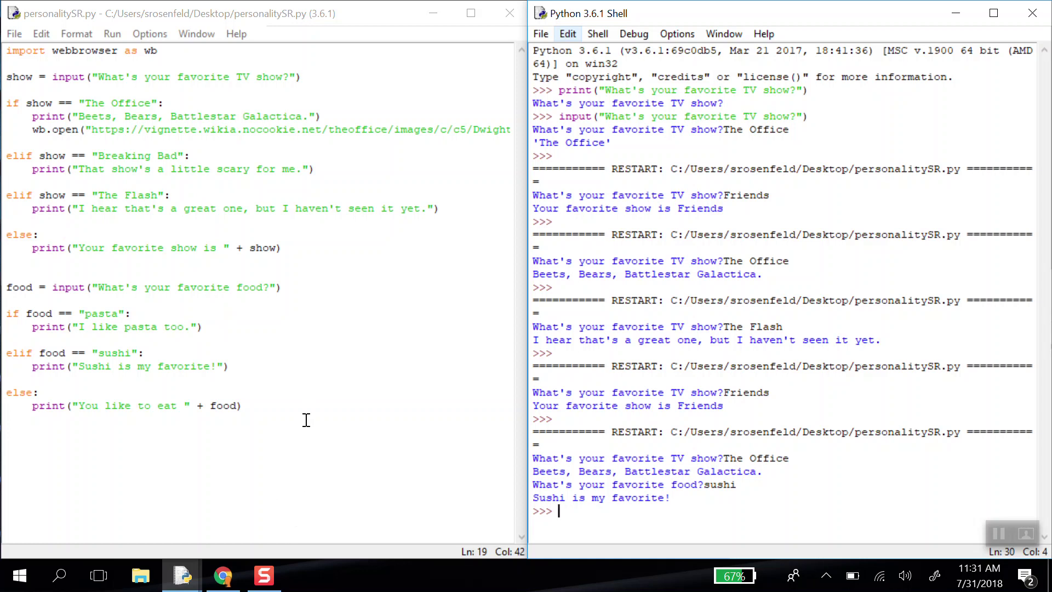
mouse_move(324, 494)
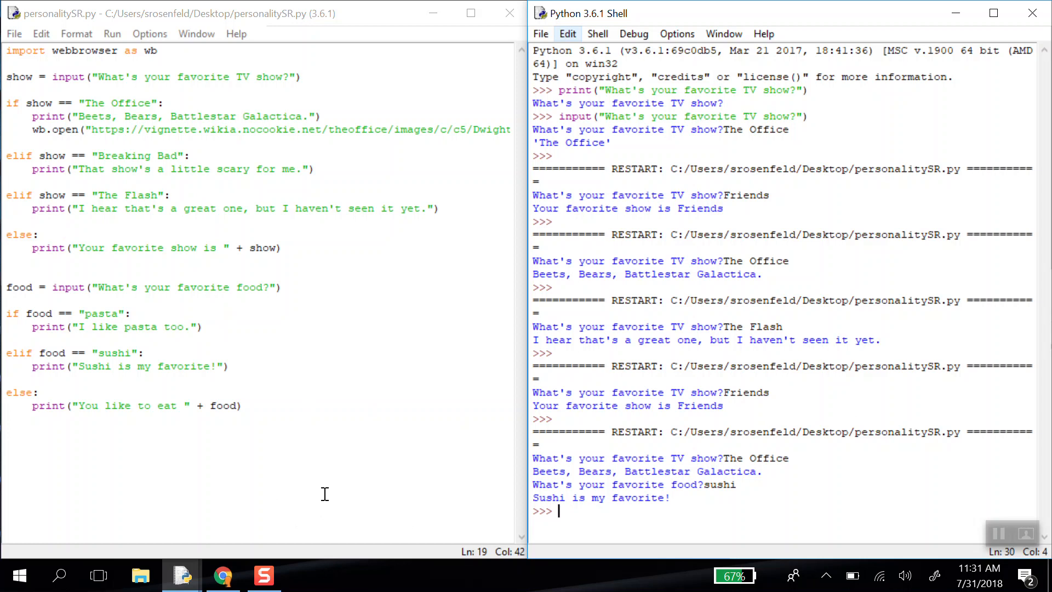
mouse_move(264, 576)
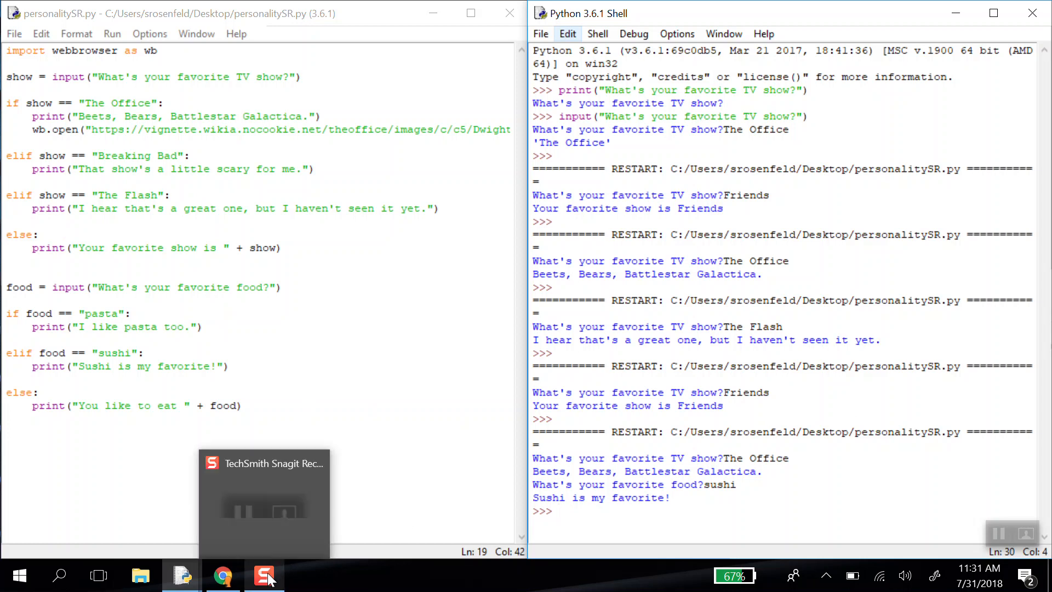